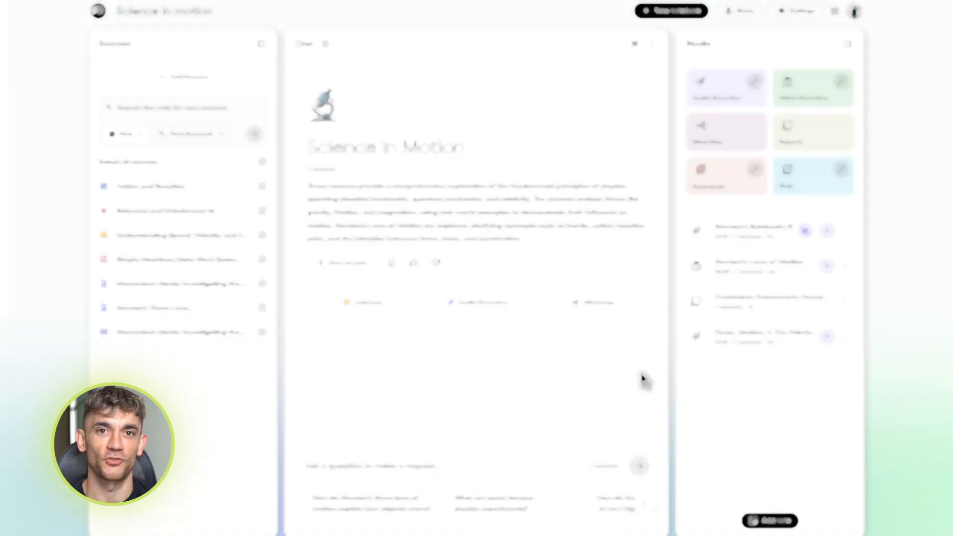
Step: Start a new notebook with a YouTube source and generate and play a presenter slide deck
{"action": "left_click", "coordinate": [497, 280]}
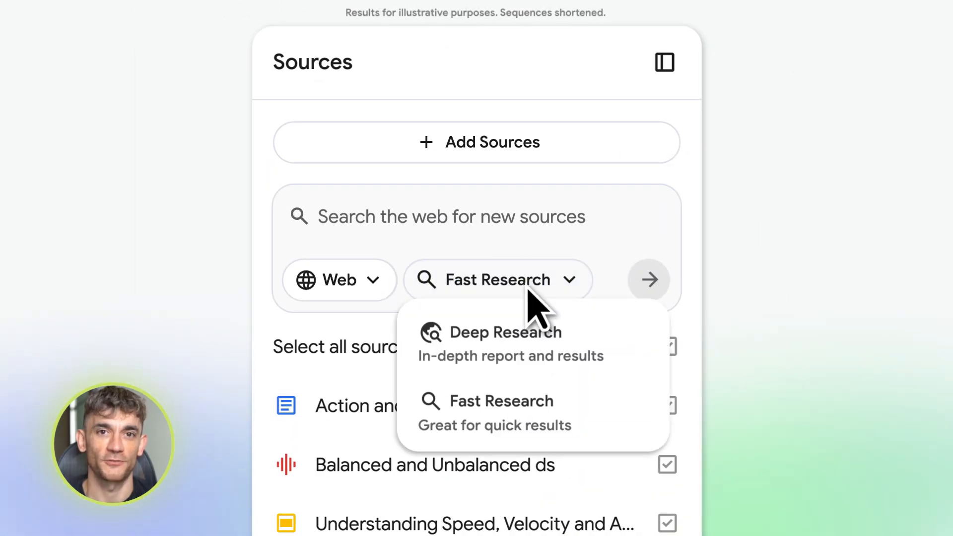
{"action": "left_click", "coordinate": [504, 332]}
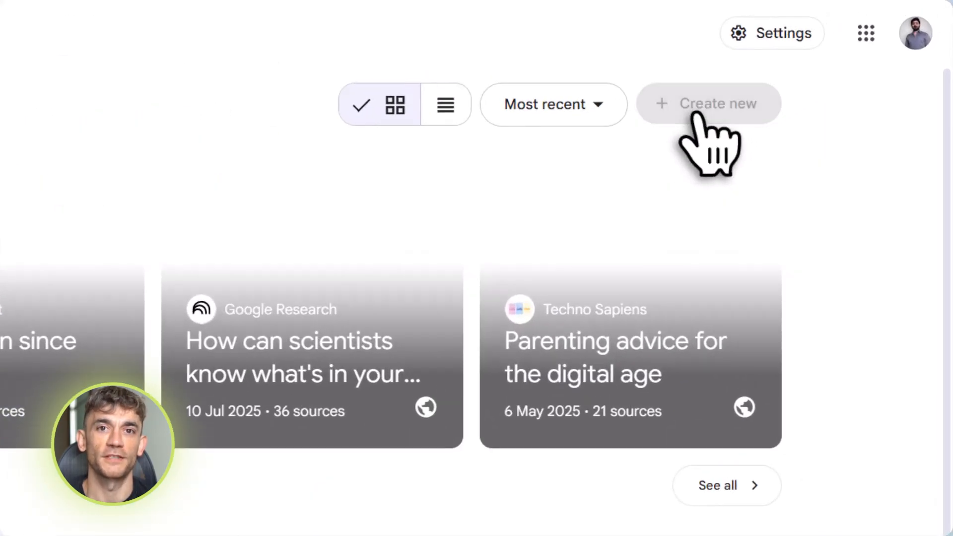
{"action": "left_click", "coordinate": [708, 104]}
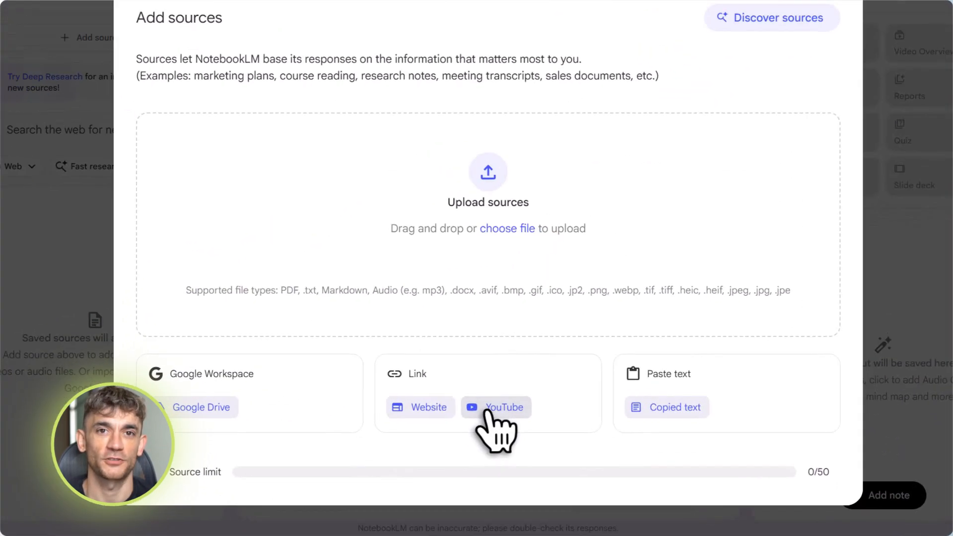
{"action": "left_click", "coordinate": [503, 407]}
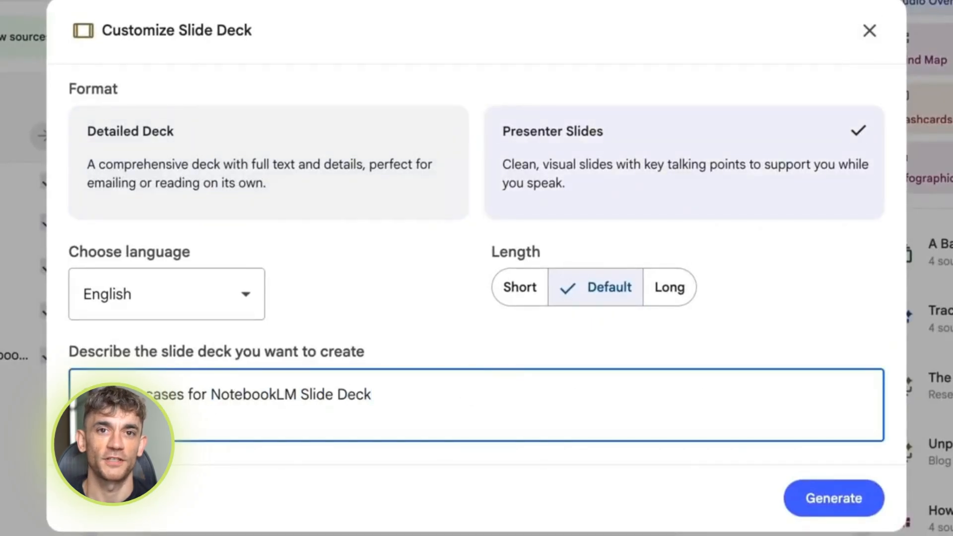
{"action": "left_click", "coordinate": [833, 498]}
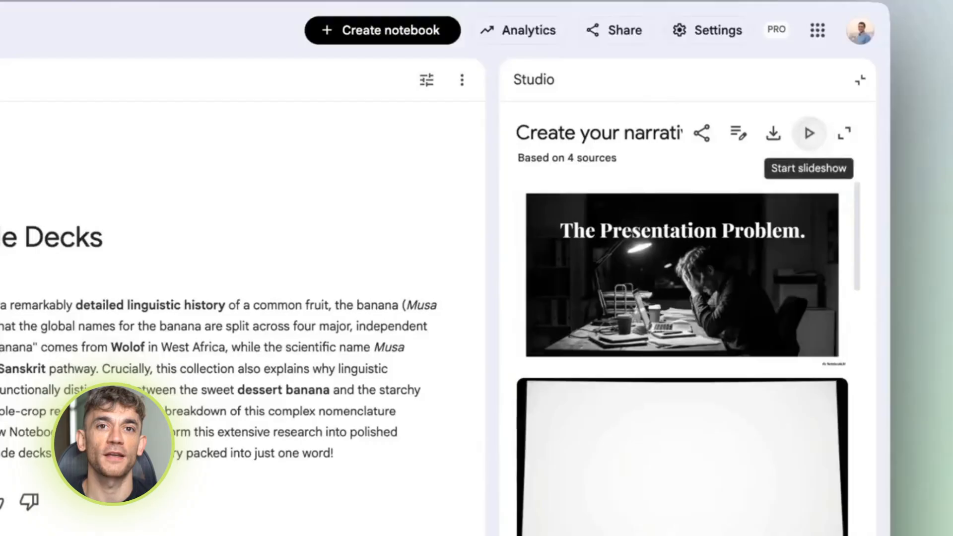
{"action": "left_click", "coordinate": [808, 133]}
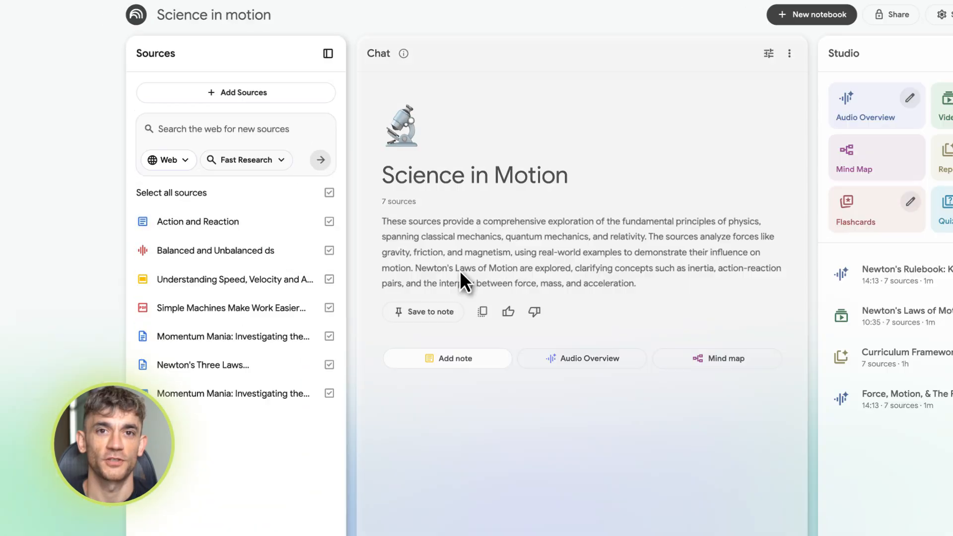
Step: Run Deep Research on quantum physics breakthroughs and import the 57 cited sources
{"action": "left_click", "coordinate": [245, 160]}
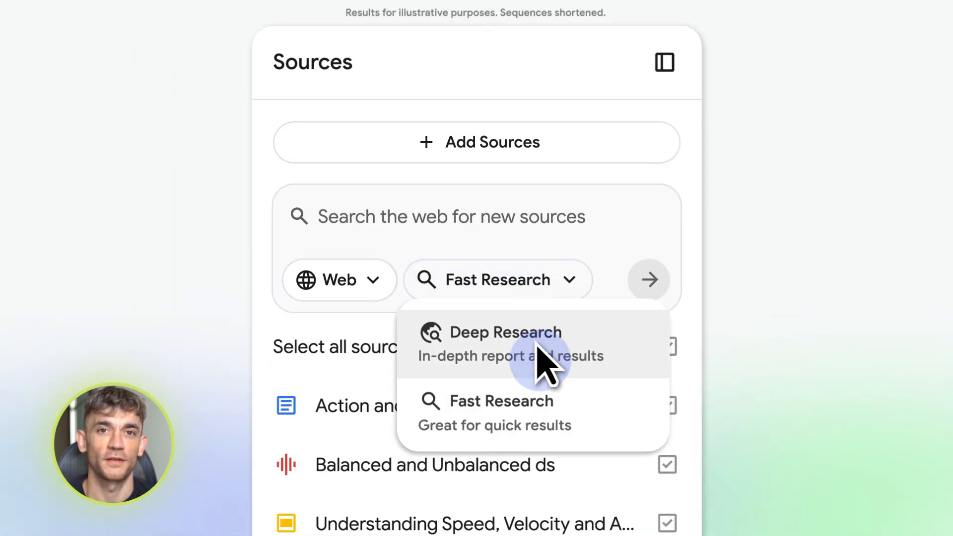
{"action": "left_click", "coordinate": [505, 332]}
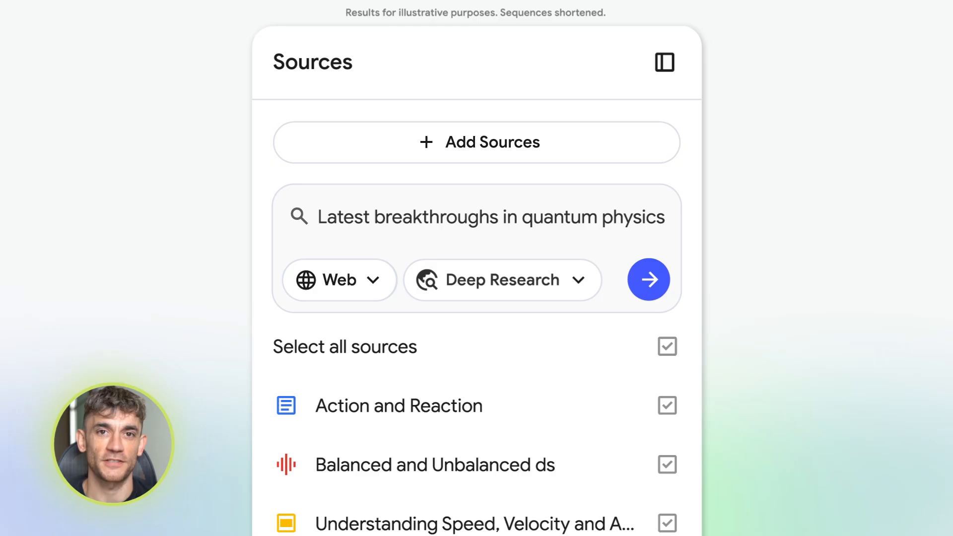
{"action": "left_click", "coordinate": [648, 280]}
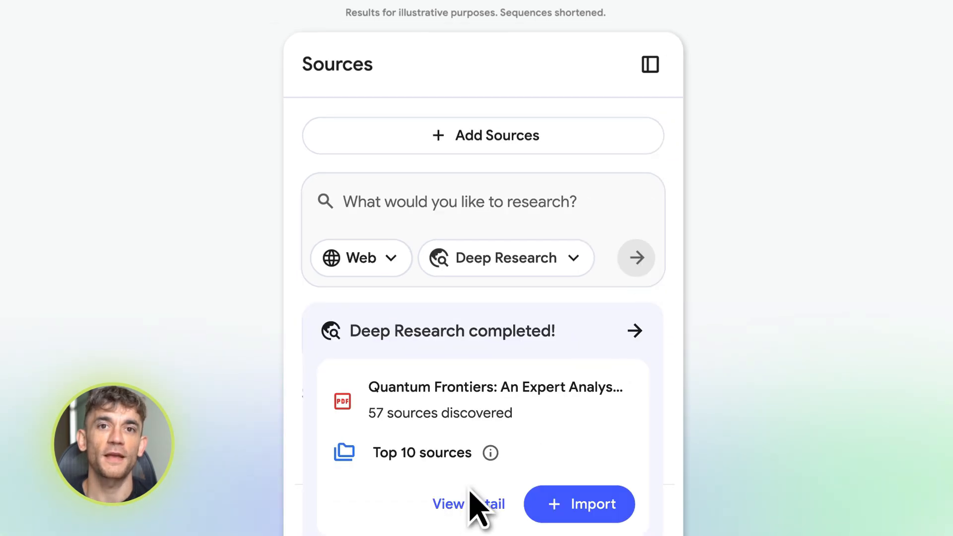
{"action": "left_click", "coordinate": [447, 505]}
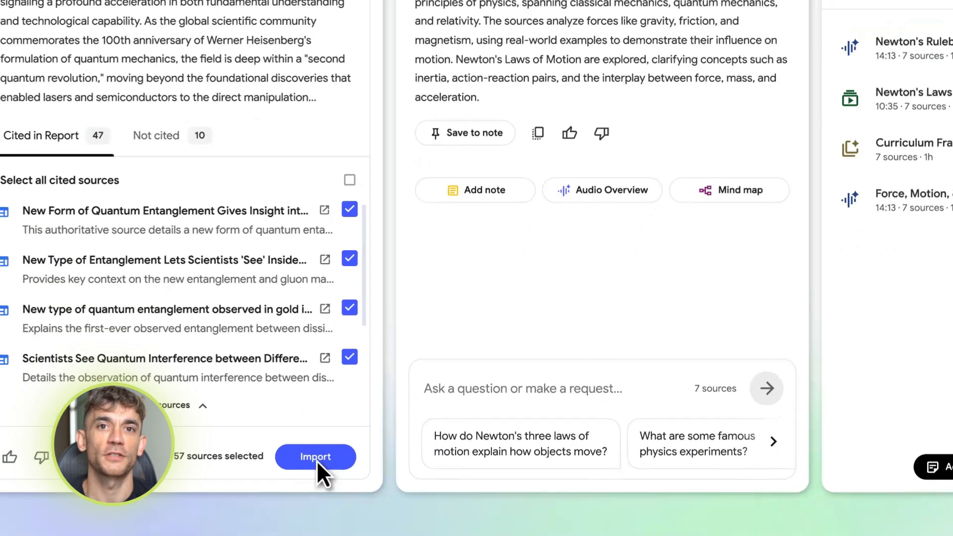
{"action": "left_click", "coordinate": [315, 457]}
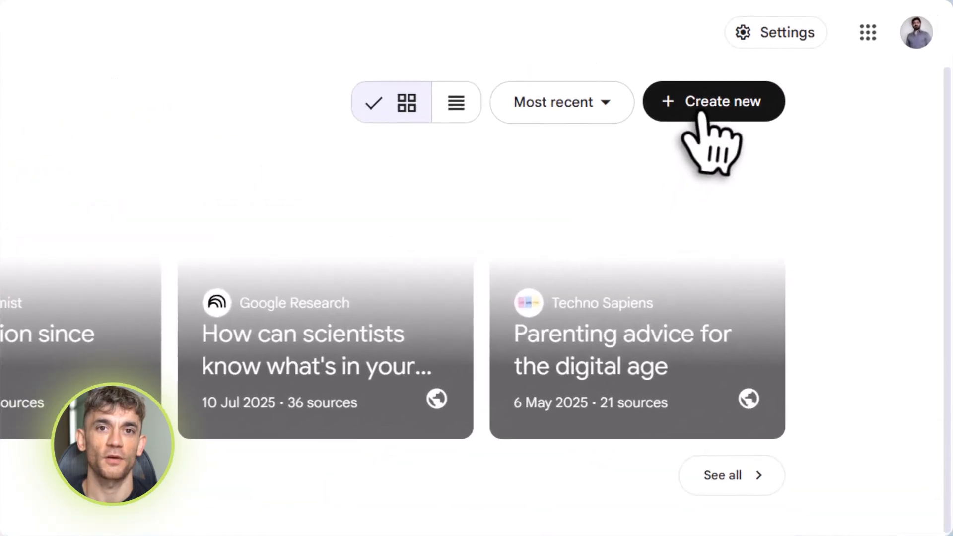
Step: Create a new notebook with the NotebookLM Ultra update YouTube video as its source
{"action": "left_click", "coordinate": [714, 101]}
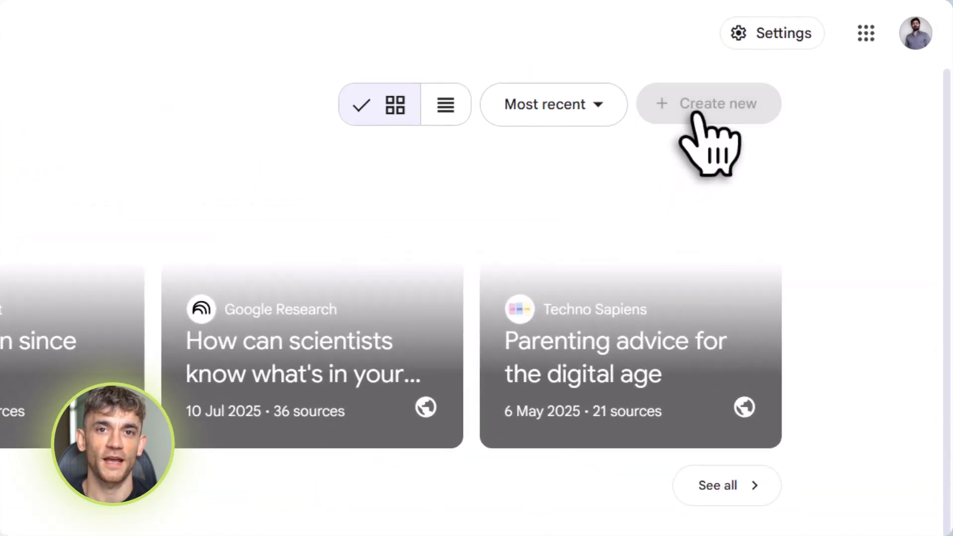
{"action": "left_click", "coordinate": [709, 103]}
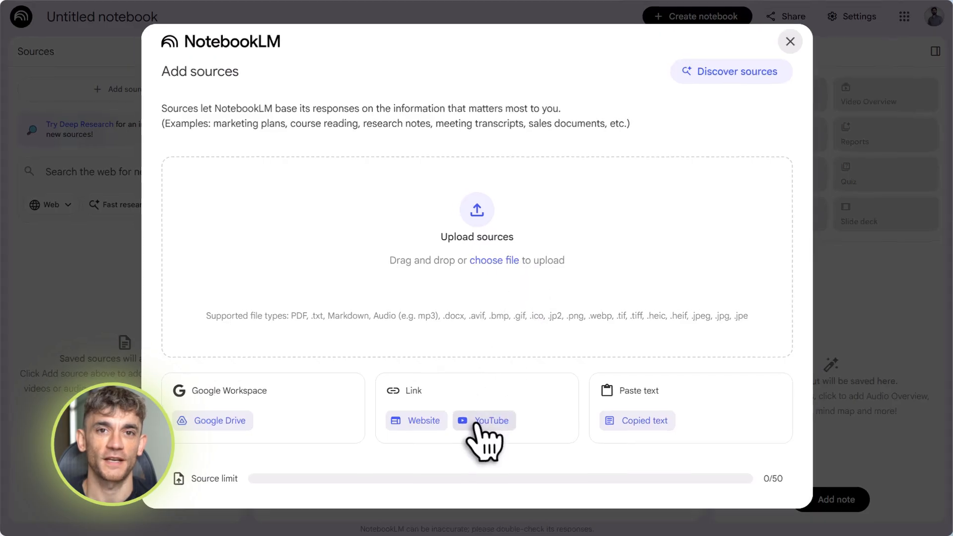
{"action": "left_click", "coordinate": [484, 420]}
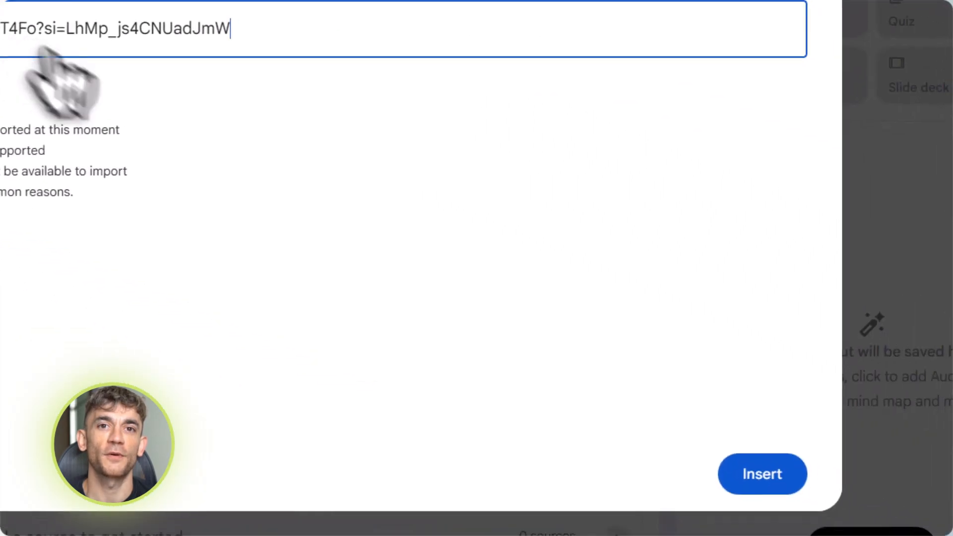
{"action": "left_click", "coordinate": [762, 474]}
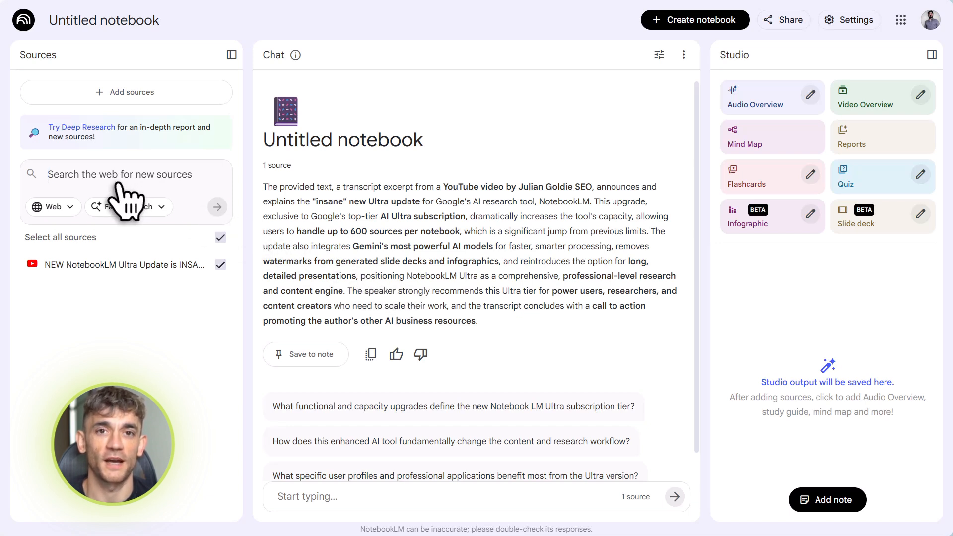
Step: Enter the web search query 'NotebookLM full guide' for new sources
{"action": "type", "text": "Notebook"}
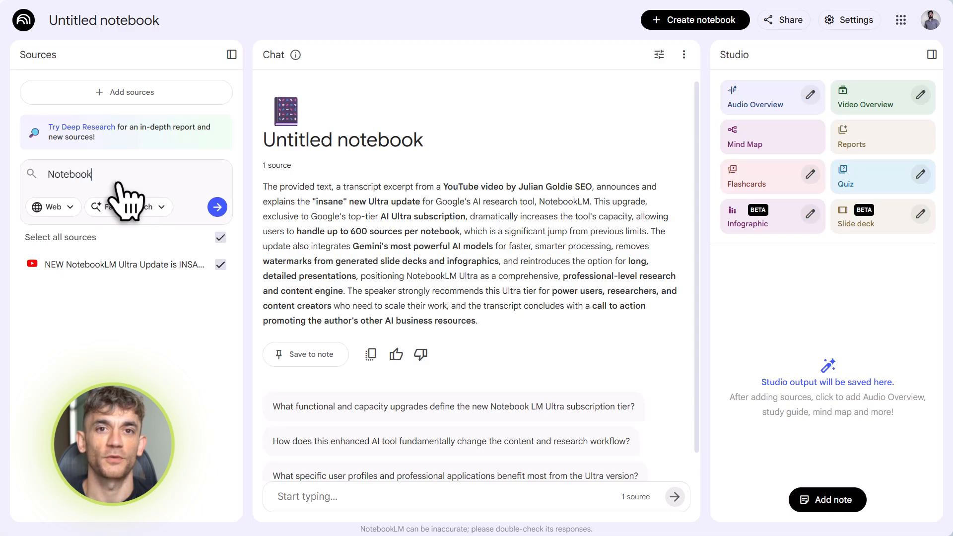
{"action": "type", "text": "LM"}
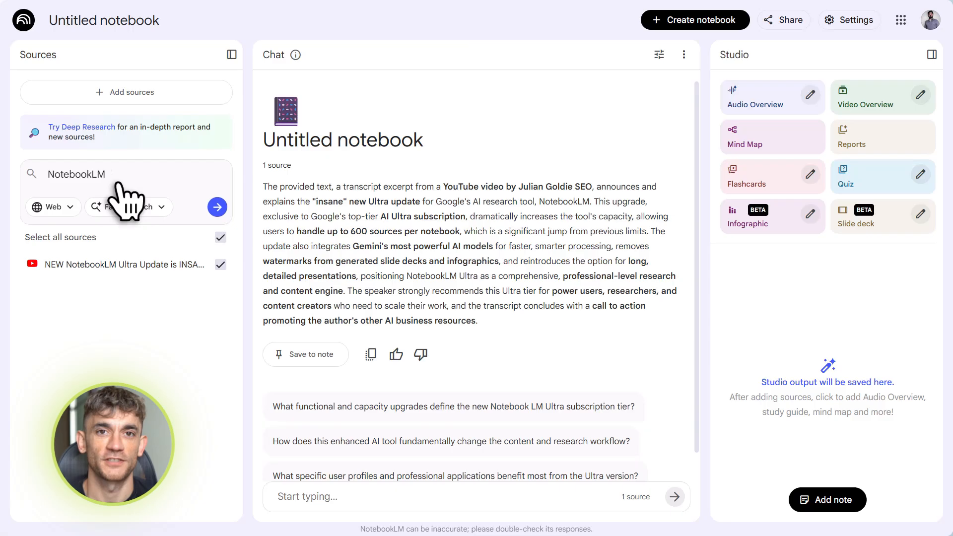
{"action": "type", "text": "full g"}
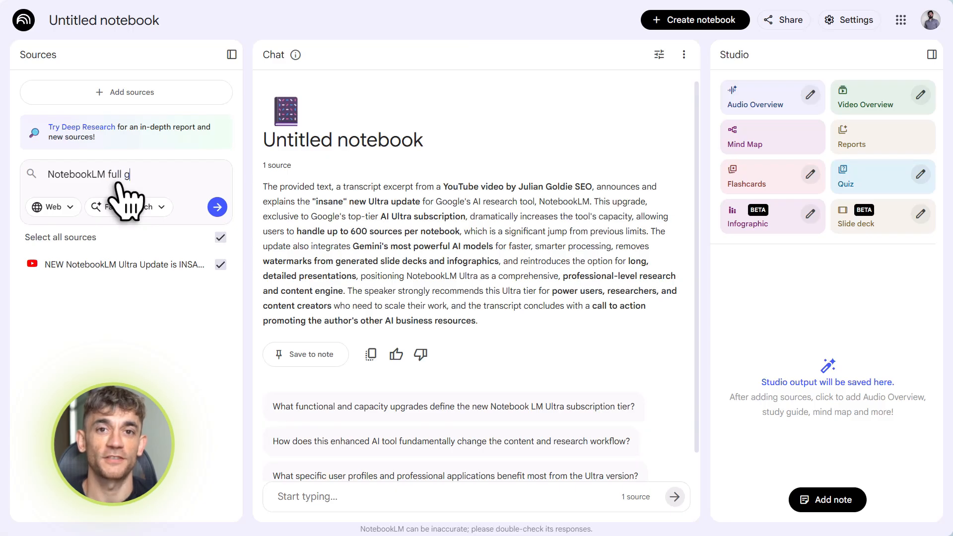
{"action": "type", "text": "uide"}
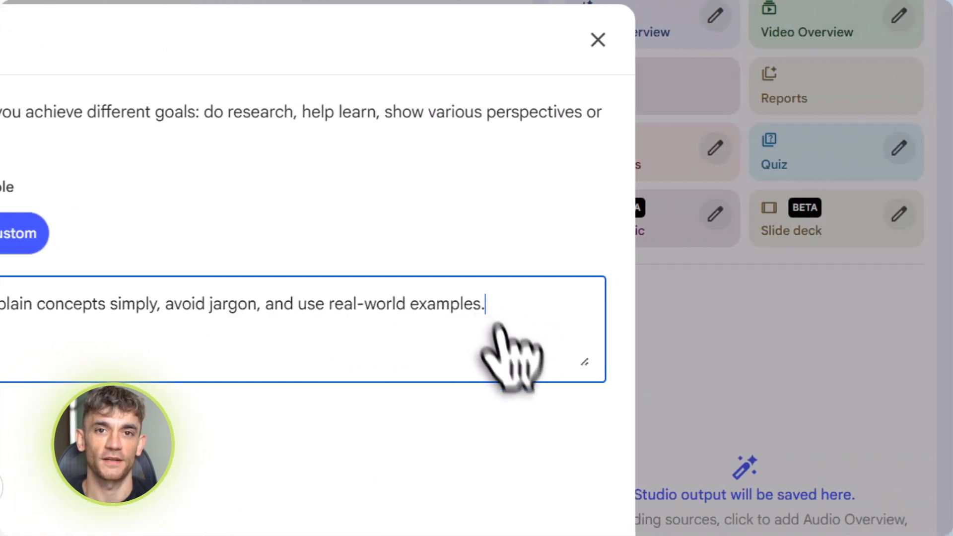
Step: Save the chat instructions and ask 'Explain this for beginners using 3 step-by-step examples.'
{"action": "left_click", "coordinate": [597, 40]}
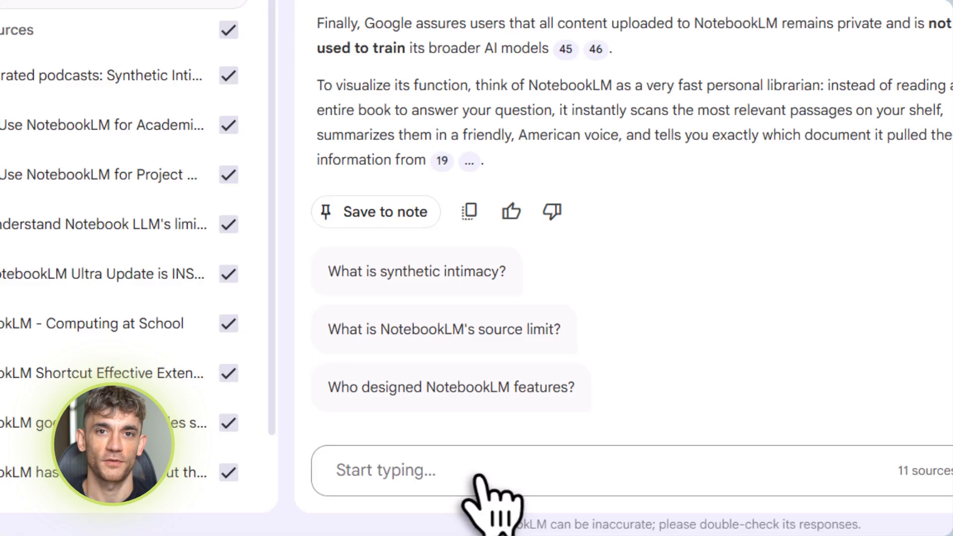
{"action": "type", "text": "Explain this for beginners using 3 step-by-step examples."}
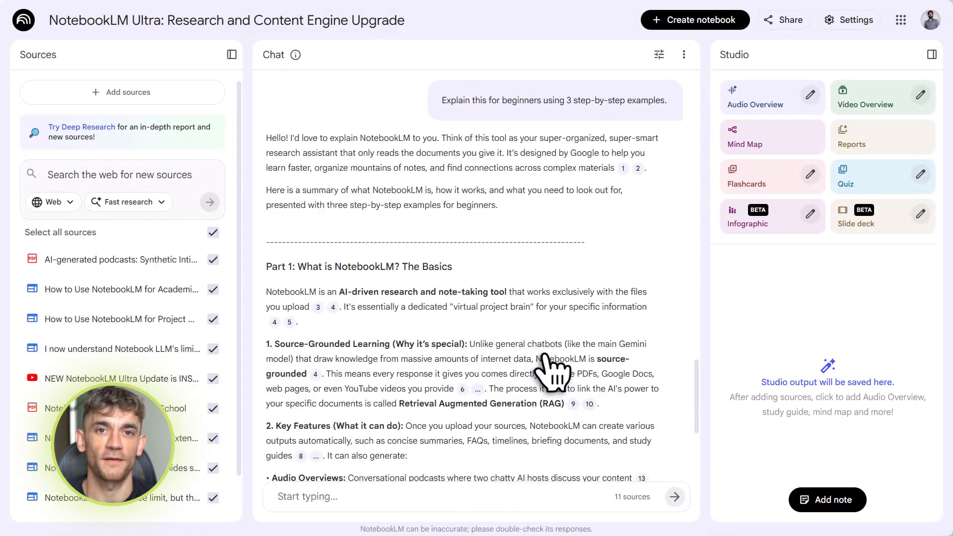
{"action": "scroll", "scroll_direction": "down", "scroll_amount": 3}
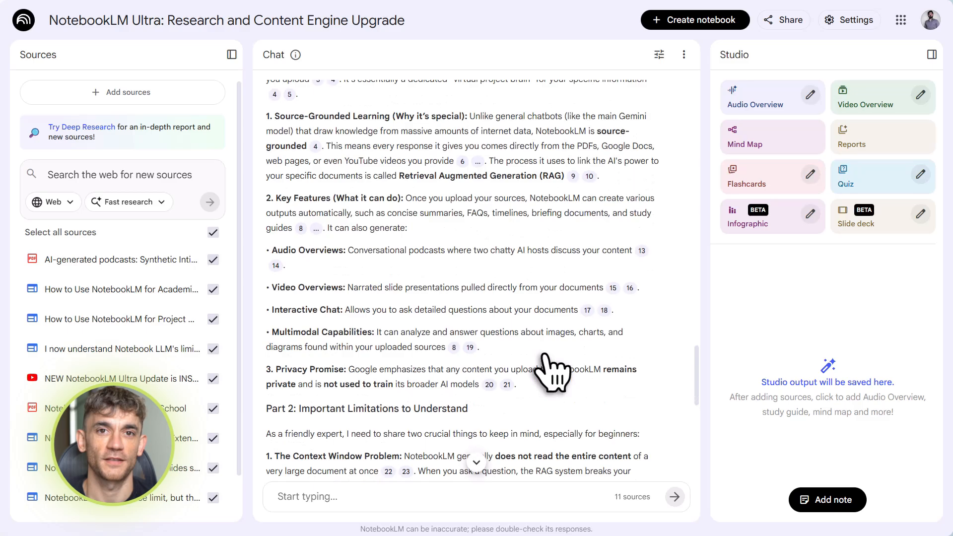
{"action": "scroll", "scroll_direction": "down", "scroll_amount": 3}
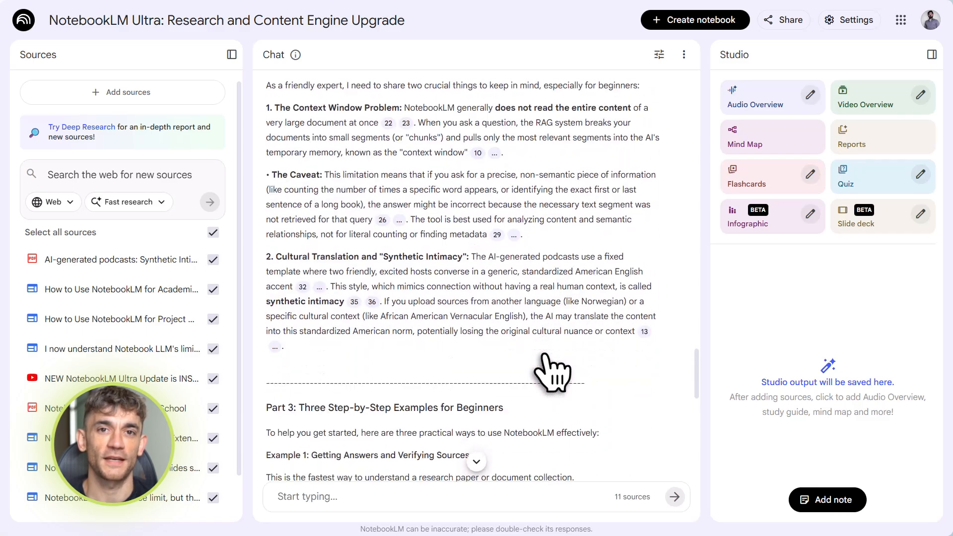
{"action": "scroll", "scroll_direction": "down", "scroll_amount": 3}
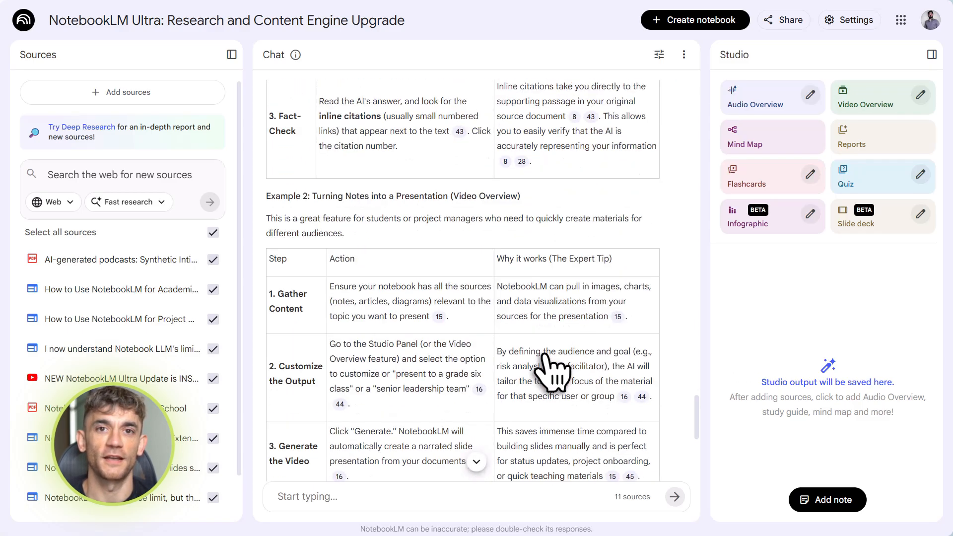
{"action": "scroll", "scroll_direction": "down", "scroll_amount": 3}
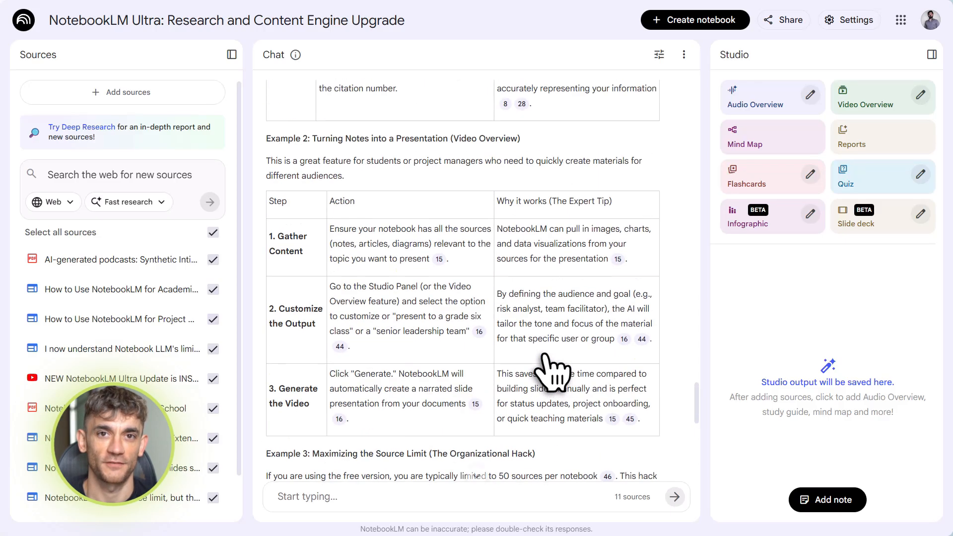
{"action": "scroll", "scroll_direction": "up", "scroll_amount": 3}
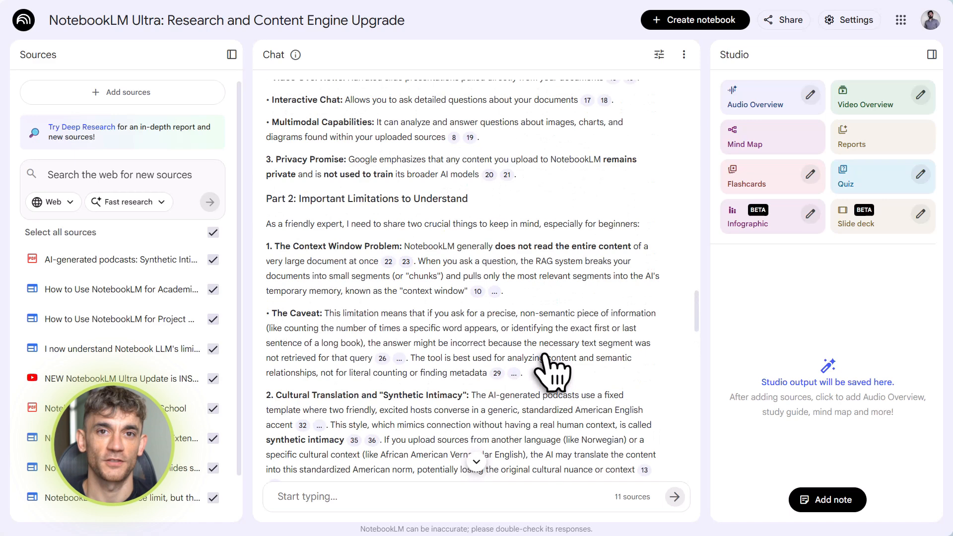
{"action": "scroll", "scroll_direction": "up", "scroll_amount": 3}
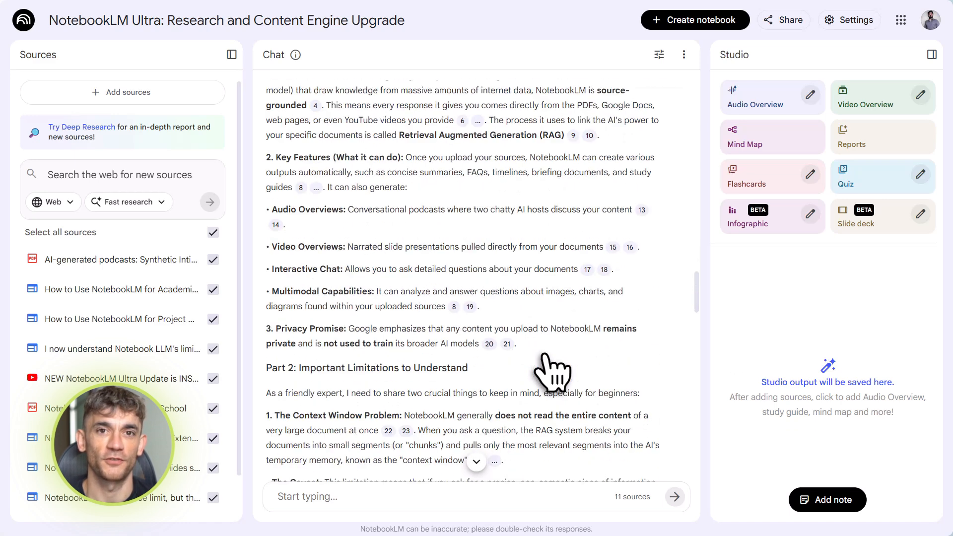
{"action": "scroll", "scroll_direction": "down", "scroll_amount": 3}
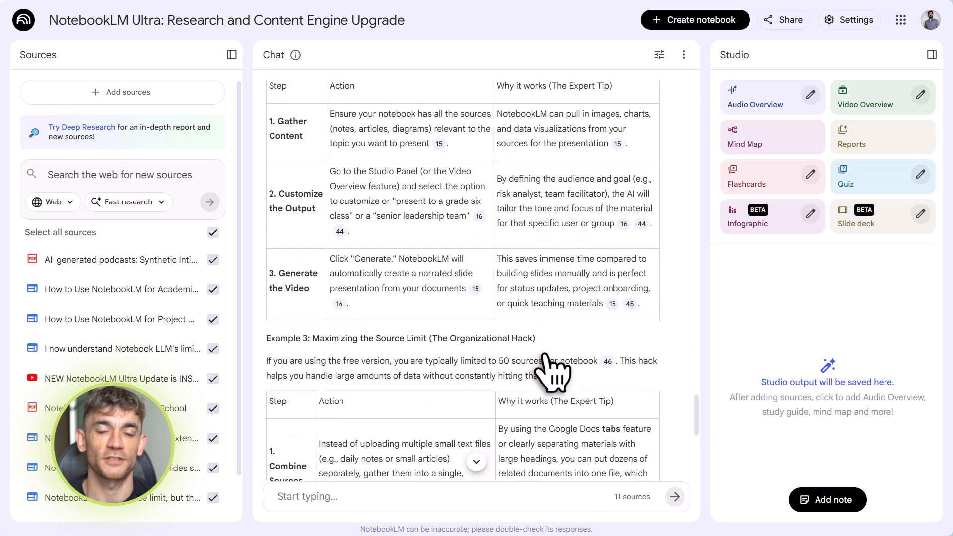
{"action": "scroll", "scroll_direction": "down", "scroll_amount": 3}
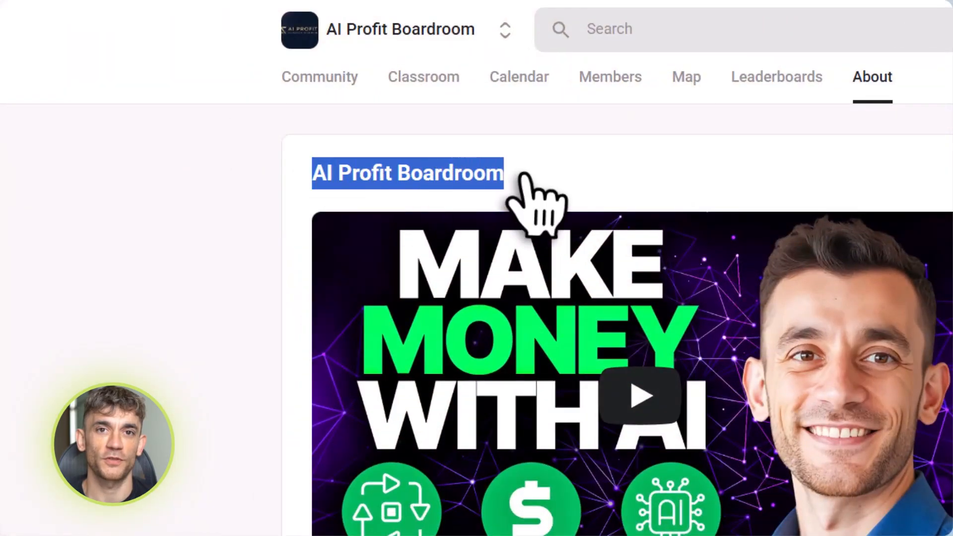
Step: Browse the AI Profit Boardroom classroom's course cards
{"action": "scroll", "scroll_direction": "down", "scroll_amount": 3}
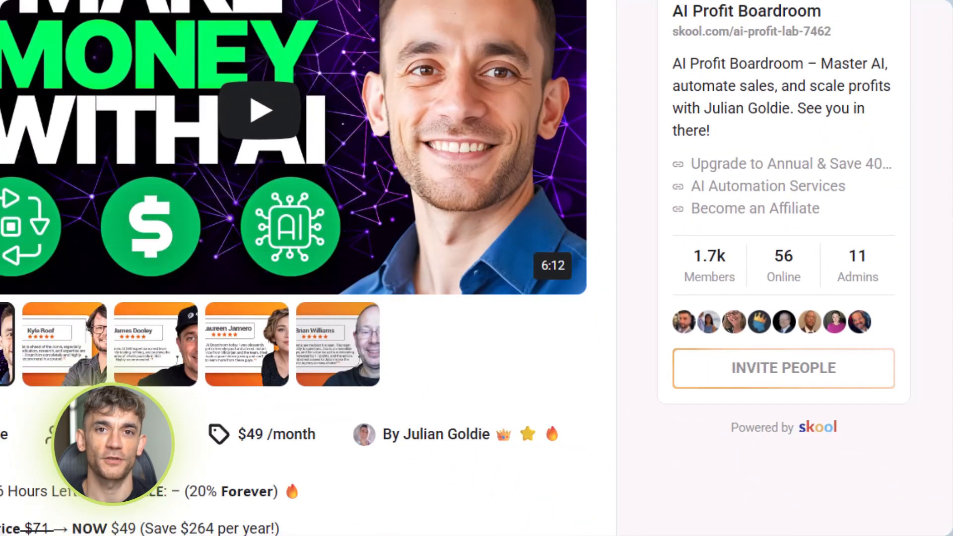
{"action": "left_click", "coordinate": [423, 76]}
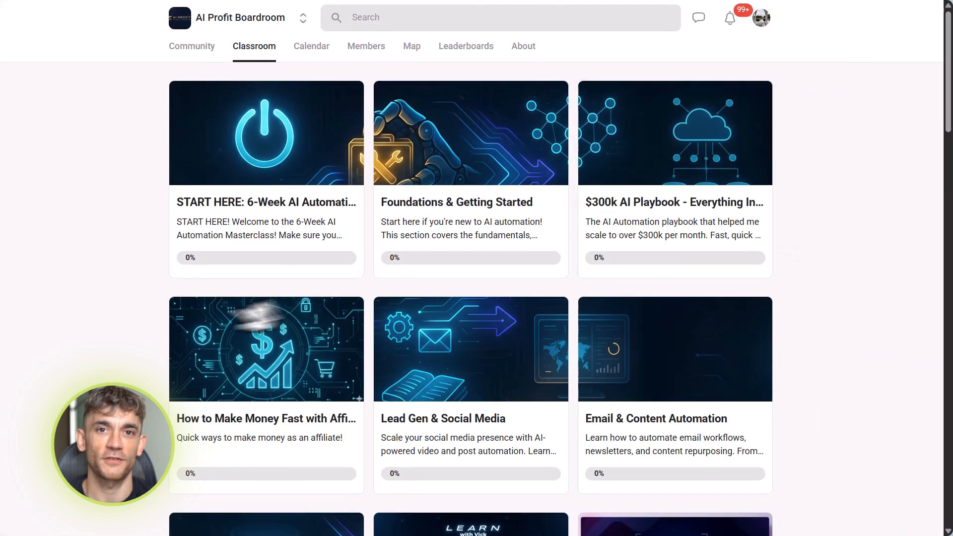
{"action": "scroll", "scroll_direction": "down", "scroll_amount": 3}
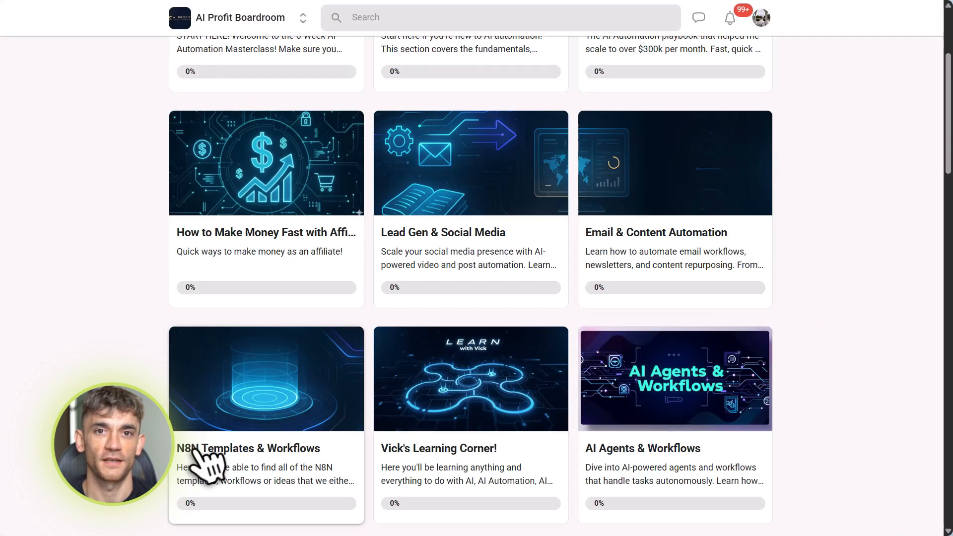
{"action": "mouse_move", "coordinate": [596, 471]}
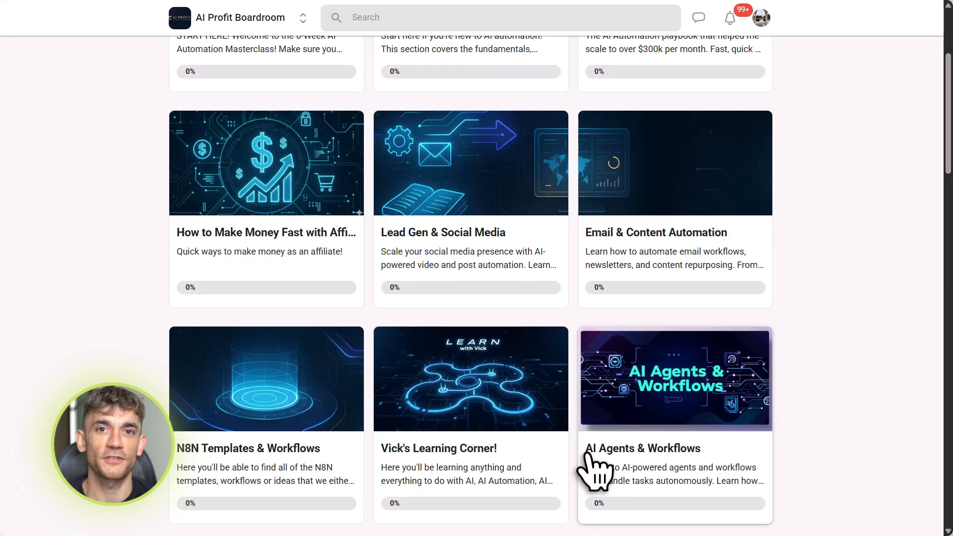
{"action": "scroll", "scroll_direction": "down", "scroll_amount": 3}
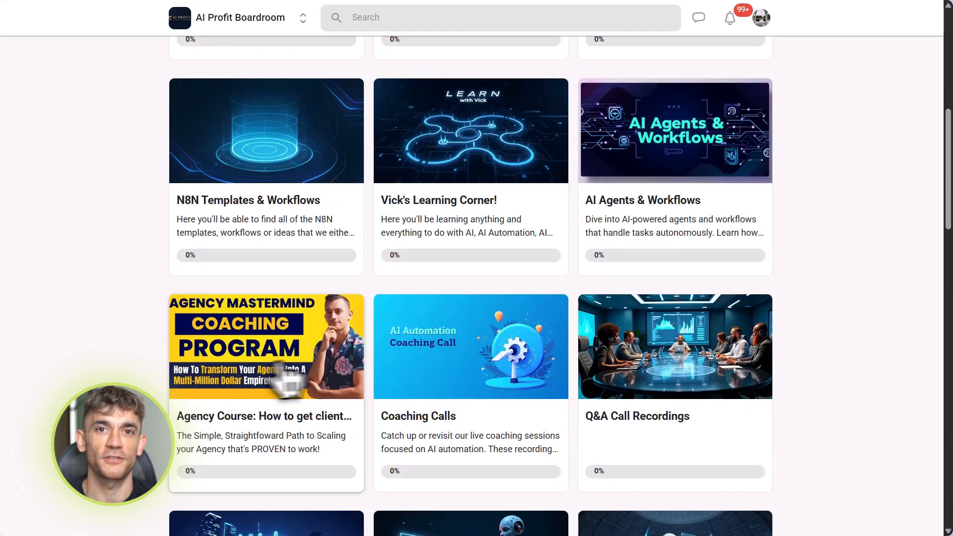
{"action": "scroll", "scroll_direction": "down", "scroll_amount": 3}
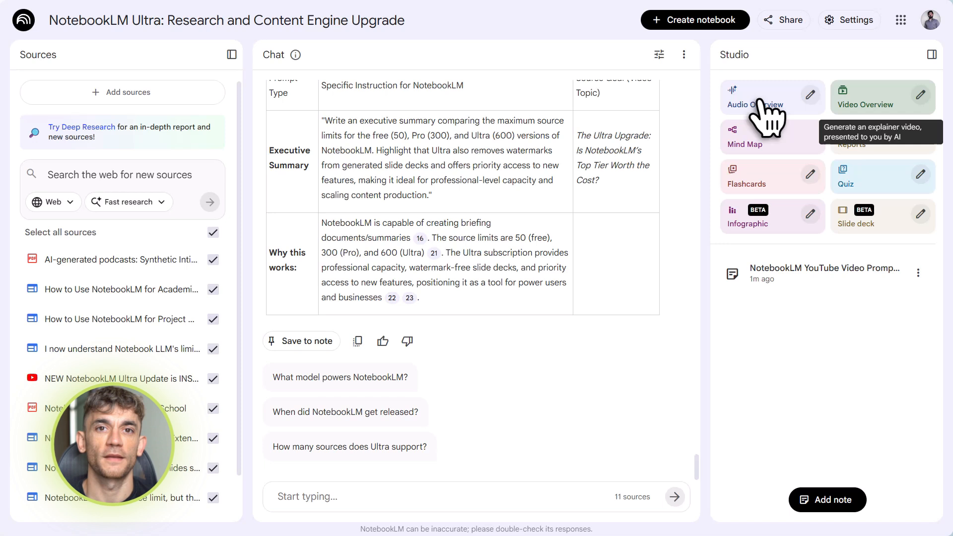
{"action": "mouse_move", "coordinate": [754, 136]}
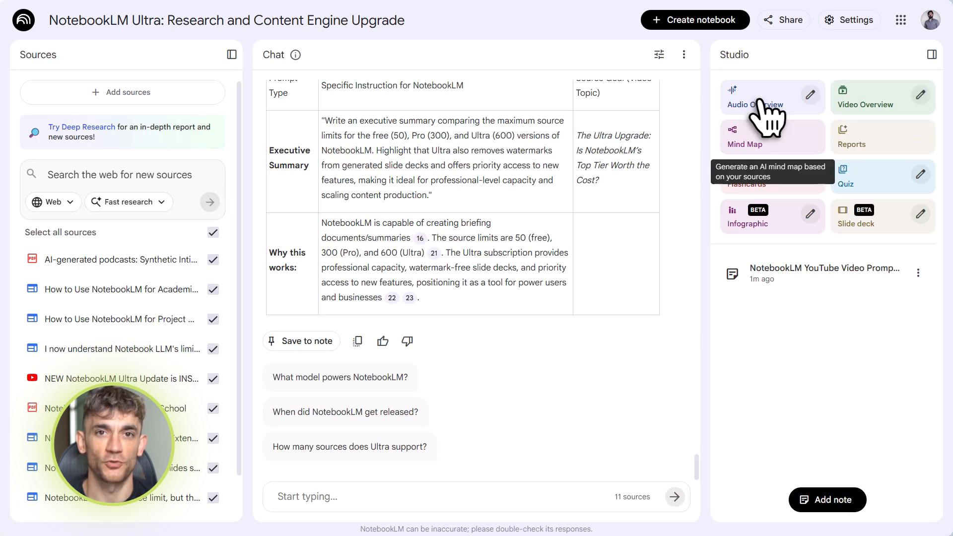
{"action": "mouse_move", "coordinate": [852, 137]}
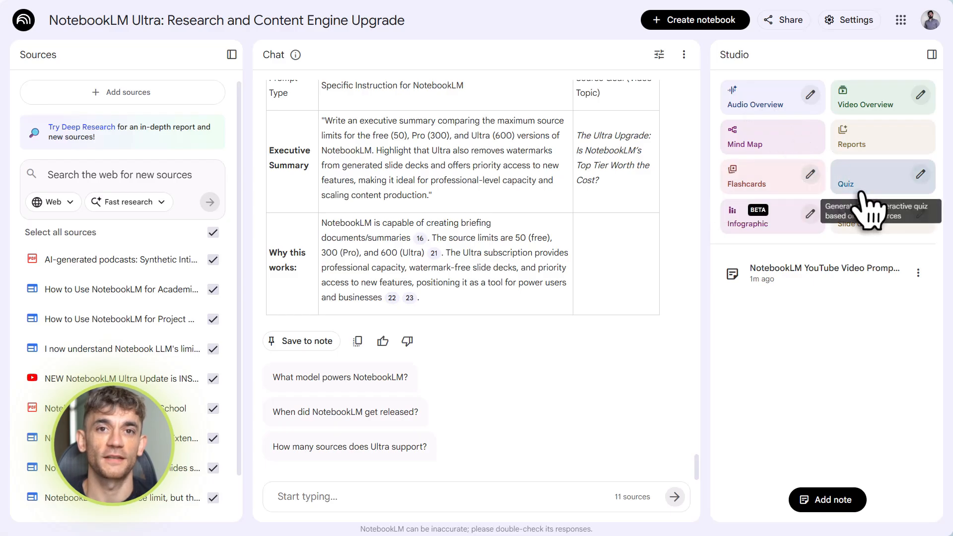
{"action": "mouse_move", "coordinate": [821, 118]}
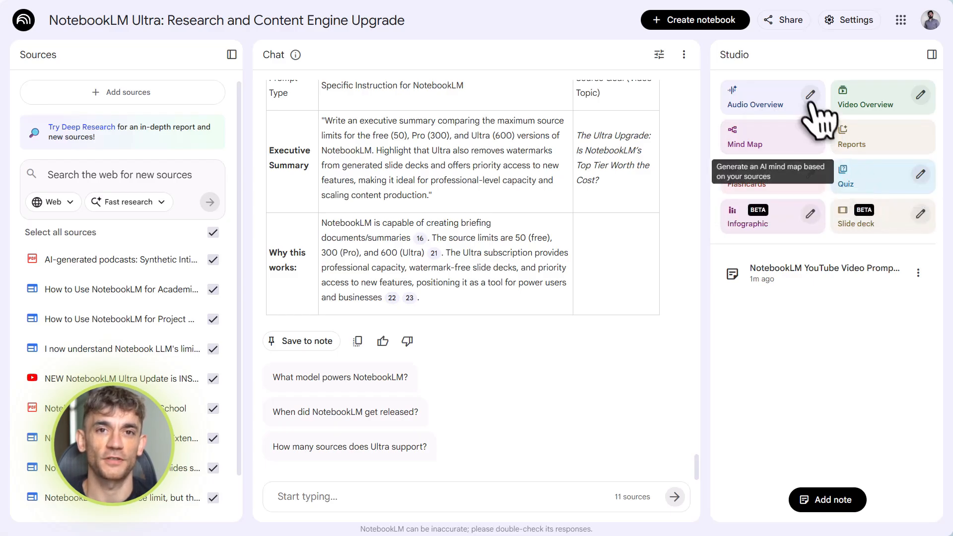
Step: Generate a mind map and expand its Research Workflow Tools and Notes Section branches
{"action": "left_click", "coordinate": [746, 137]}
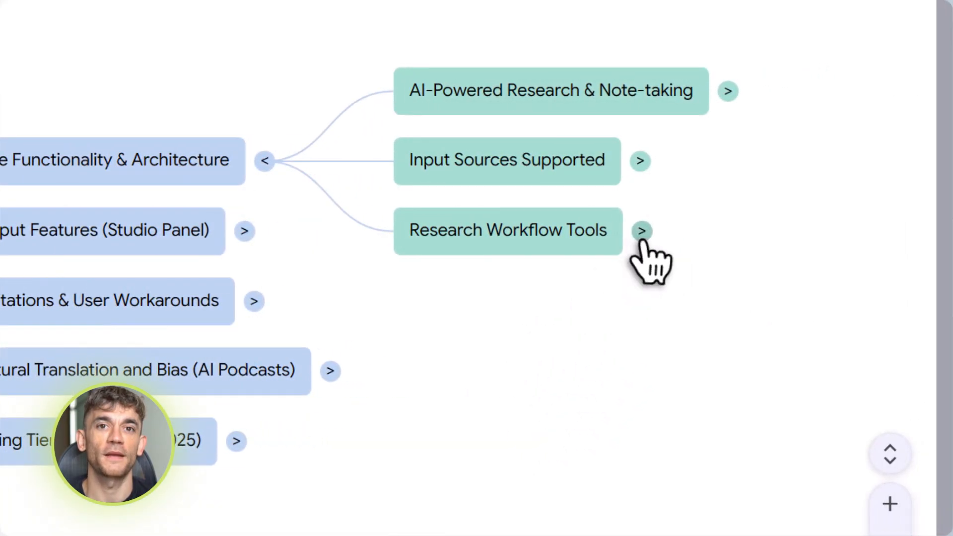
{"action": "left_click", "coordinate": [642, 229]}
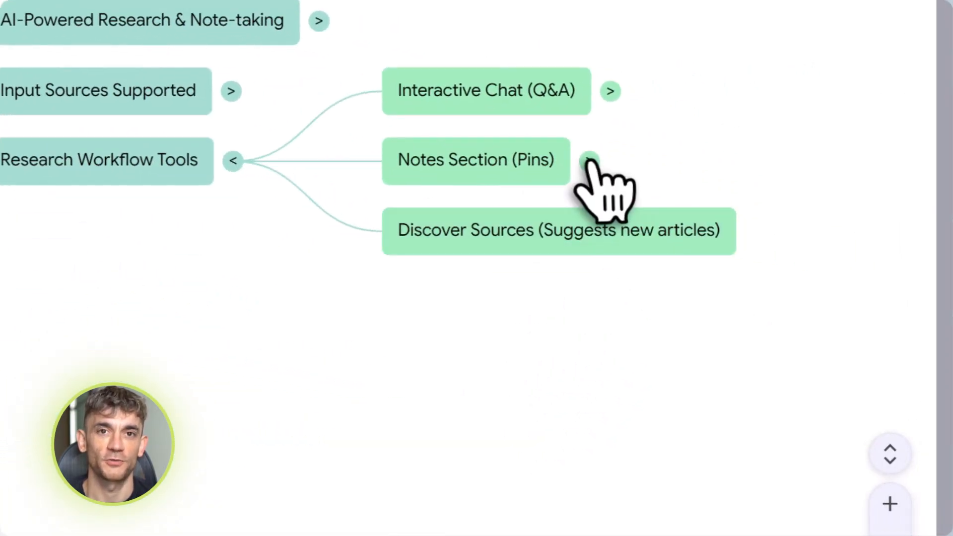
{"action": "left_click", "coordinate": [589, 159]}
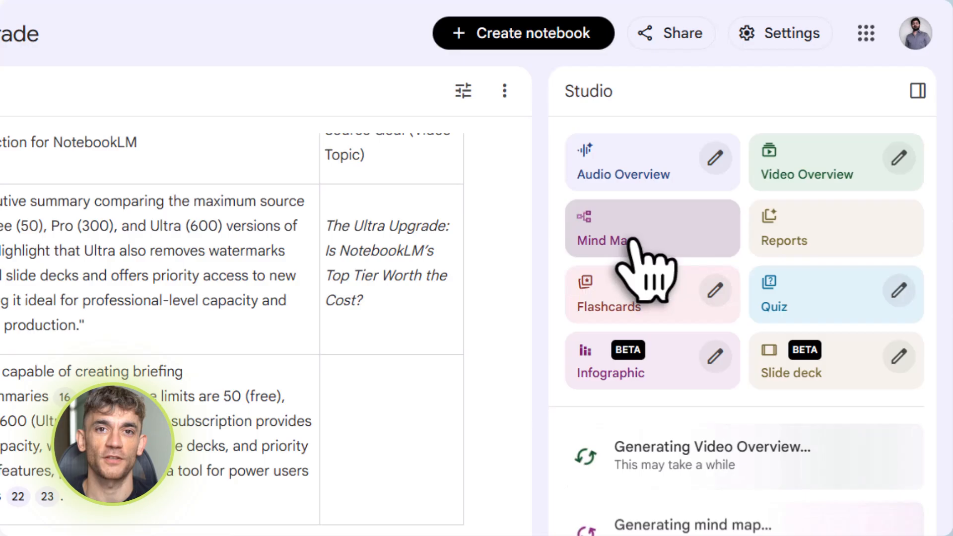
{"action": "scroll", "scroll_direction": "down", "scroll_amount": 3}
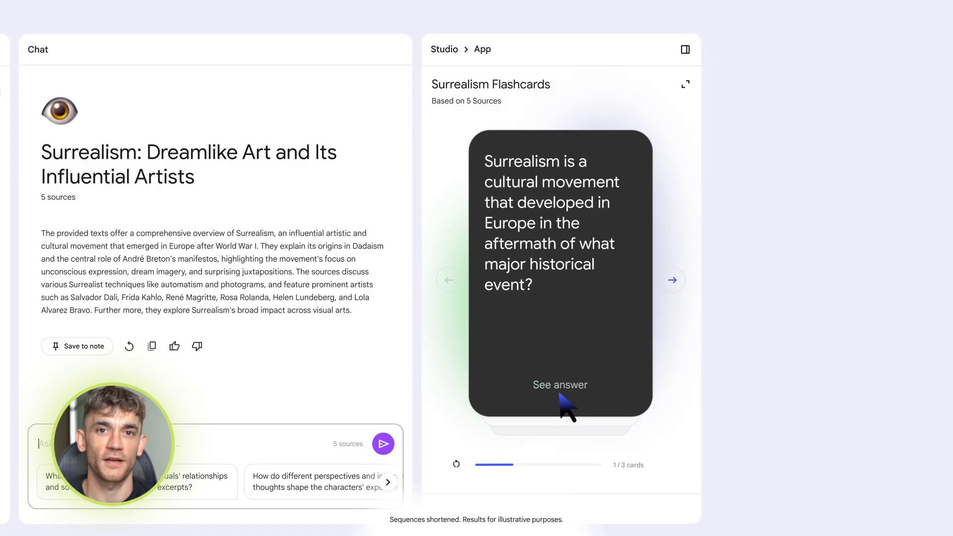
Step: Reveal the first Surrealism flashcard's answer, World War I, and request its explanation
{"action": "left_click", "coordinate": [560, 385]}
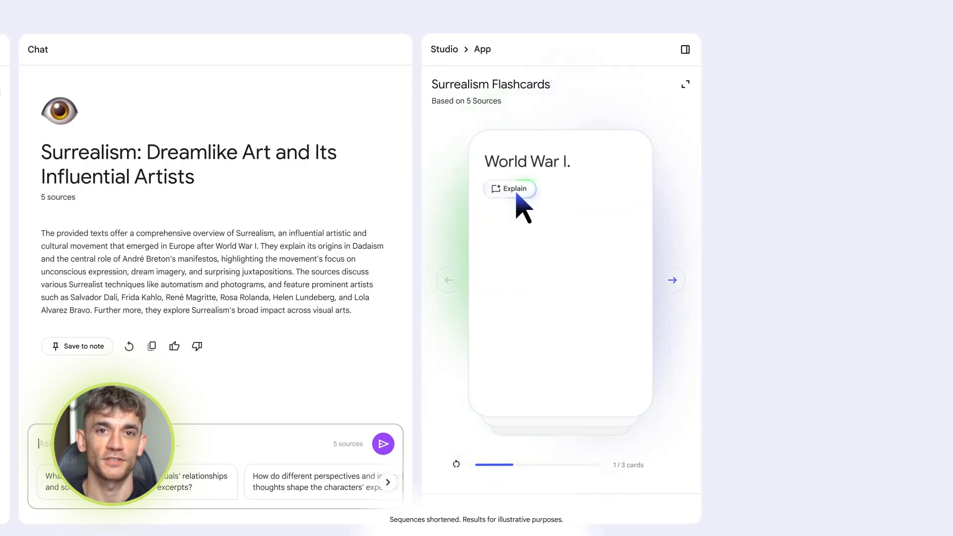
{"action": "left_click", "coordinate": [510, 189]}
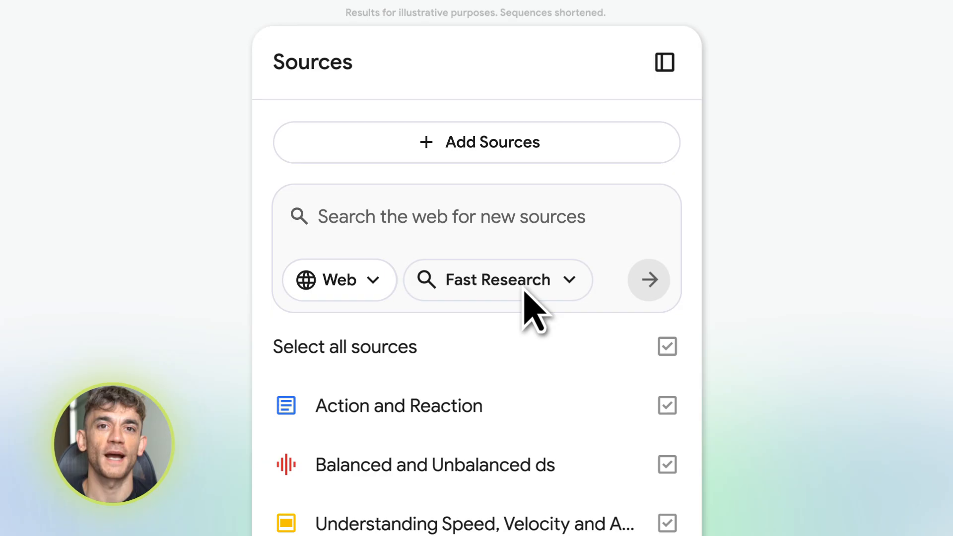
Step: Submit a Deep Research query on the latest quantum physics breakthroughs
{"action": "left_click", "coordinate": [496, 280]}
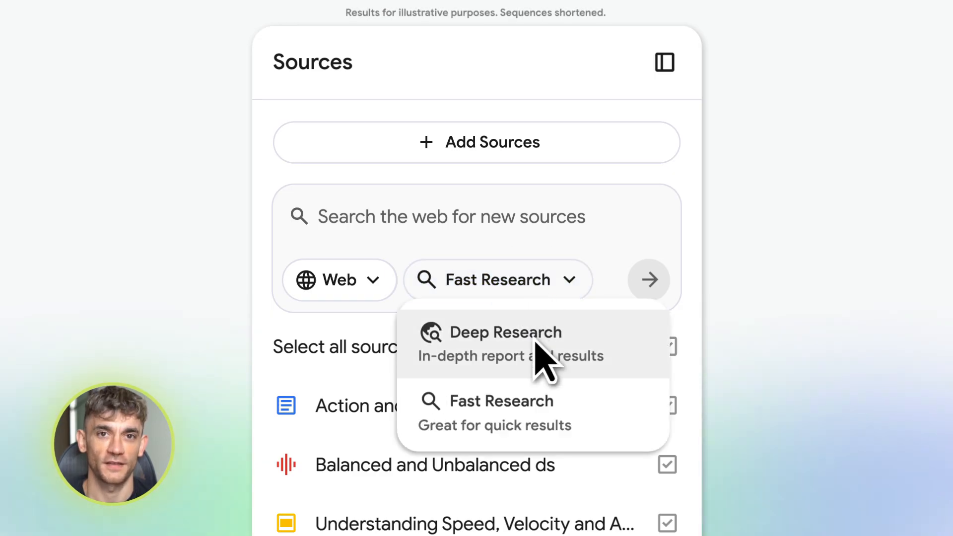
{"action": "left_click", "coordinate": [507, 332]}
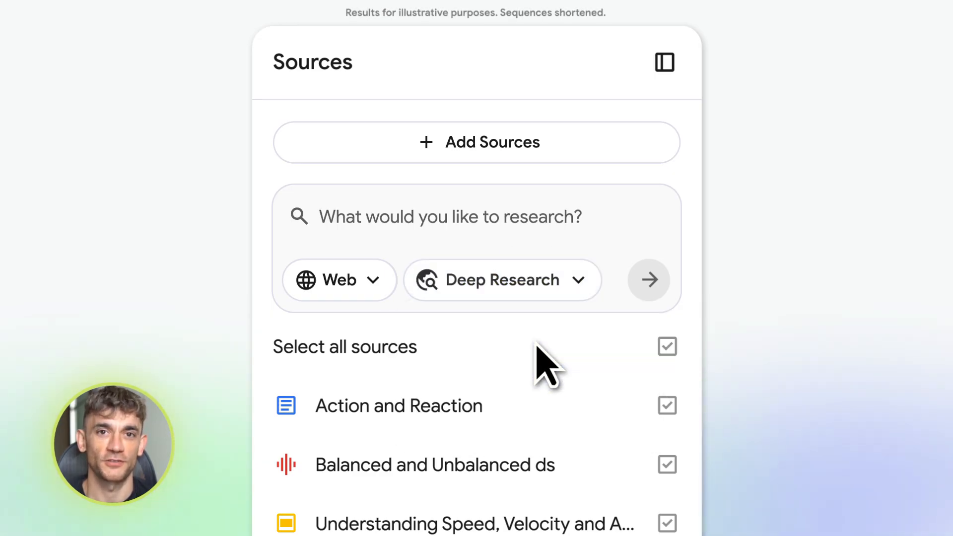
{"action": "type", "text": "Latest breakthroughs in quantum physics"}
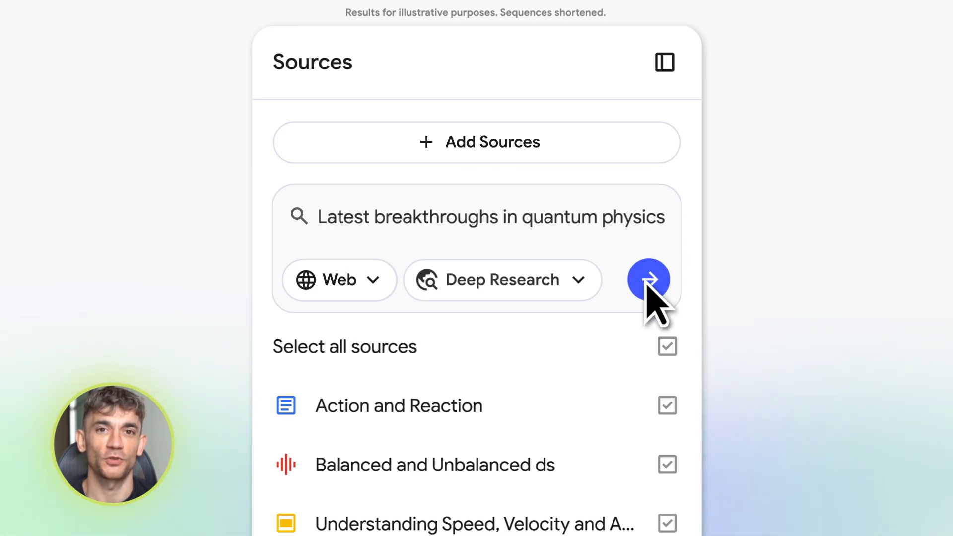
{"action": "left_click", "coordinate": [648, 280]}
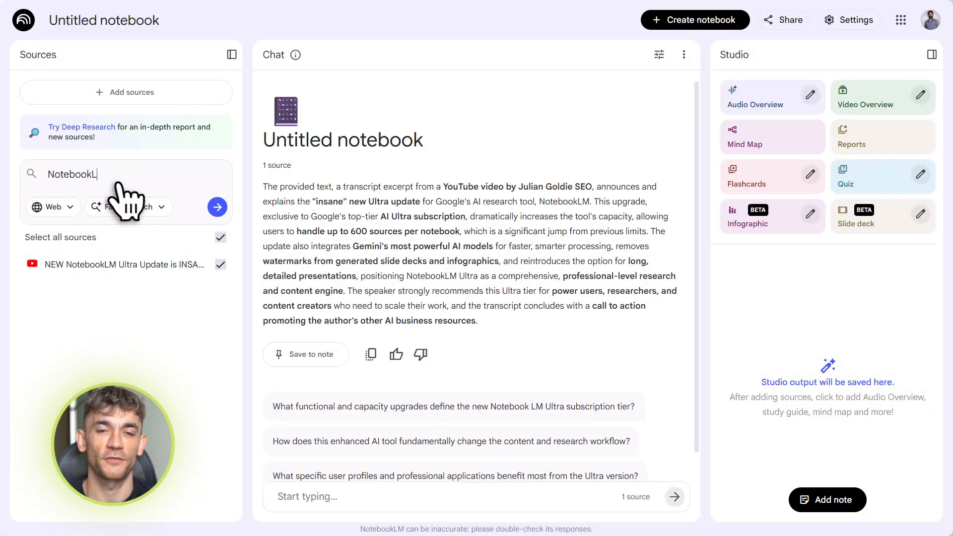
Step: Run a fast search for 'NotebookLM full guide' and view the ten discovered sources
{"action": "type", "text": "M full guide"}
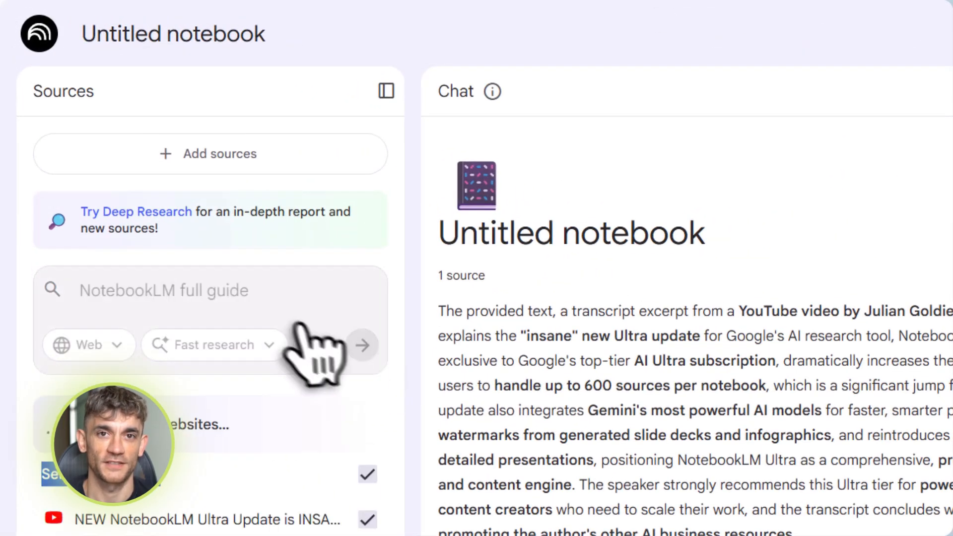
{"action": "mouse_move", "coordinate": [304, 492]}
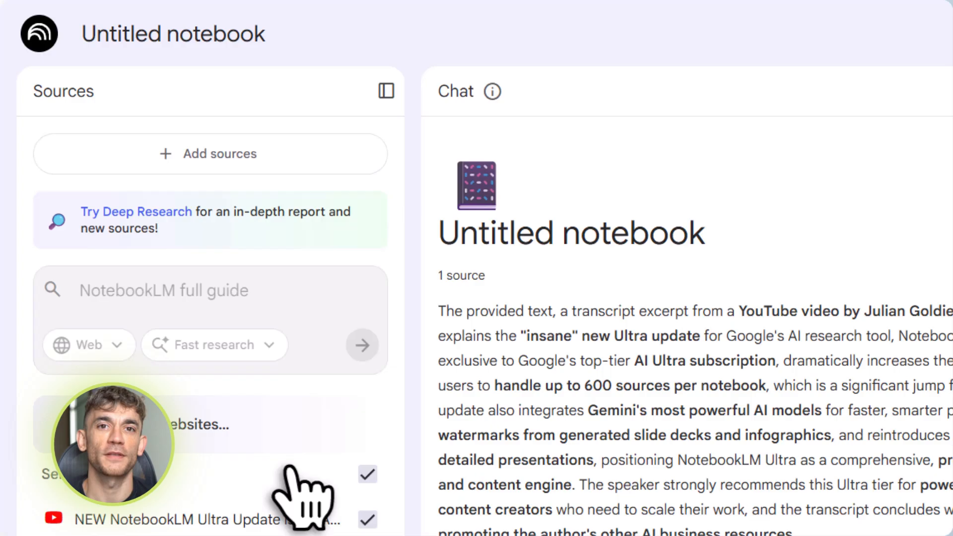
{"action": "left_click", "coordinate": [362, 345]}
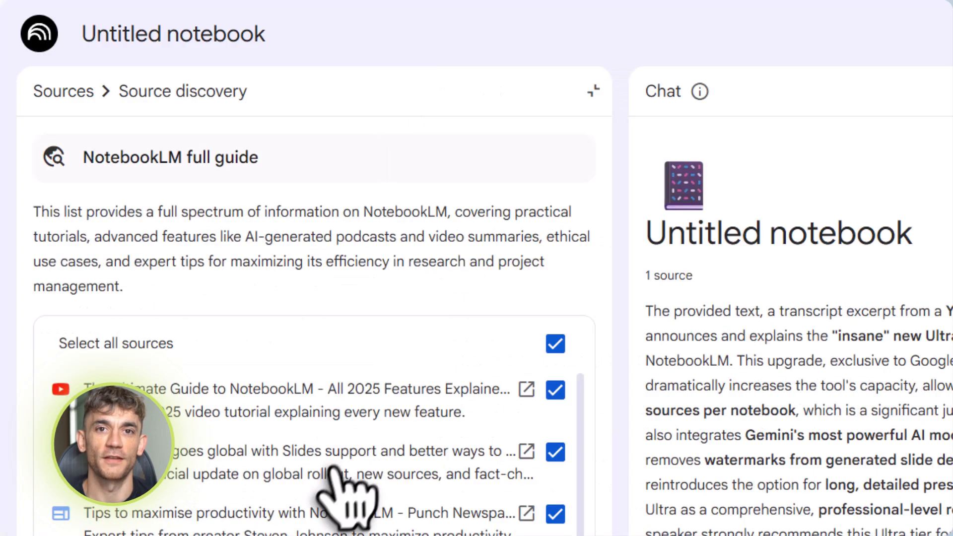
{"action": "mouse_move", "coordinate": [533, 401]}
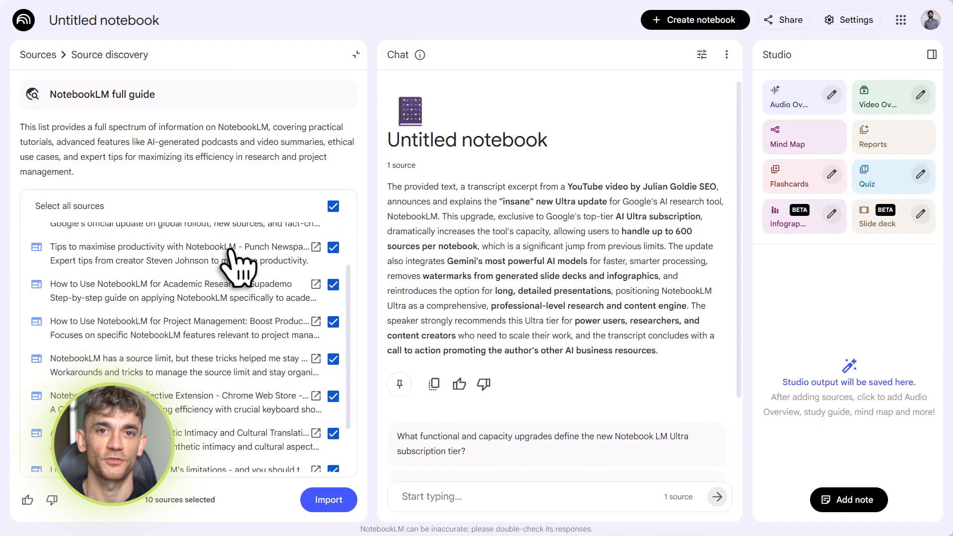
{"action": "left_click", "coordinate": [328, 499]}
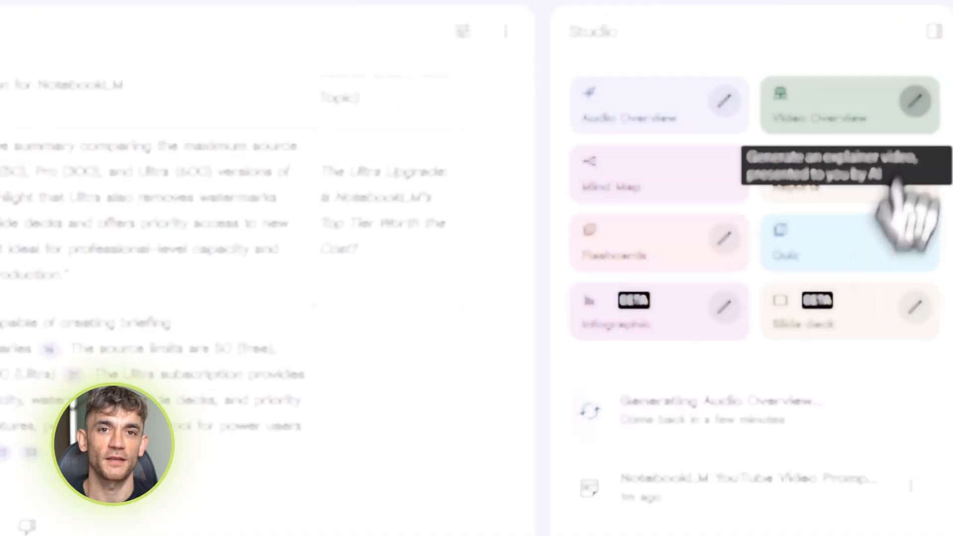
Step: Choose the Anime visual style and generate the video overview
{"action": "left_click", "coordinate": [849, 105]}
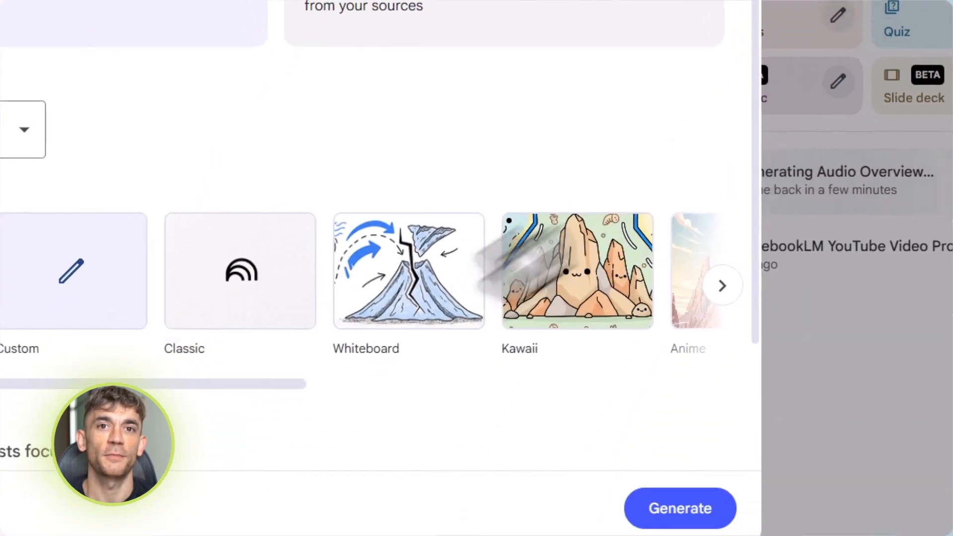
{"action": "left_click", "coordinate": [722, 286]}
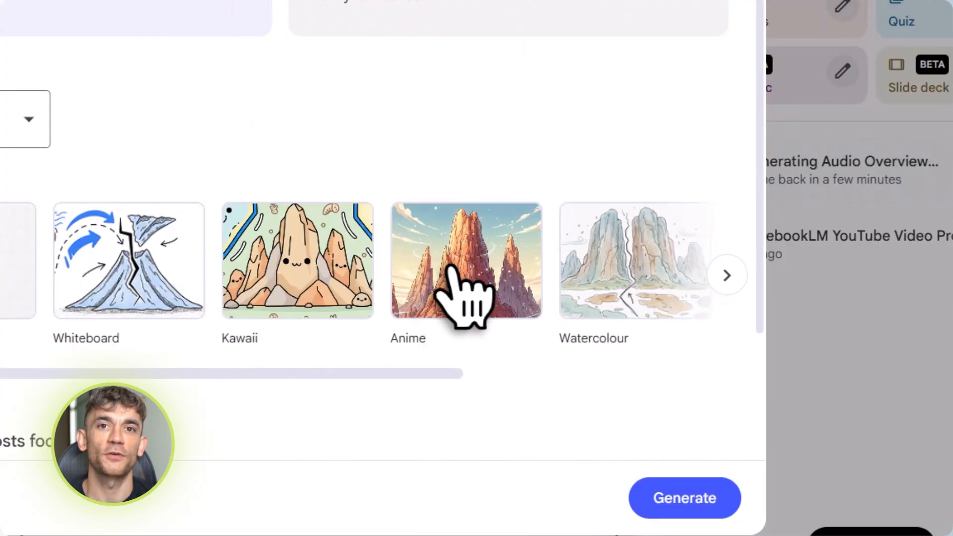
{"action": "left_click", "coordinate": [466, 261]}
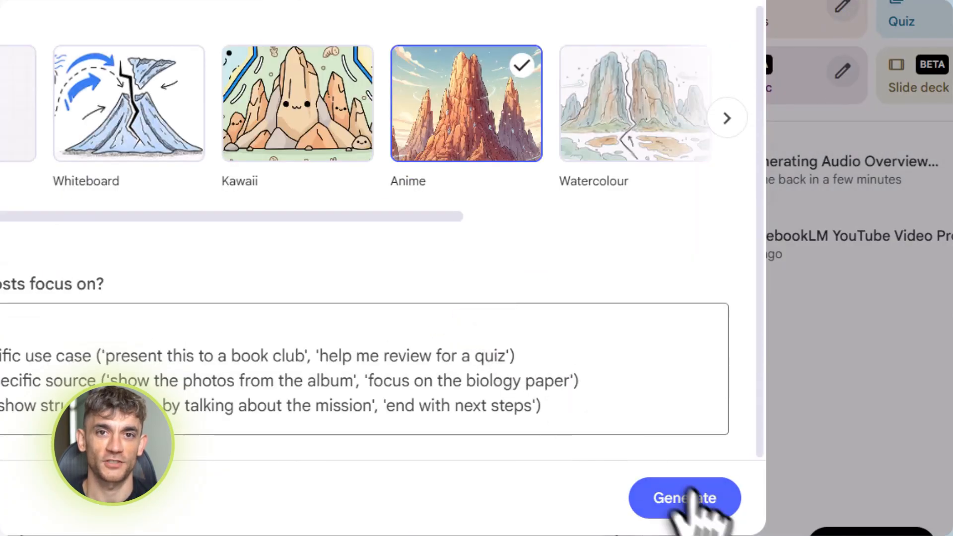
{"action": "left_click", "coordinate": [684, 497]}
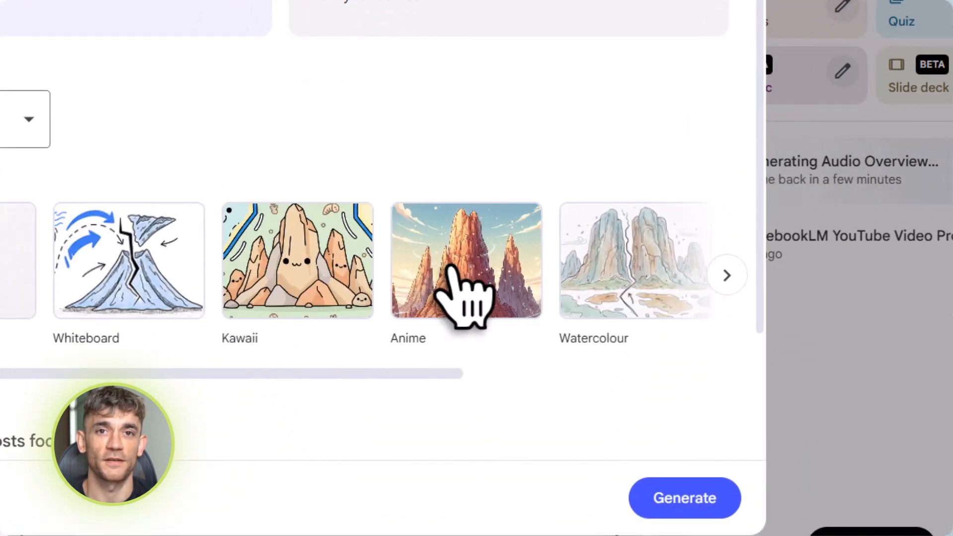
{"action": "left_click", "coordinate": [466, 260]}
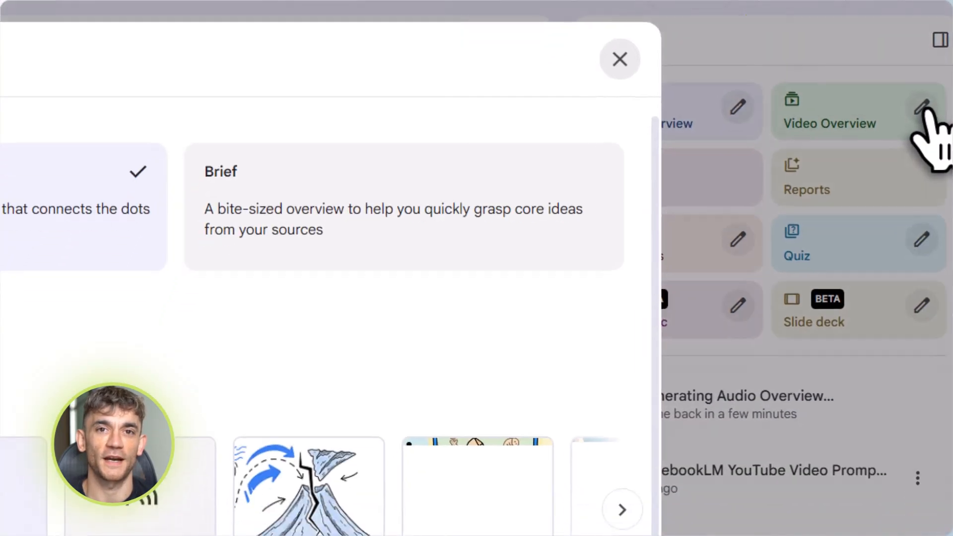
{"action": "scroll", "scroll_direction": "down", "scroll_amount": 3}
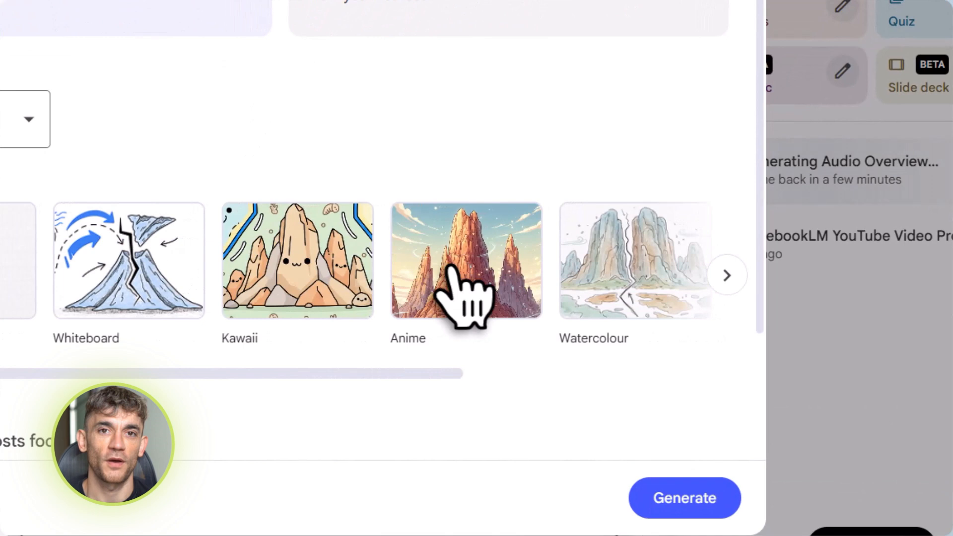
{"action": "left_click", "coordinate": [466, 260]}
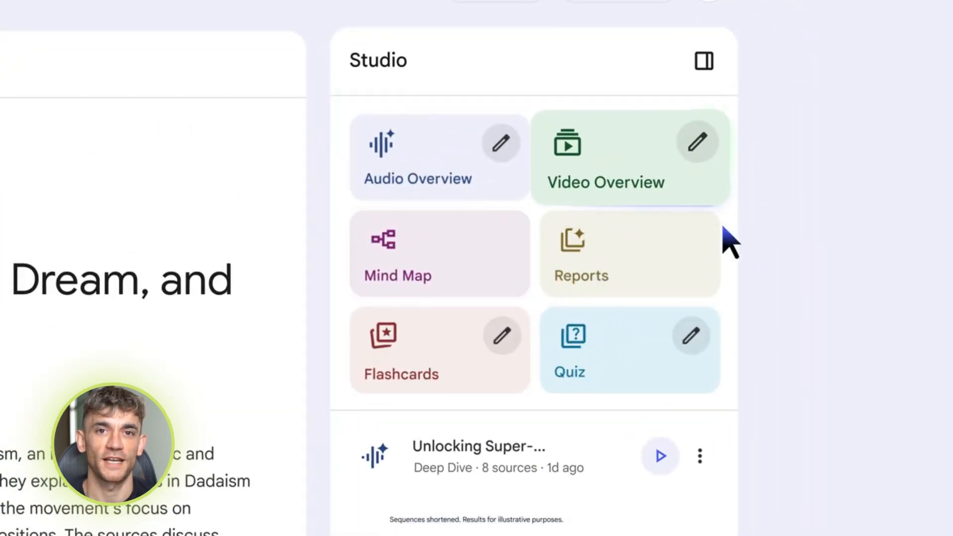
Step: Describe a custom video style: hyper-realistic, dreamlike, deep blues, ochres, strong shadows, mundane objects with impossible transformations
{"action": "left_click", "coordinate": [697, 141]}
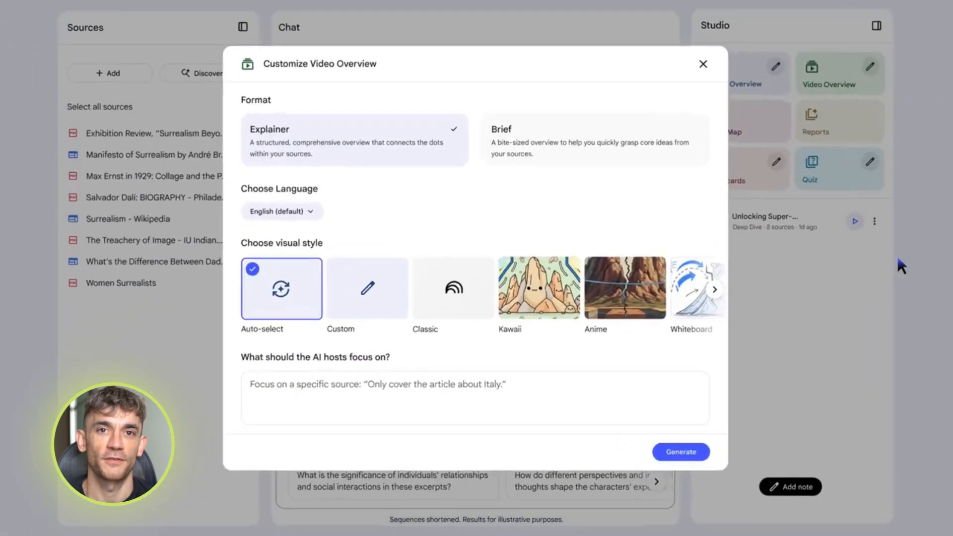
{"action": "left_click", "coordinate": [367, 288]}
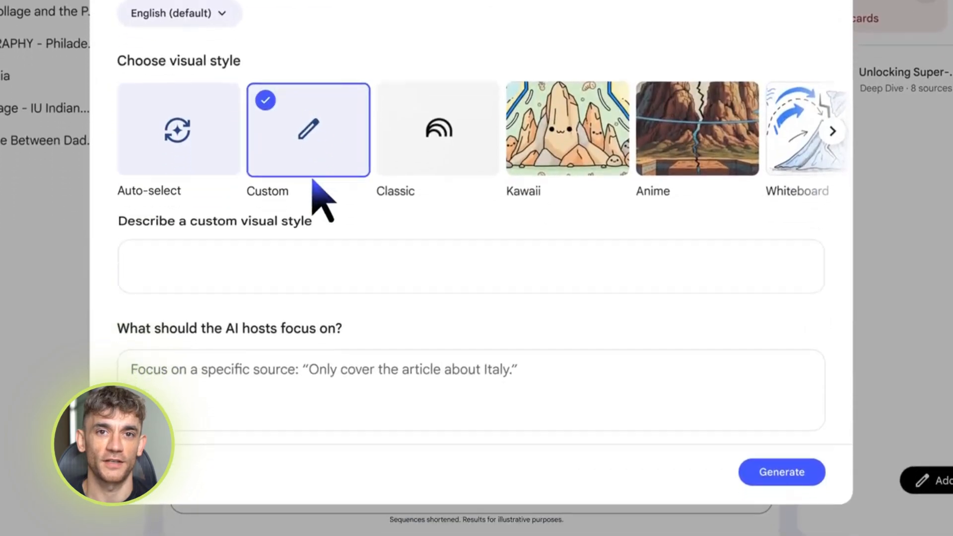
{"action": "type", "text": "Hyper-realistic, dreamlike video using a high-contrast palette of deep blues"}
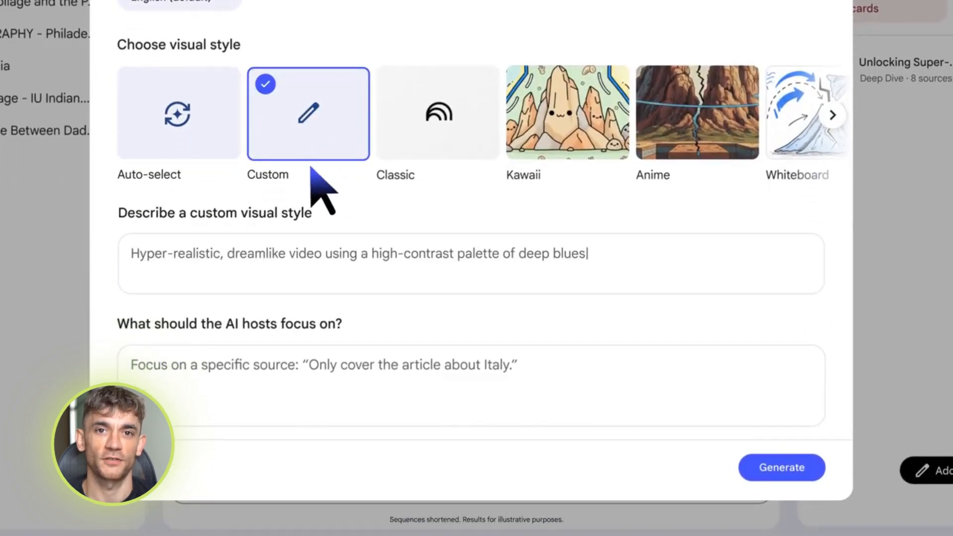
{"action": "type", "text": ", ochres, and strong shadows. Visually juxtapose mundane objects (like a chair or clock) with impos"}
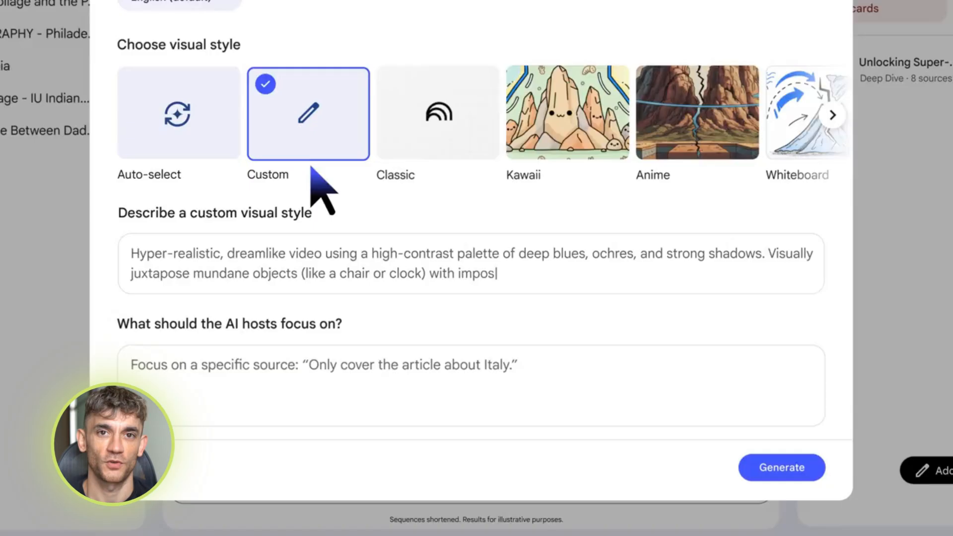
{"action": "type", "text": "sible transformations."}
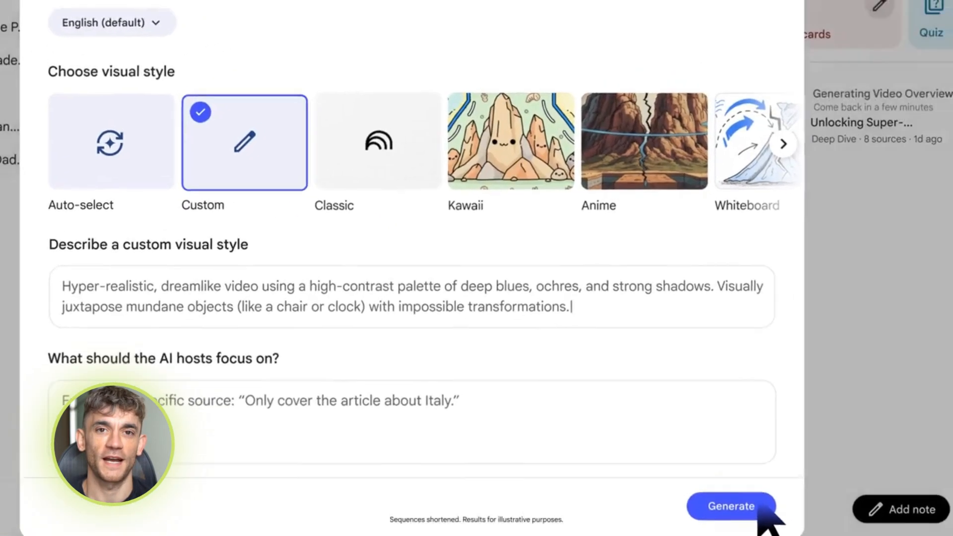
Step: Generate the custom-styled Surrealism video overview and pause its playback
{"action": "left_click", "coordinate": [730, 506]}
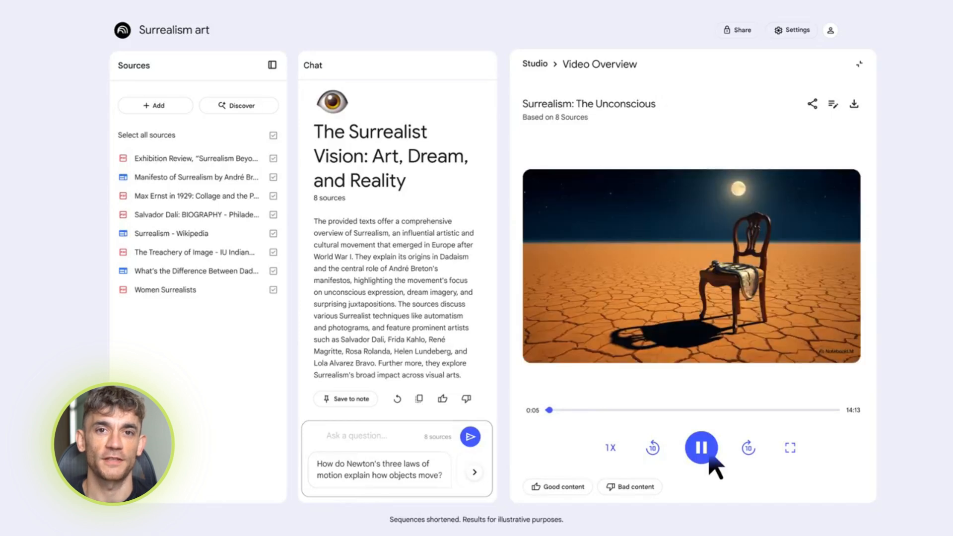
{"action": "left_click", "coordinate": [860, 63]}
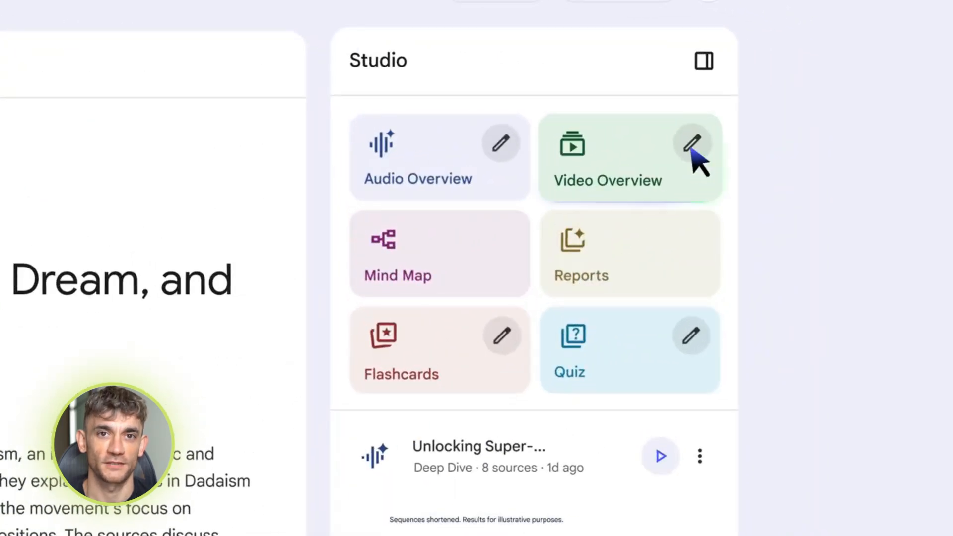
Step: Generate the Surrealism video overview with the custom visual style description
{"action": "left_click", "coordinate": [692, 142]}
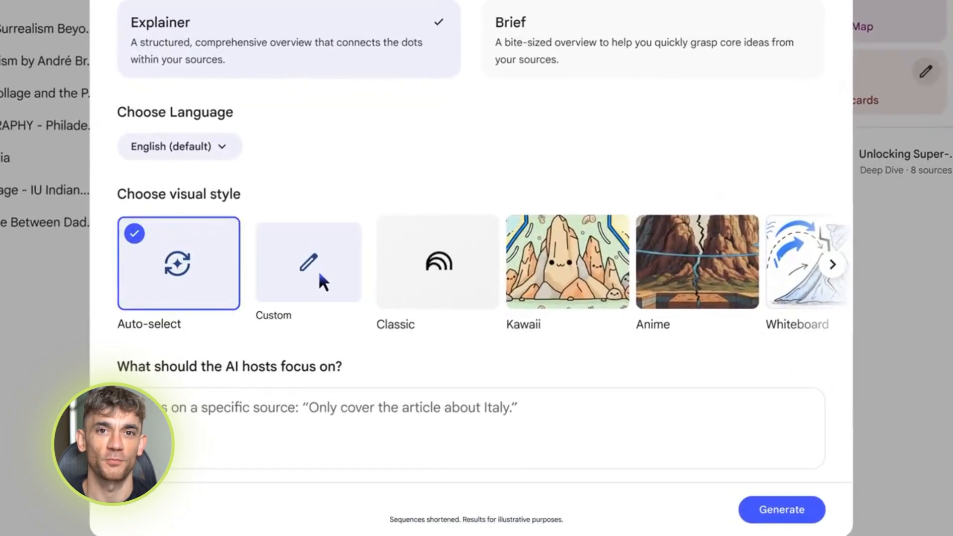
{"action": "left_click", "coordinate": [308, 263]}
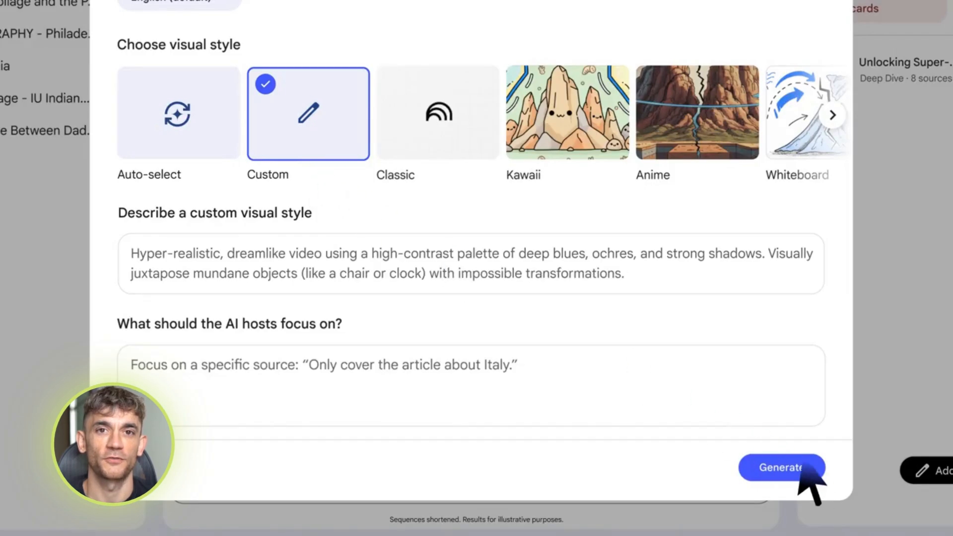
{"action": "left_click", "coordinate": [781, 468]}
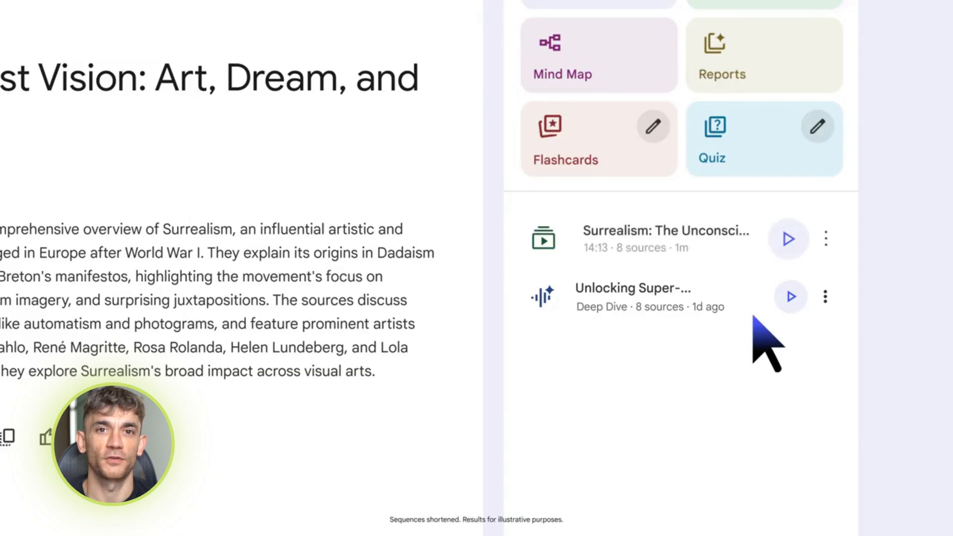
{"action": "left_click", "coordinate": [789, 238]}
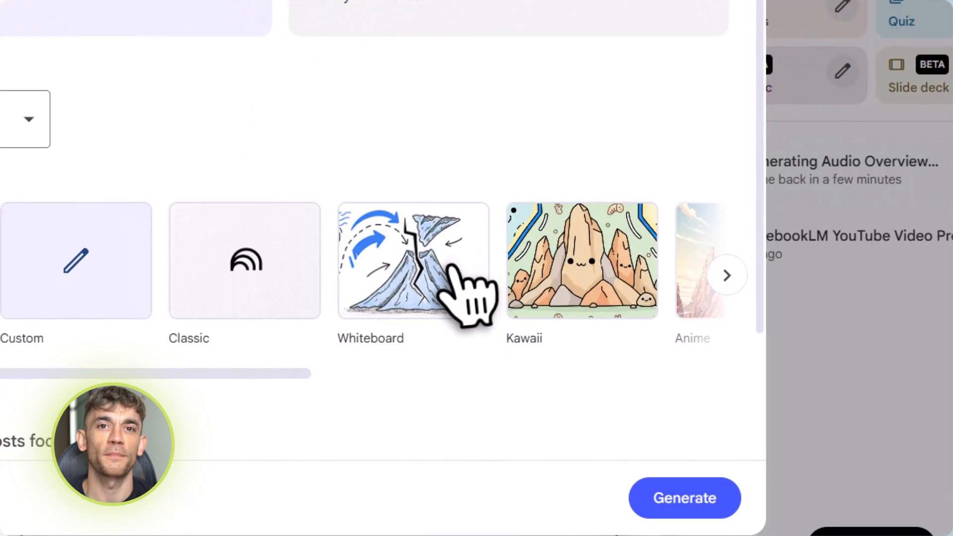
Step: In the other notebook, start an Anime-style video overview generating
{"action": "left_click", "coordinate": [727, 275]}
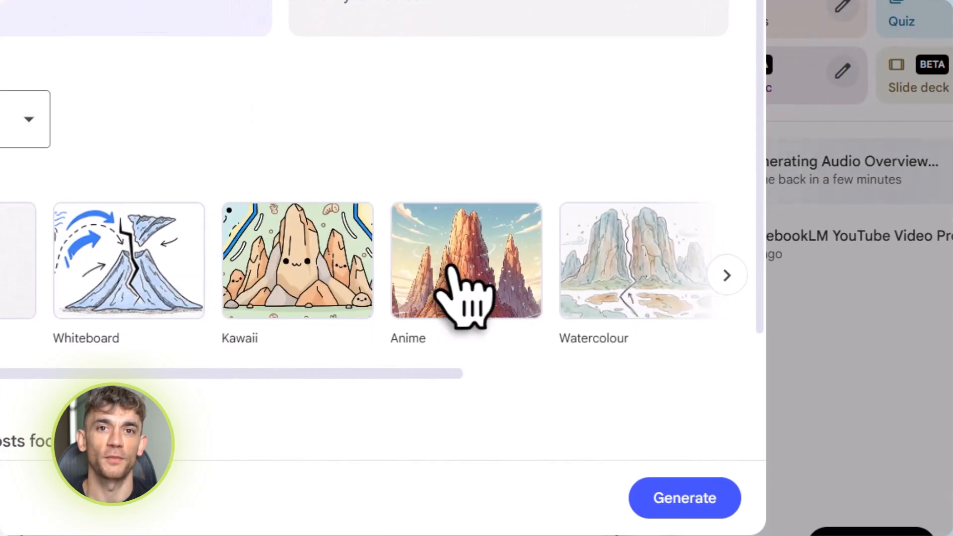
{"action": "left_click", "coordinate": [467, 261]}
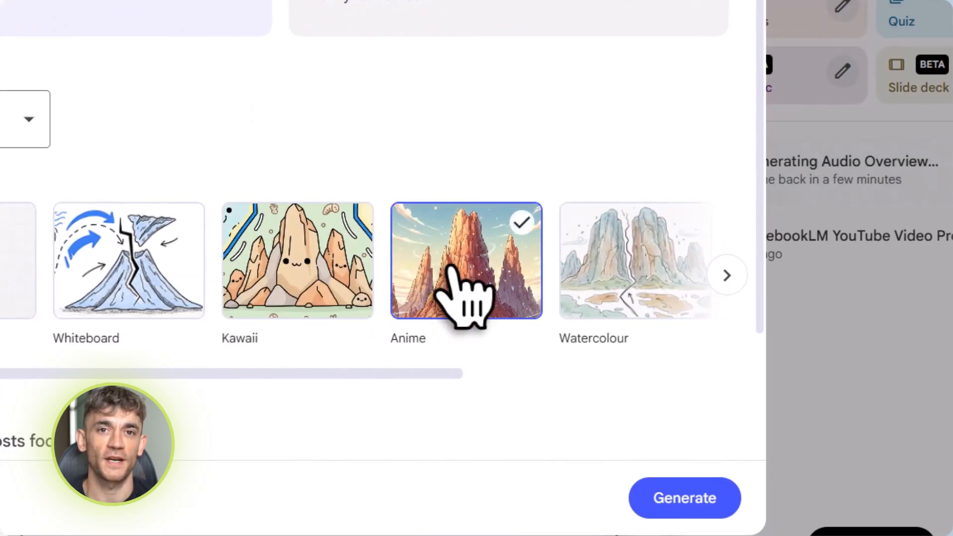
{"action": "scroll", "scroll_direction": "down", "scroll_amount": 3}
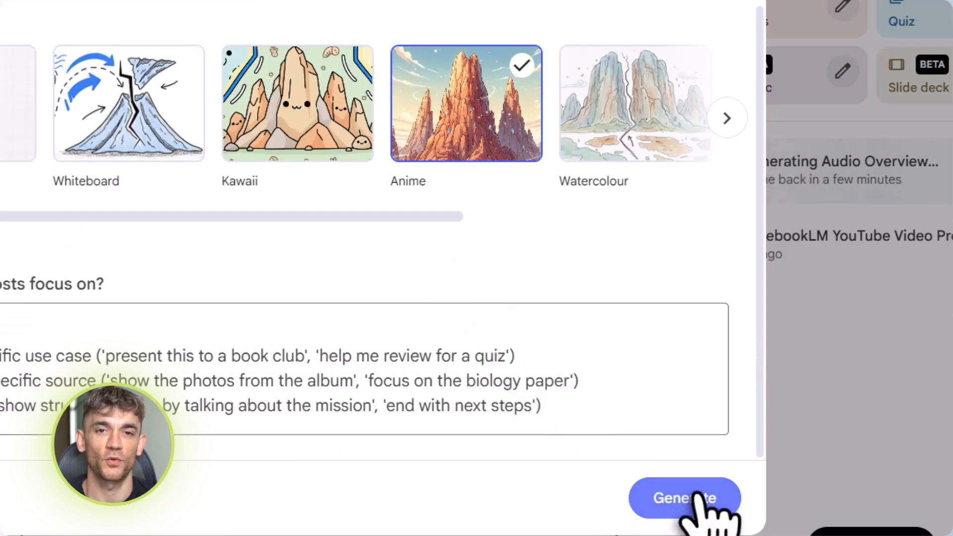
{"action": "left_click", "coordinate": [684, 498]}
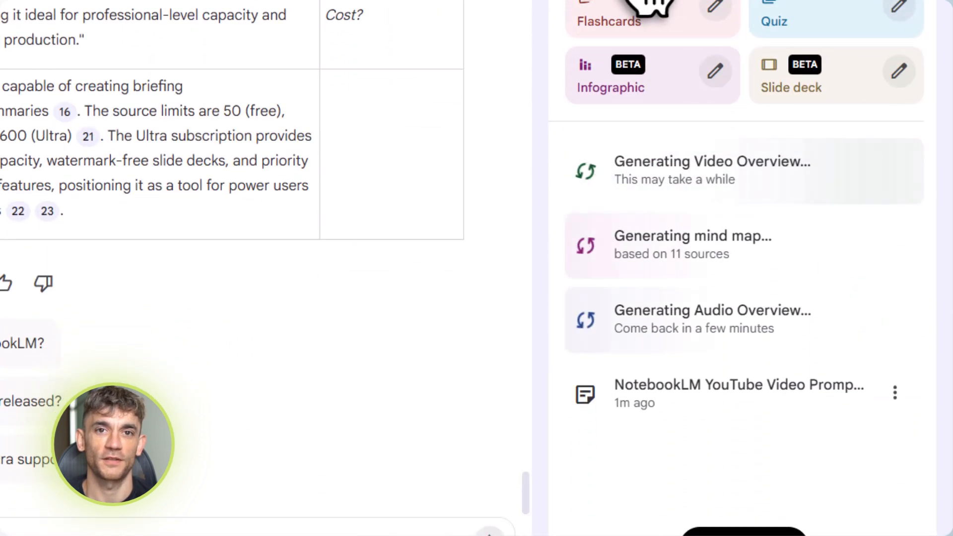
{"action": "mouse_move", "coordinate": [836, 12]}
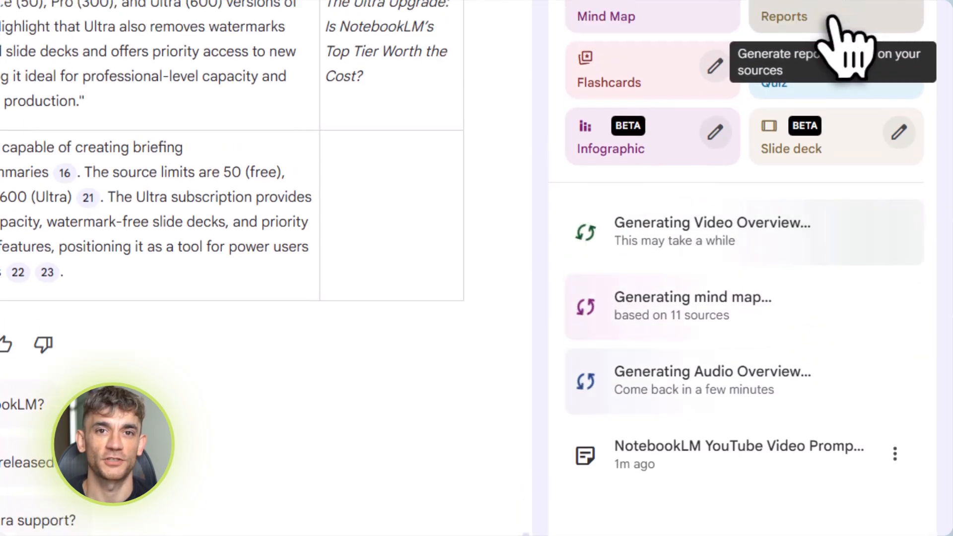
Step: Create a Study guide report from the notebook's sources
{"action": "left_click", "coordinate": [785, 17]}
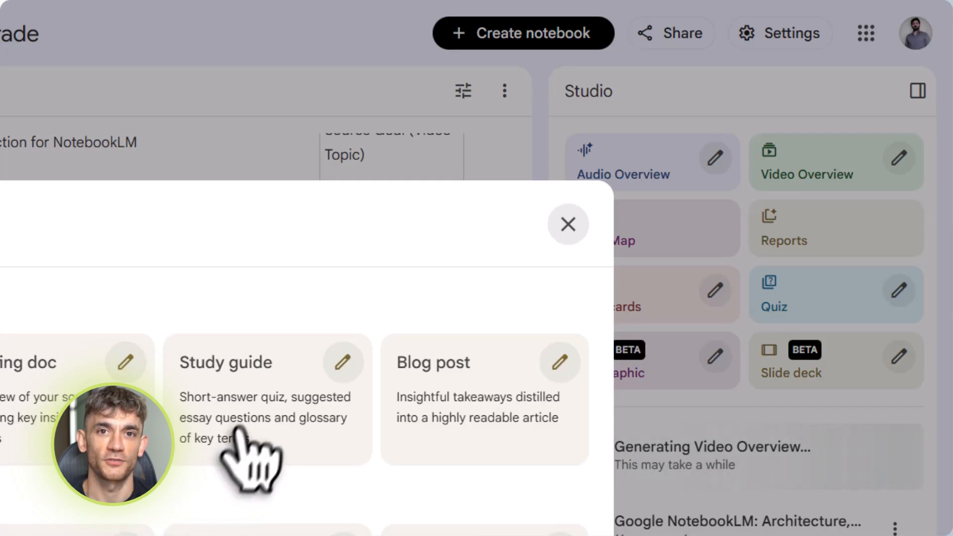
{"action": "left_click", "coordinate": [568, 224]}
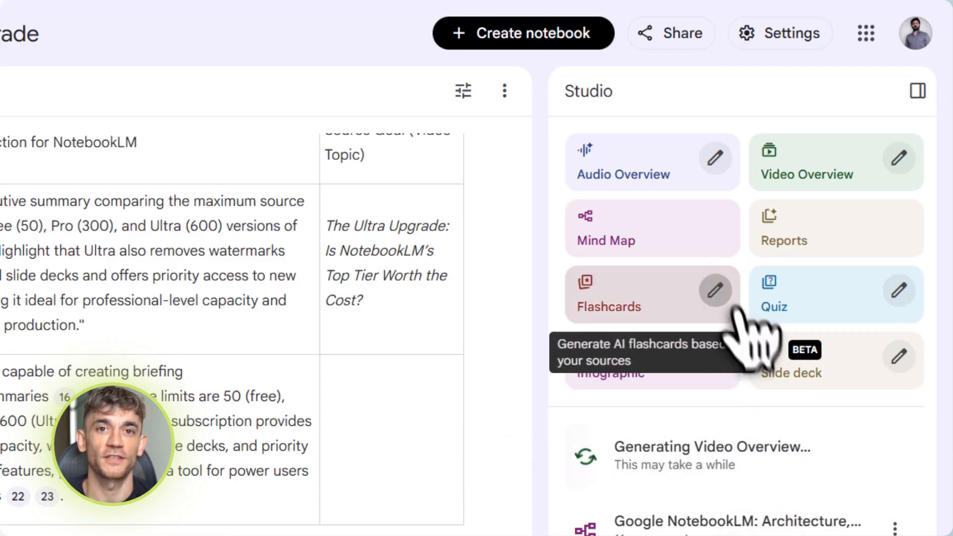
Step: Set the flashcards to Fewer cards at Medium difficulty
{"action": "left_click", "coordinate": [716, 291]}
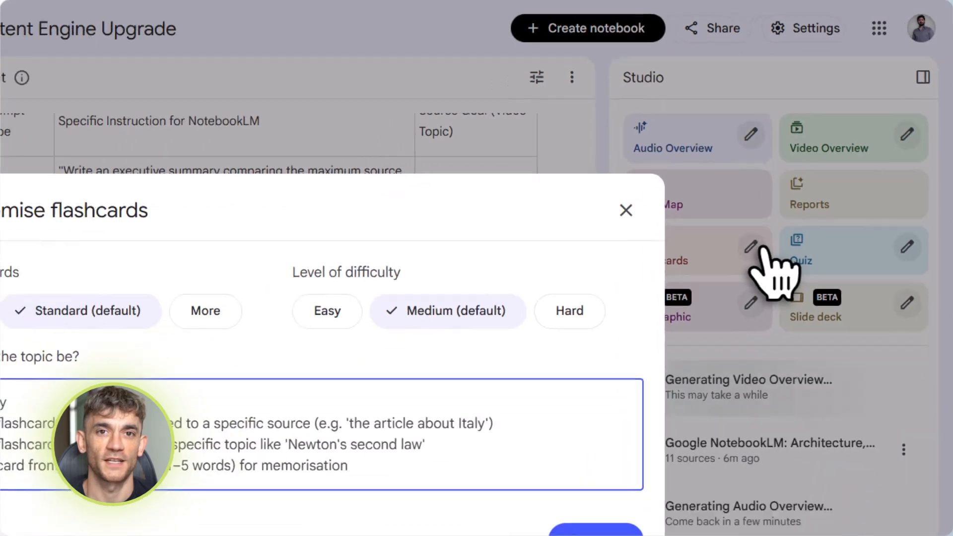
{"action": "left_click", "coordinate": [252, 219]}
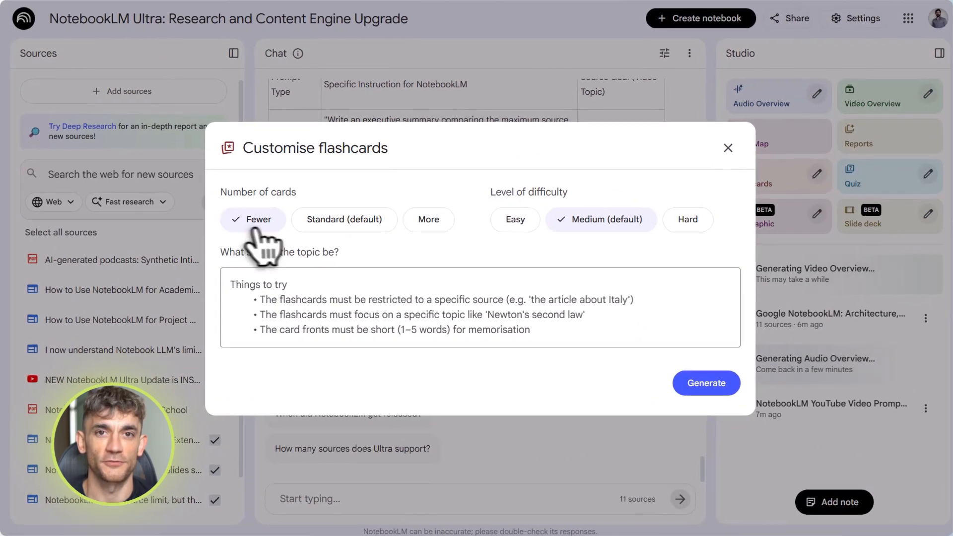
{"action": "left_click", "coordinate": [515, 220]}
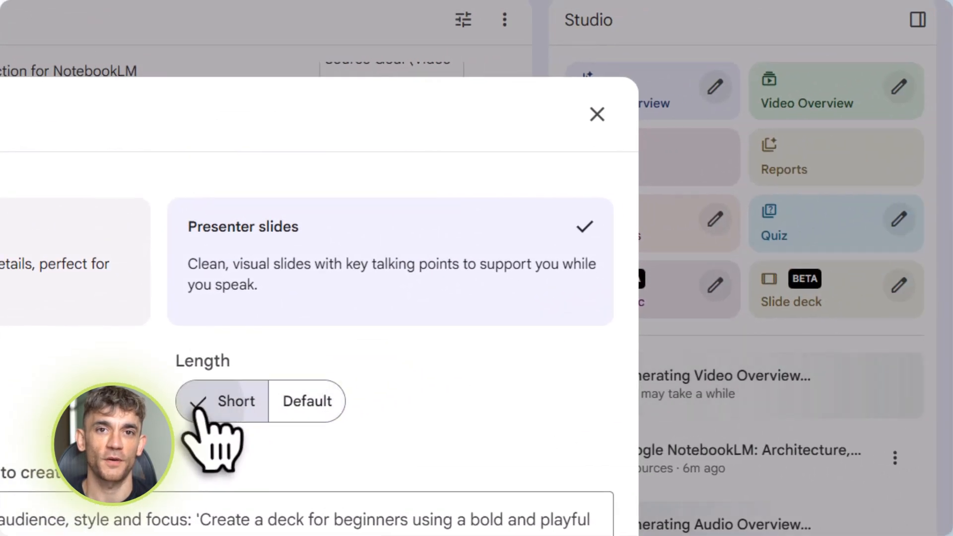
Step: Set the slide deck to Short presenter slides
{"action": "left_click", "coordinate": [597, 114]}
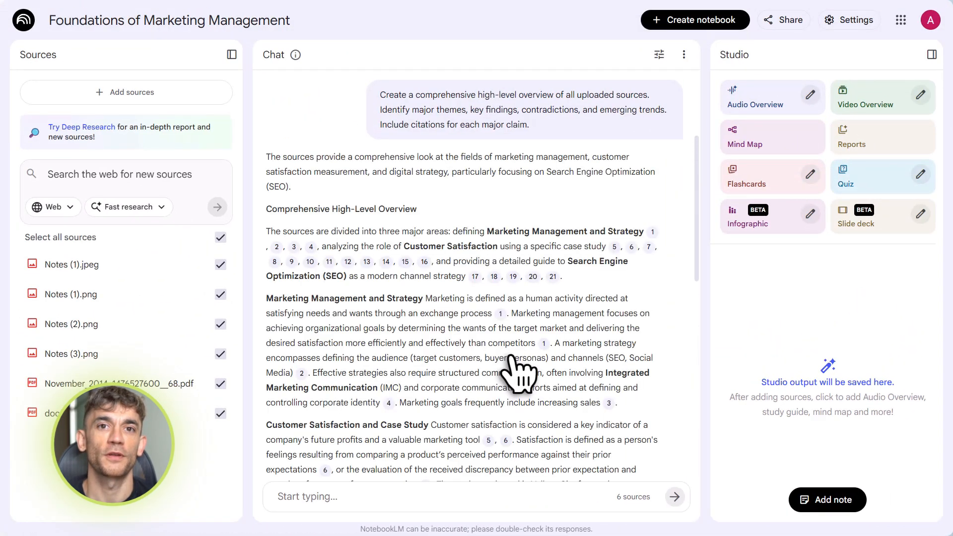
Step: Review the YouTube video prompt-guide chat response and save it as a note
{"action": "scroll", "scroll_direction": "down", "scroll_amount": 3}
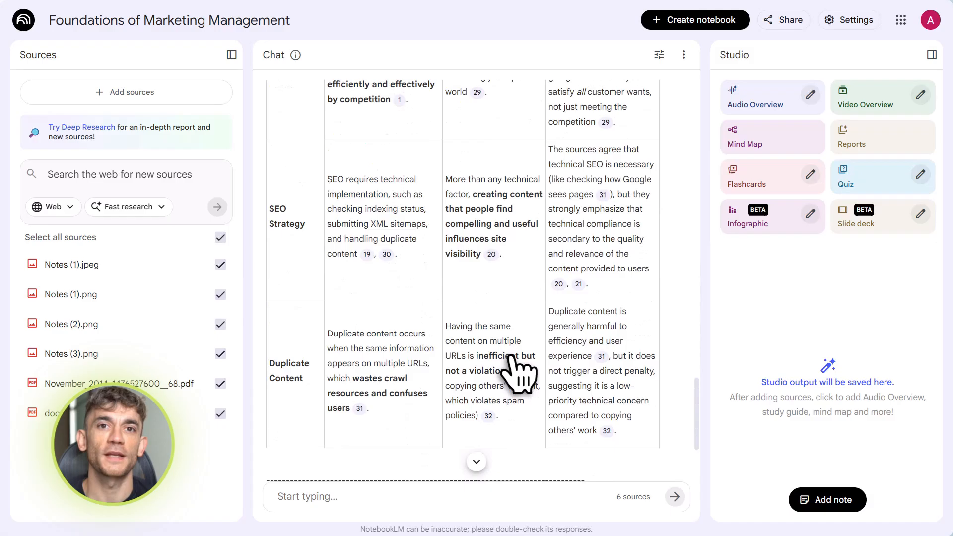
{"action": "scroll", "scroll_direction": "down", "scroll_amount": 3}
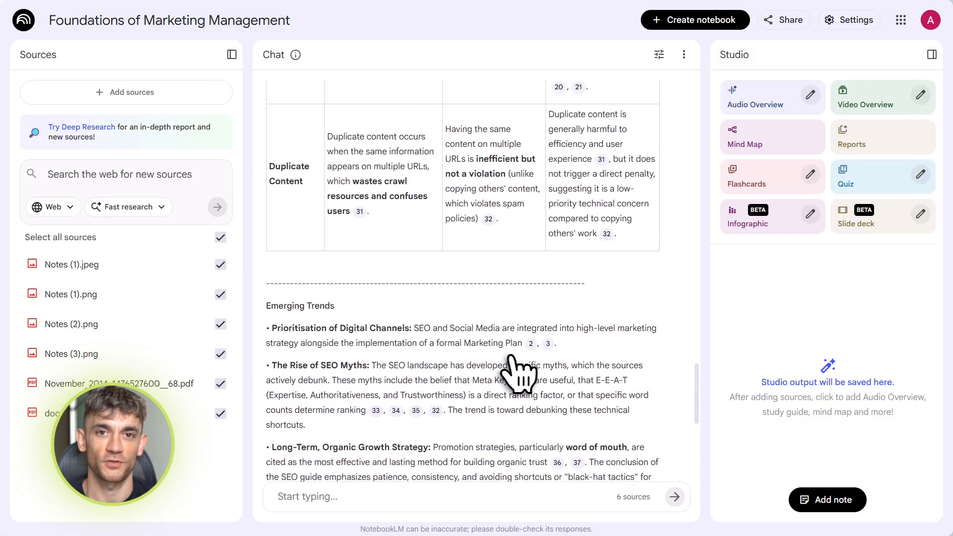
{"action": "scroll", "scroll_direction": "up", "scroll_amount": 3}
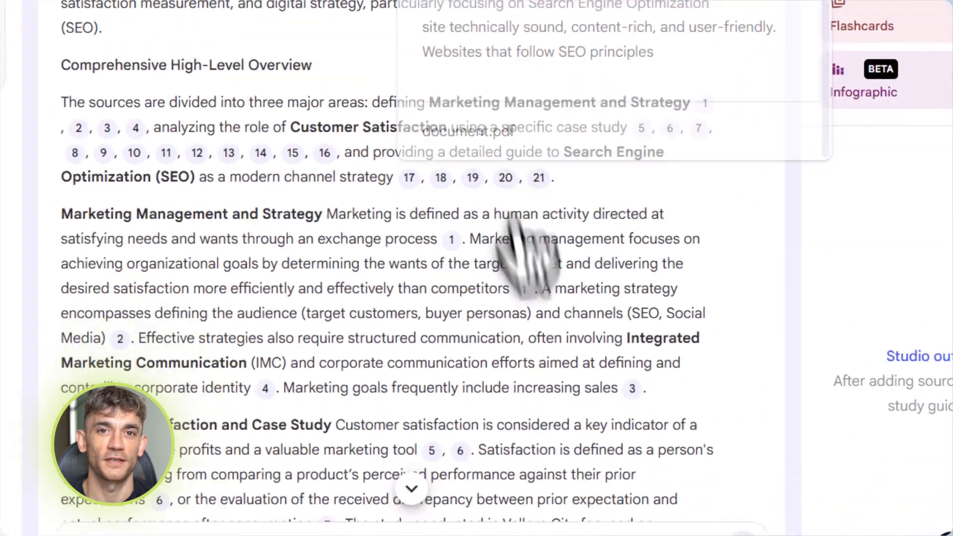
{"action": "scroll", "scroll_direction": "down", "scroll_amount": 3}
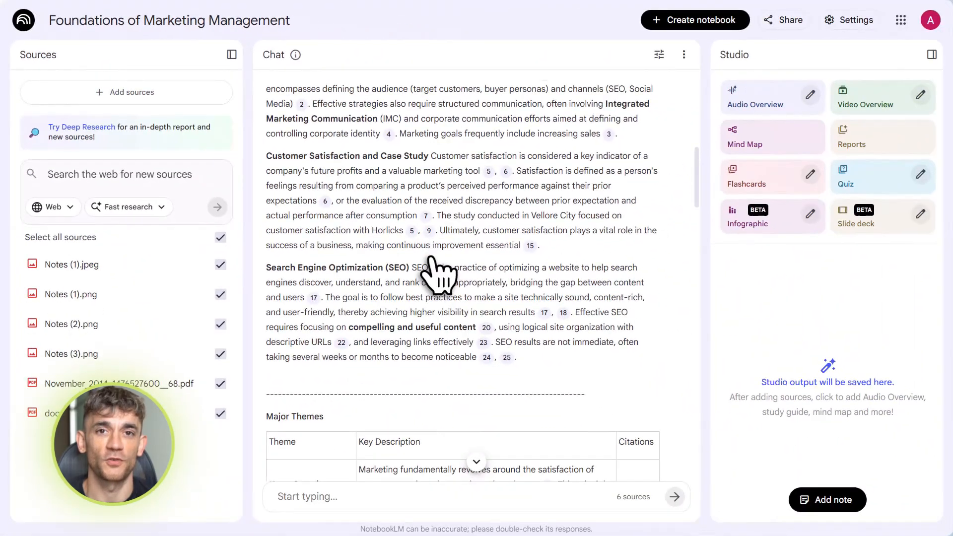
{"action": "scroll", "scroll_direction": "down", "scroll_amount": 3}
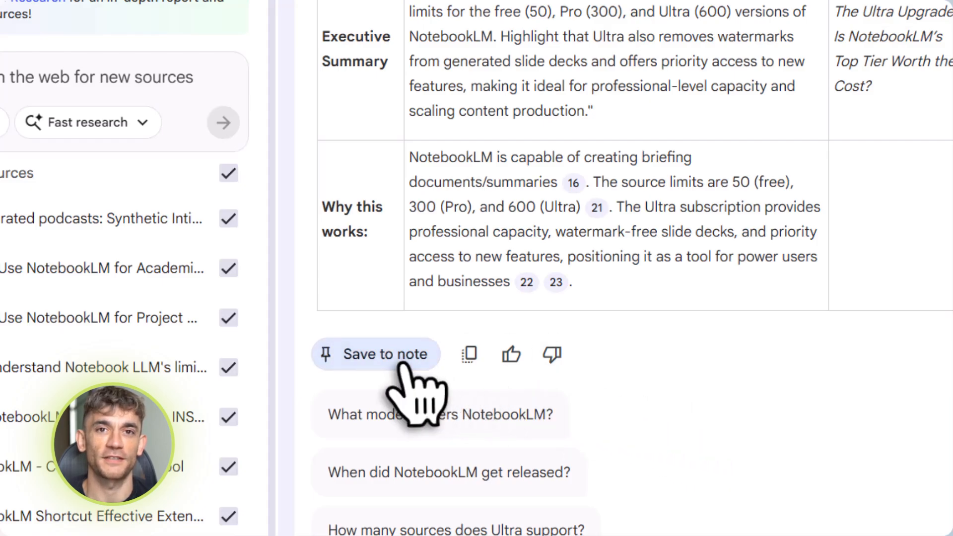
{"action": "left_click", "coordinate": [375, 354]}
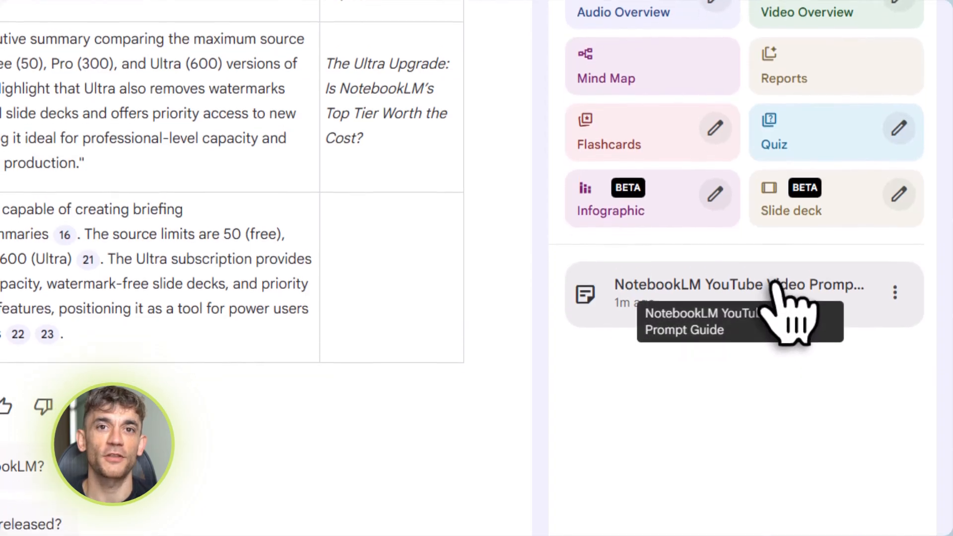
Step: View the saved 'NotebookLM YouTube Video Prompt Guide' note from the Studio panel
{"action": "scroll", "scroll_direction": "down", "scroll_amount": 3}
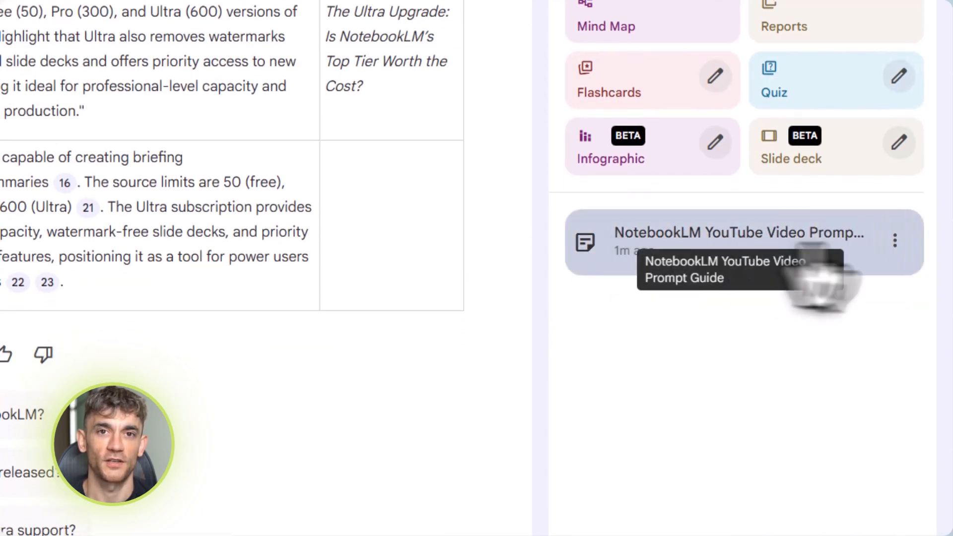
{"action": "mouse_move", "coordinate": [936, 274]}
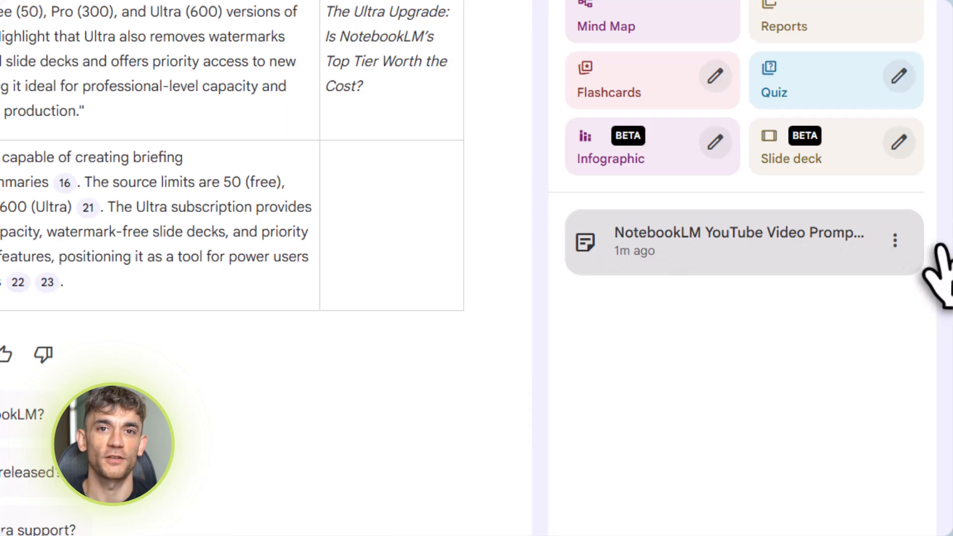
{"action": "left_click", "coordinate": [738, 241]}
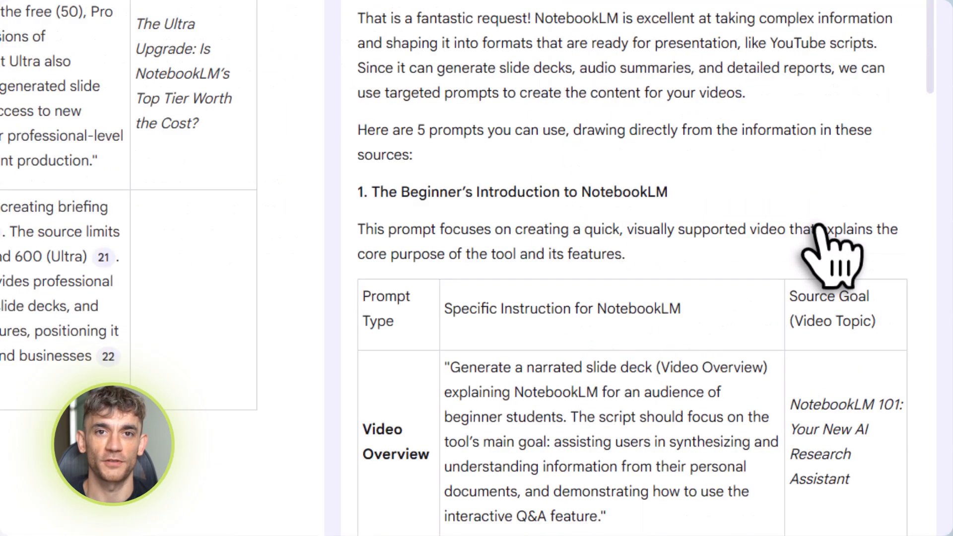
{"action": "scroll", "scroll_direction": "down", "scroll_amount": 3}
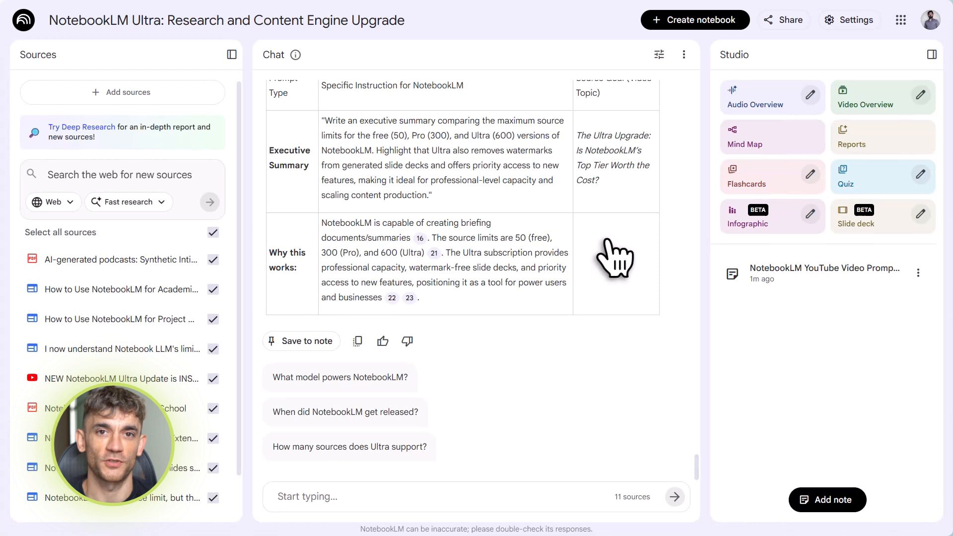
{"action": "mouse_move", "coordinate": [773, 98]}
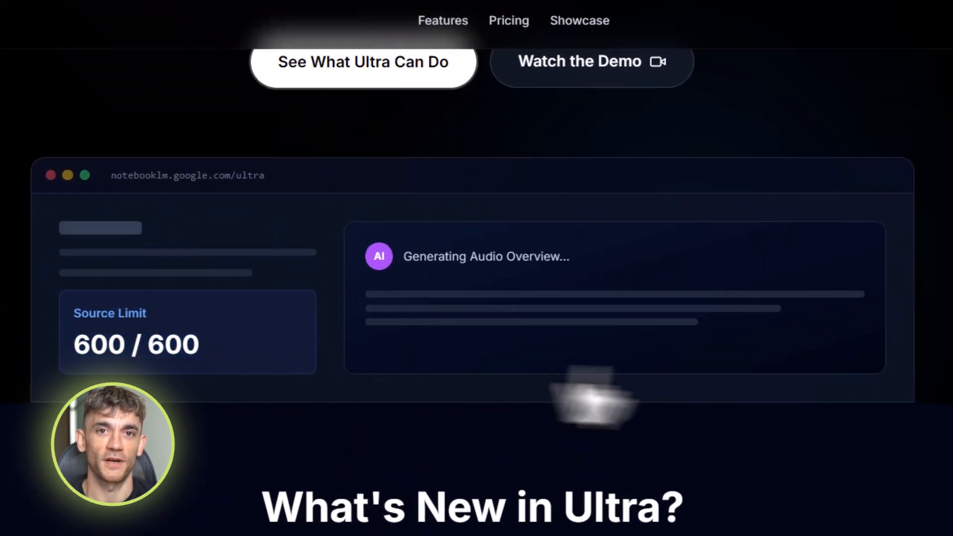
Step: Scroll the Ultra landing page to the 'What's New in Ultra?' feature cards
{"action": "scroll", "scroll_direction": "down", "scroll_amount": 3}
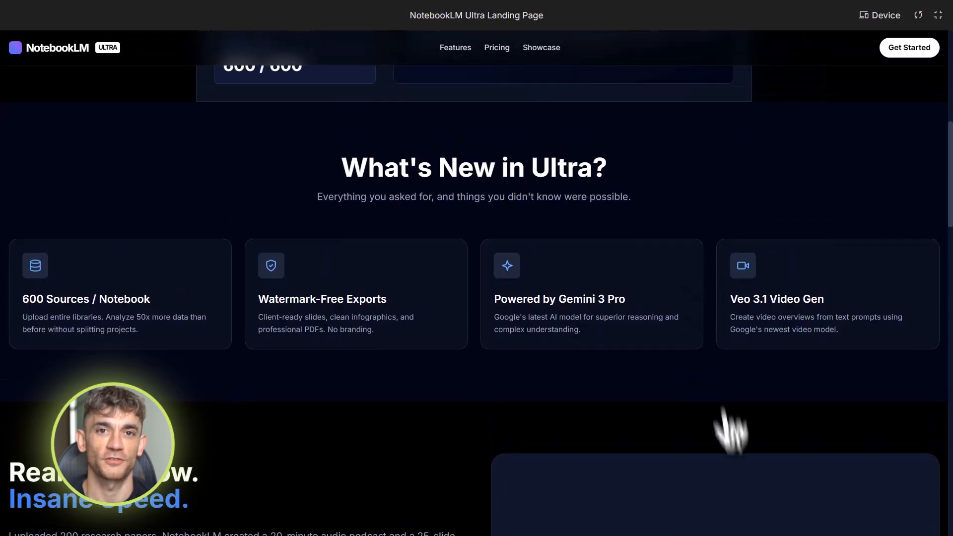
{"action": "mouse_move", "coordinate": [453, 396]}
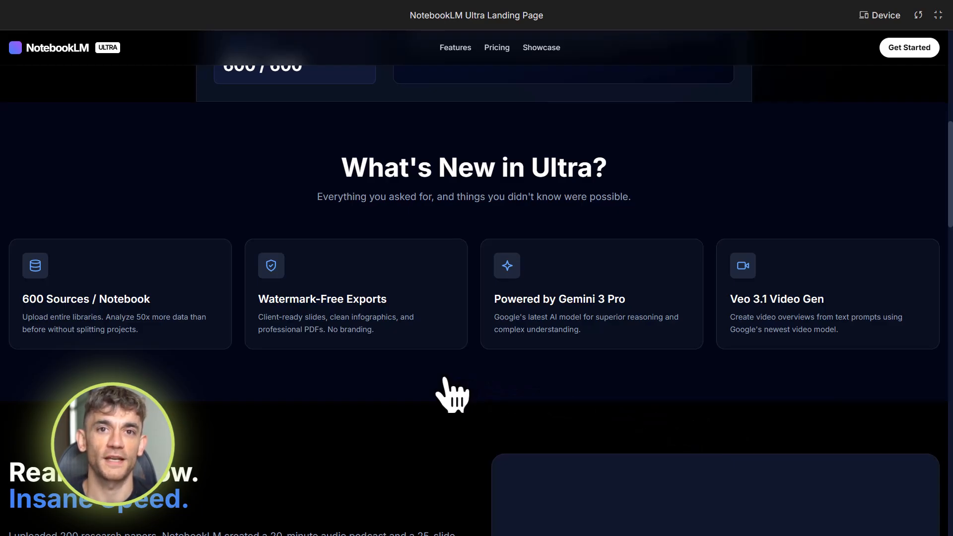
{"action": "mouse_move", "coordinate": [502, 395]}
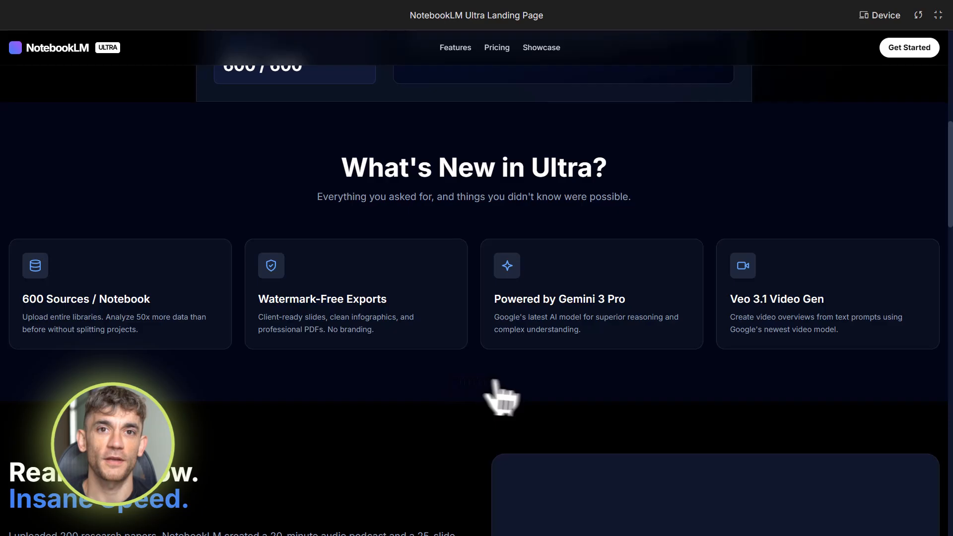
{"action": "mouse_move", "coordinate": [540, 398]}
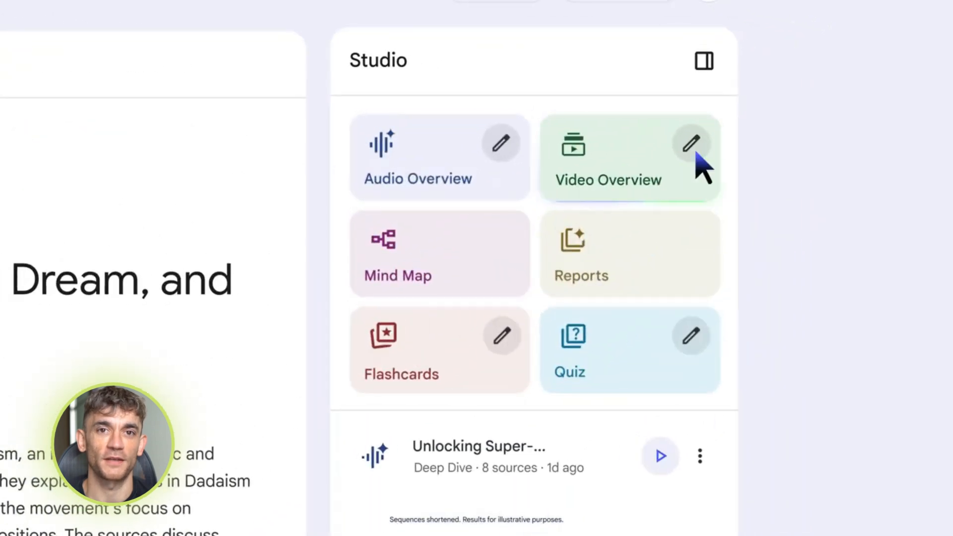
Step: Give the video overview a Custom style juxtaposing mundane objects like a chair or clock with impossible transformations
{"action": "left_click", "coordinate": [691, 143]}
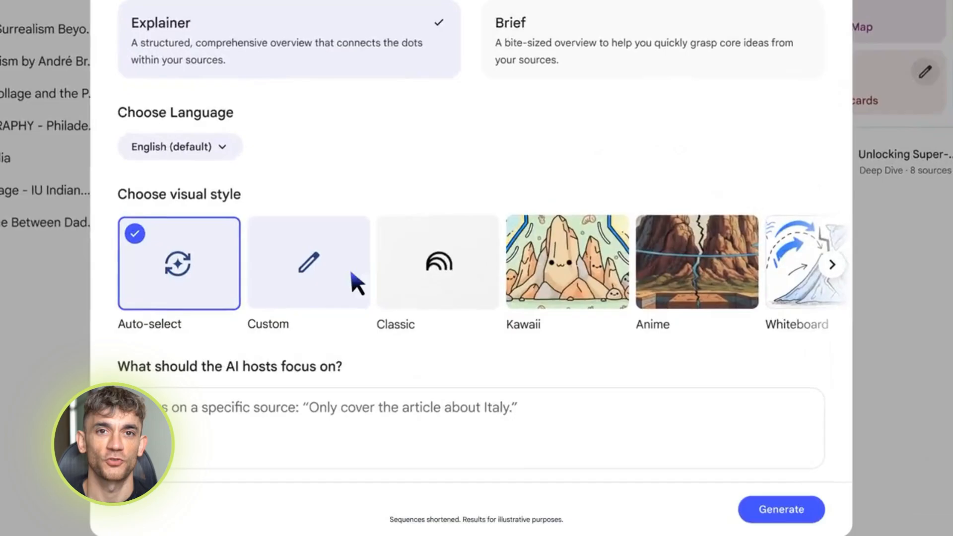
{"action": "left_click", "coordinate": [308, 262]}
{"action": "type", "text": "Hyper-realistic, dreamlike video using a high-contrast palette of deep blues, ochres, and strong shadows. Visually juxta"}
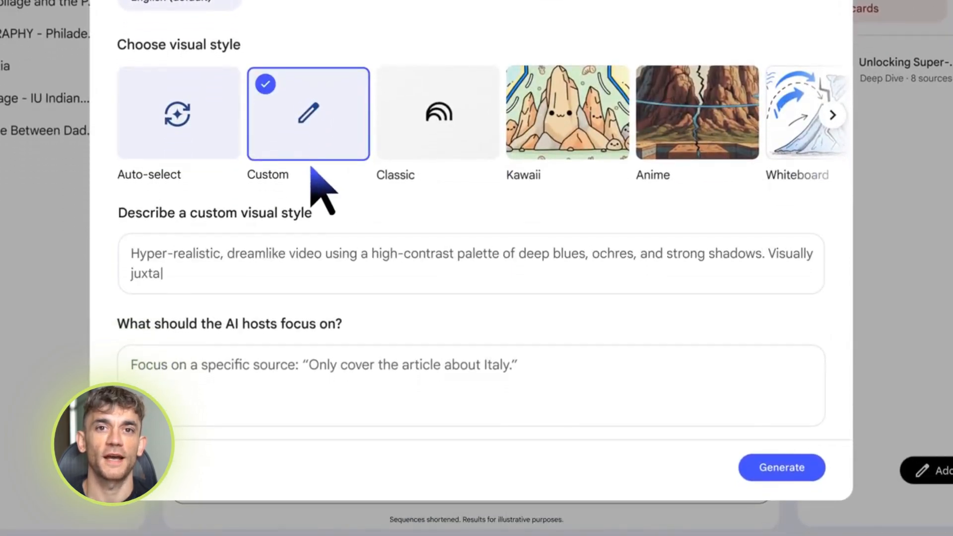
{"action": "type", "text": "pose mundane objects (like a chair or clock) with impossible transformations."}
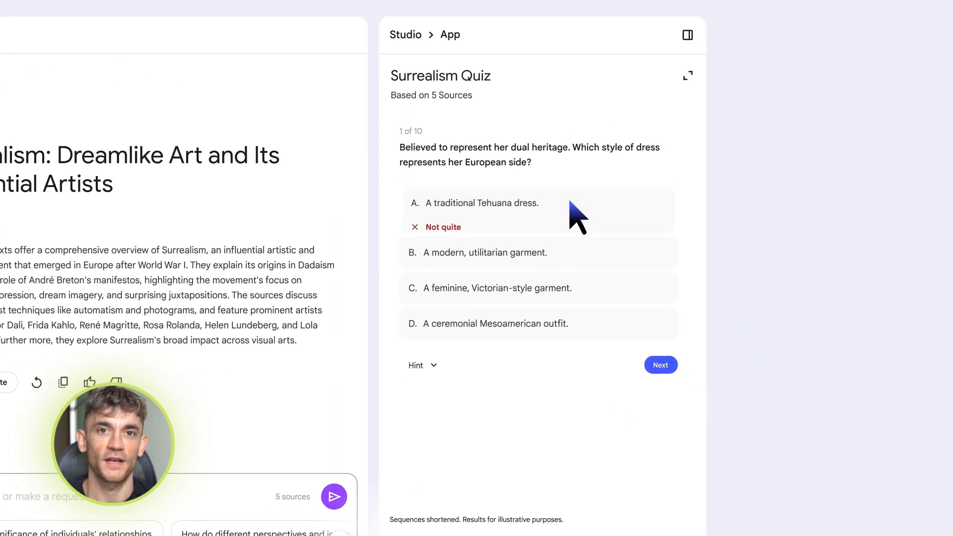
Step: Answer the first quiz question with the Victorian-style garment and get an explanation for the miss
{"action": "left_click", "coordinate": [497, 321]}
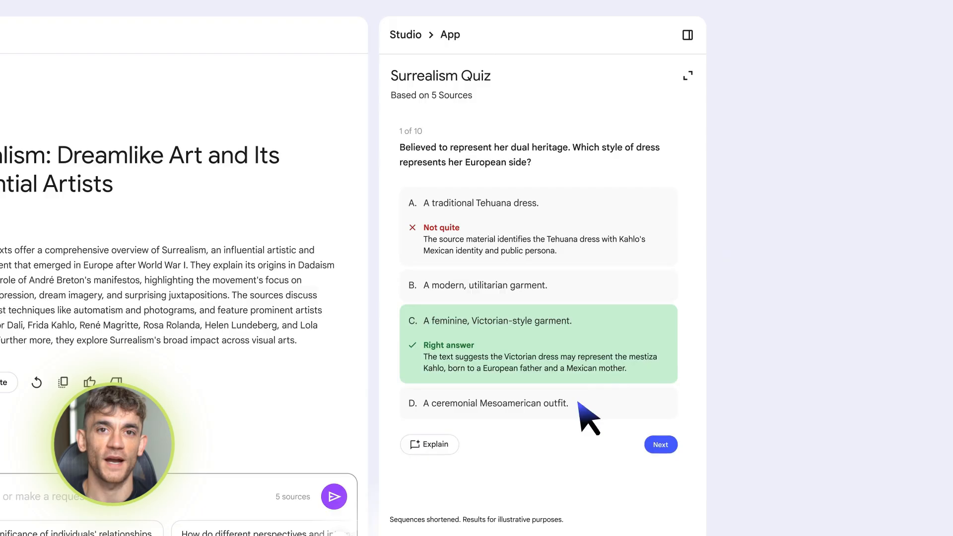
{"action": "left_click", "coordinate": [429, 445]}
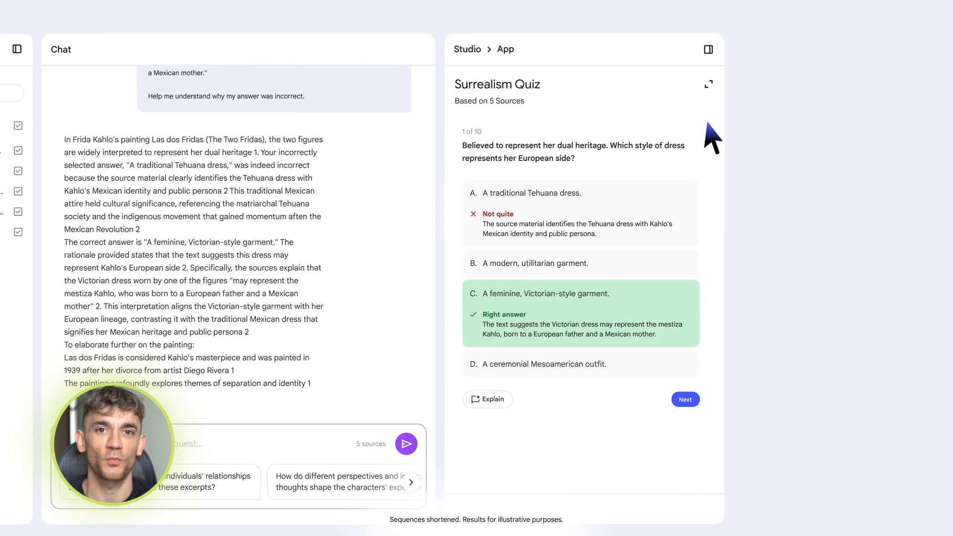
{"action": "left_click", "coordinate": [708, 84]}
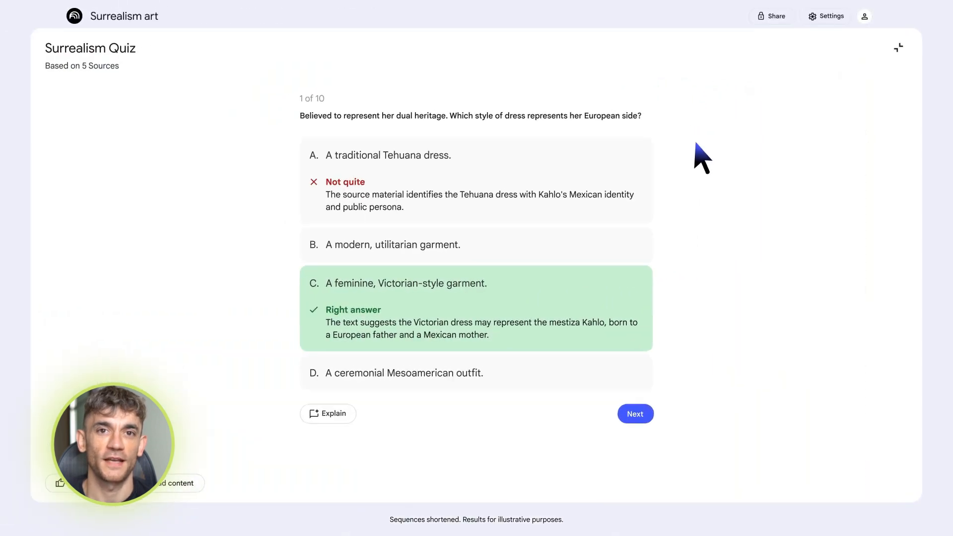
Step: Use a hint on question two, answer 'conscious, orderly creative process', and finish the quiz
{"action": "left_click", "coordinate": [635, 414]}
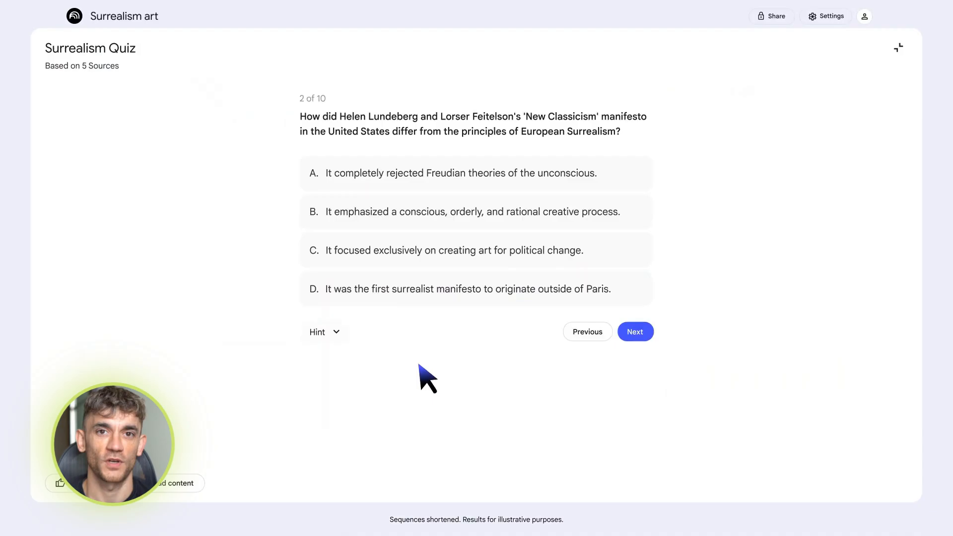
{"action": "left_click", "coordinate": [323, 331]}
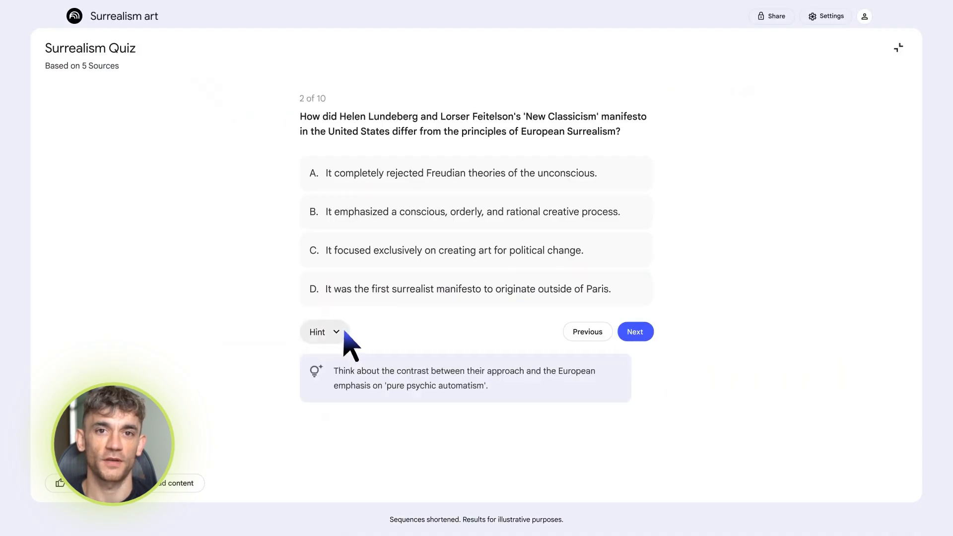
{"action": "left_click", "coordinate": [474, 211]}
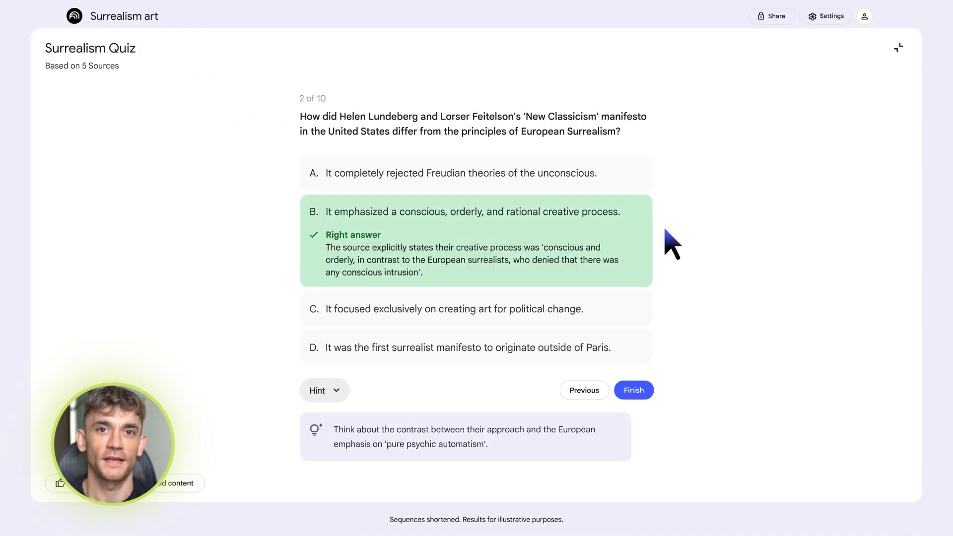
{"action": "left_click", "coordinate": [634, 389]}
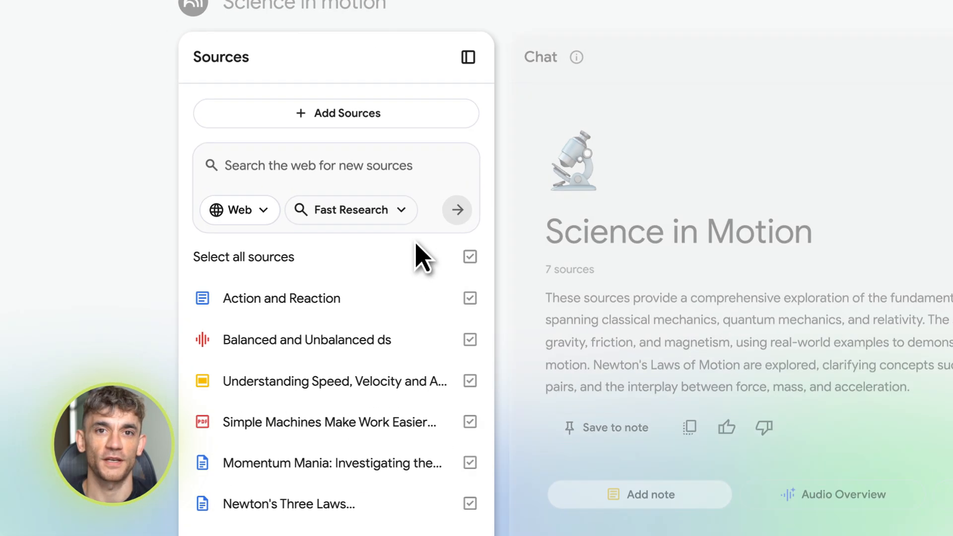
Step: Run Deep Research on 'Latest breakthroughs in quantum physics' from the Sources panel
{"action": "left_click", "coordinate": [351, 210]}
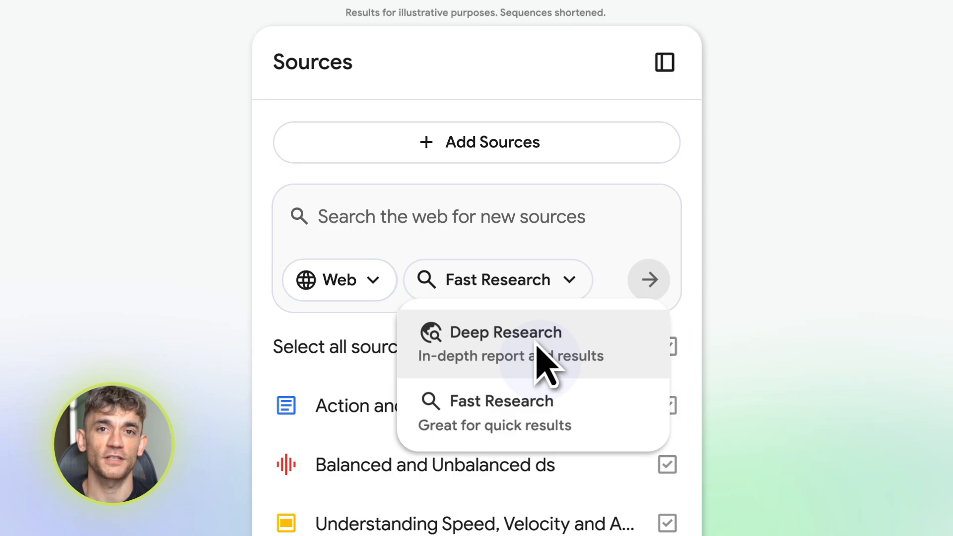
{"action": "left_click", "coordinate": [506, 333]}
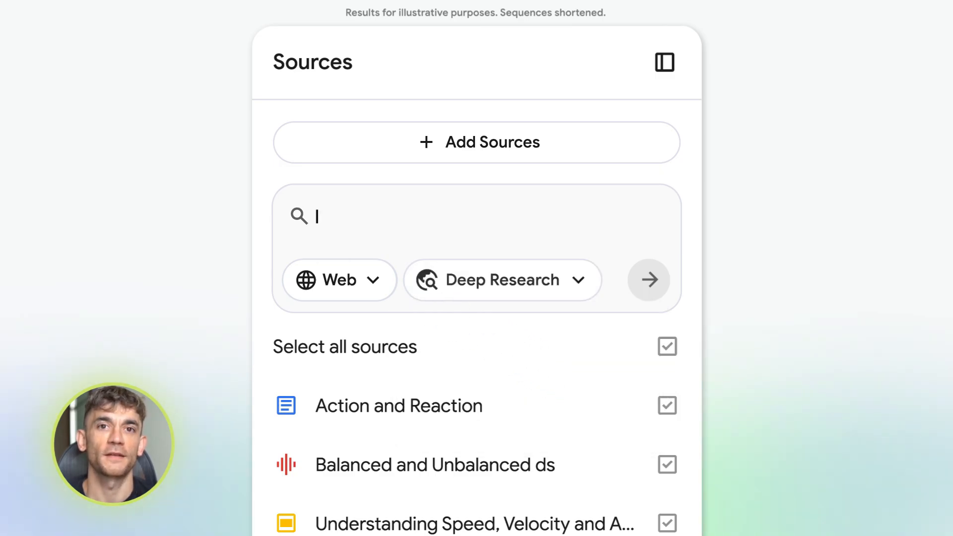
{"action": "type", "text": "Latest breakthroughs in quantum physics"}
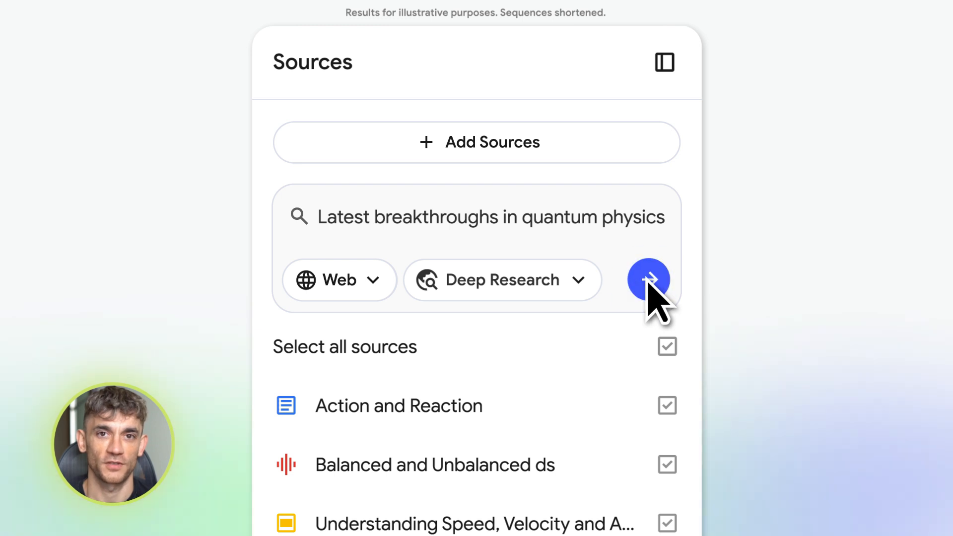
{"action": "left_click", "coordinate": [649, 280]}
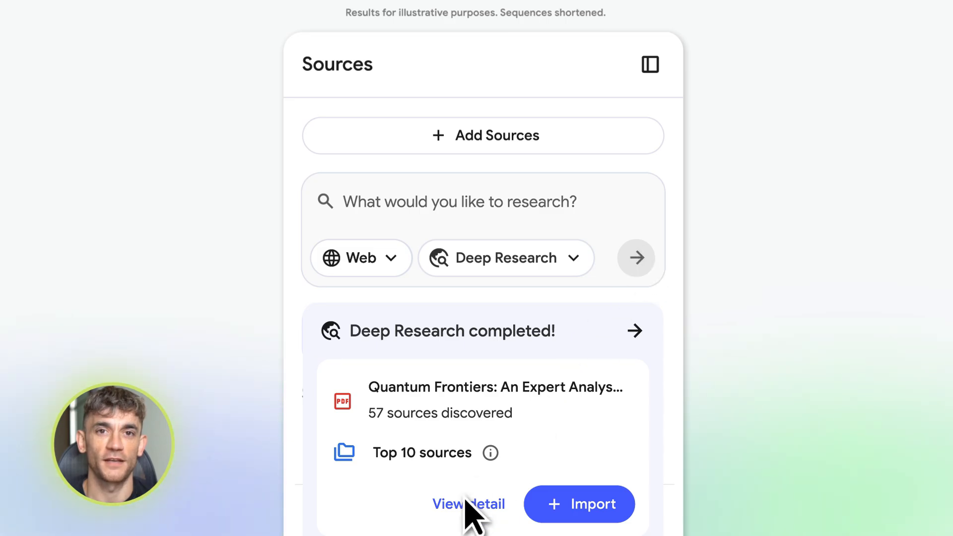
Step: View the completed research details and import the 57 selected sources
{"action": "left_click", "coordinate": [467, 504]}
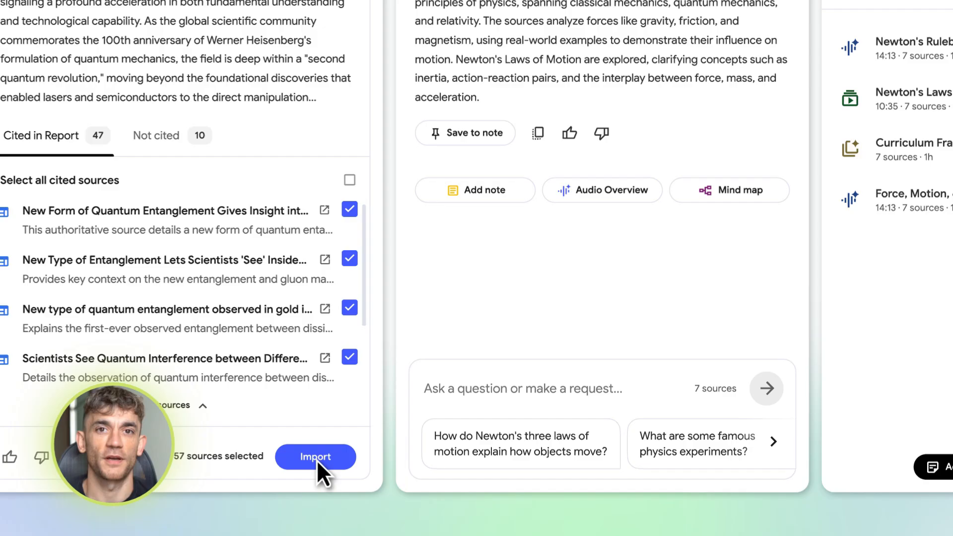
{"action": "left_click", "coordinate": [316, 457]}
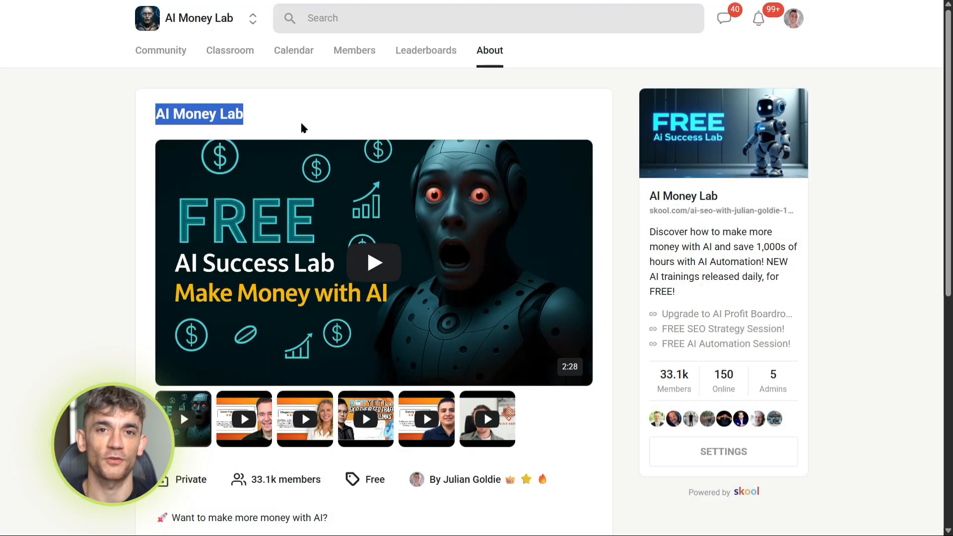
Step: Browse the AI Money Lab About page, enter its Classroom, and scroll through the course cards
{"action": "scroll", "scroll_direction": "down", "scroll_amount": 3}
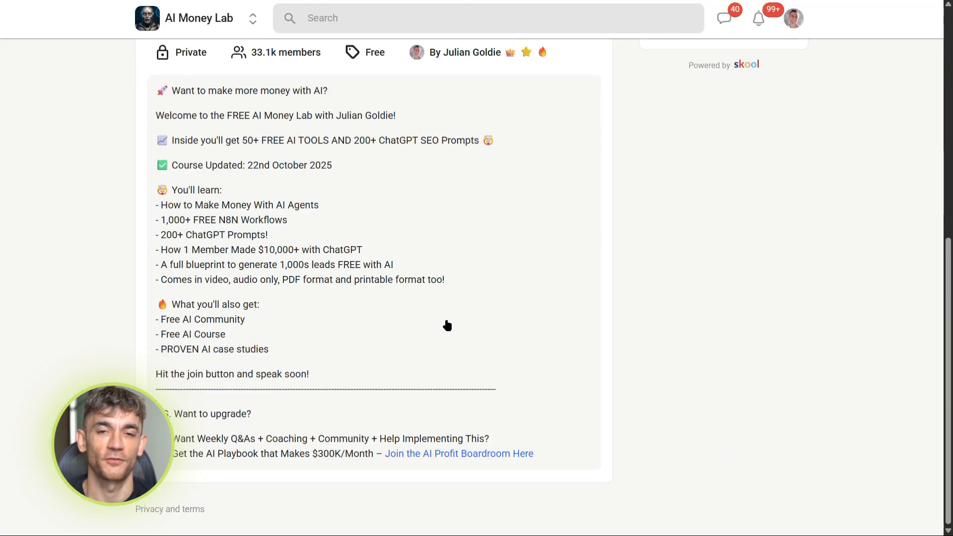
{"action": "scroll", "scroll_direction": "up", "scroll_amount": 3}
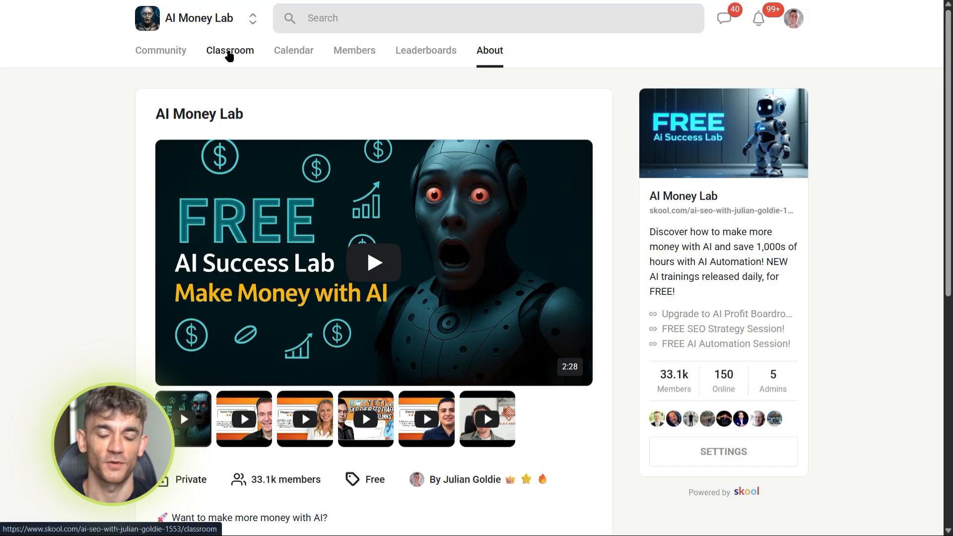
{"action": "left_click", "coordinate": [229, 51]}
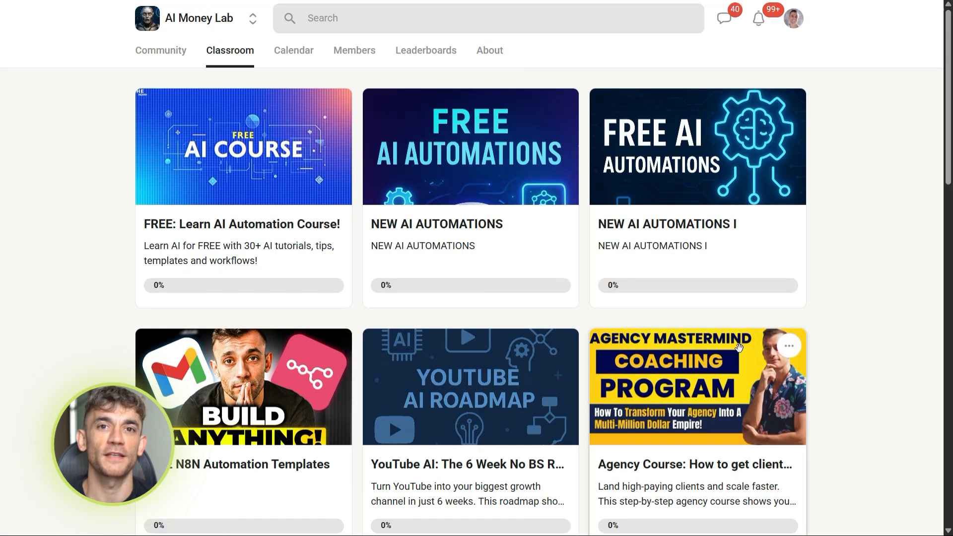
{"action": "scroll", "scroll_direction": "down", "scroll_amount": 3}
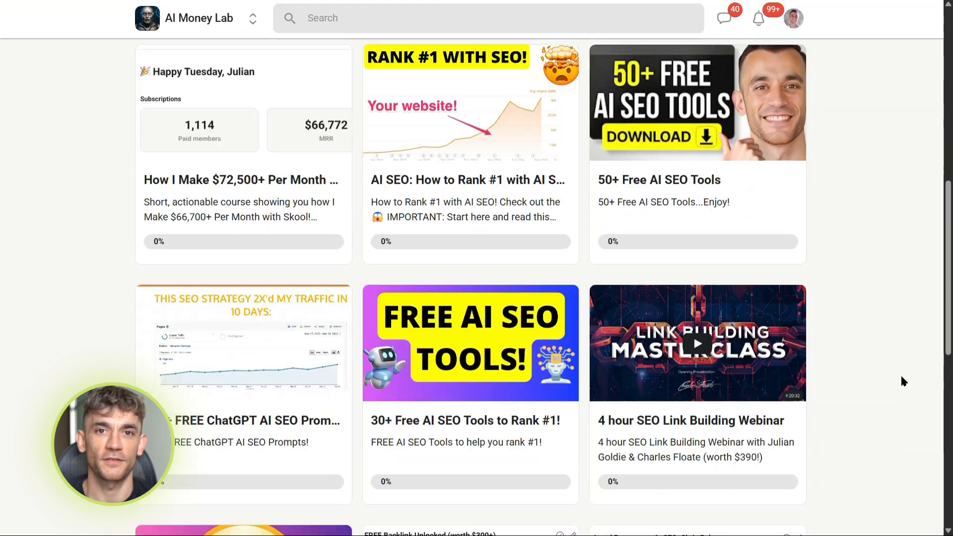
{"action": "scroll", "scroll_direction": "down", "scroll_amount": 3}
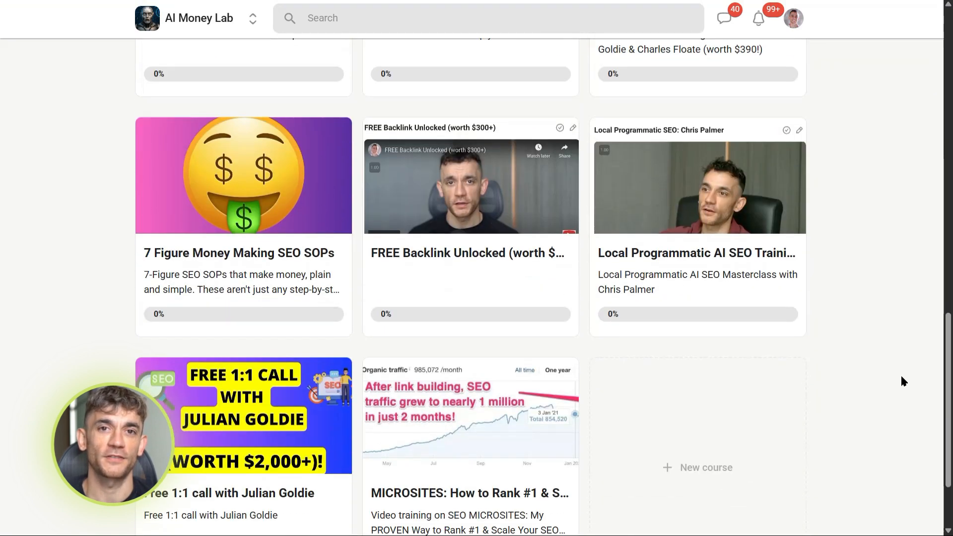
{"action": "scroll", "scroll_direction": "up", "scroll_amount": 3}
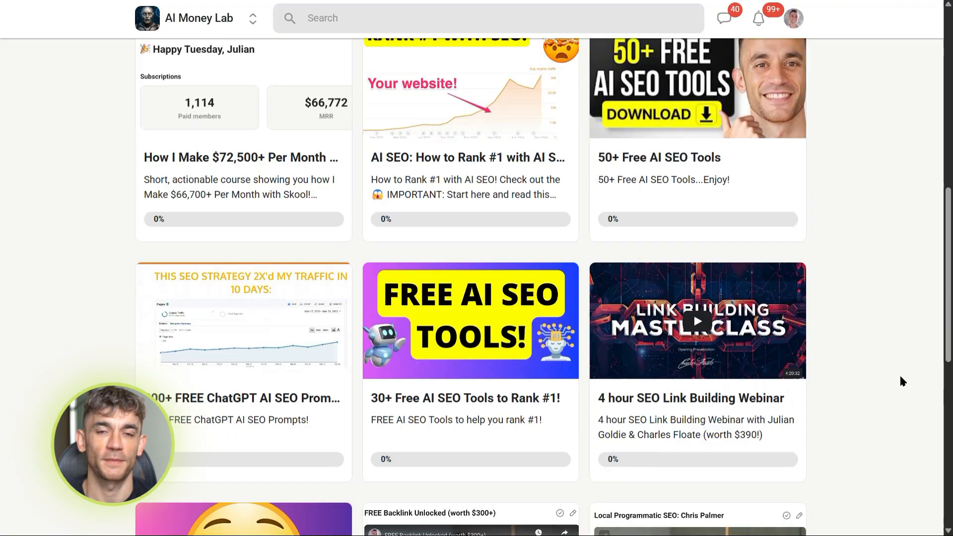
{"action": "scroll", "scroll_direction": "up", "scroll_amount": 3}
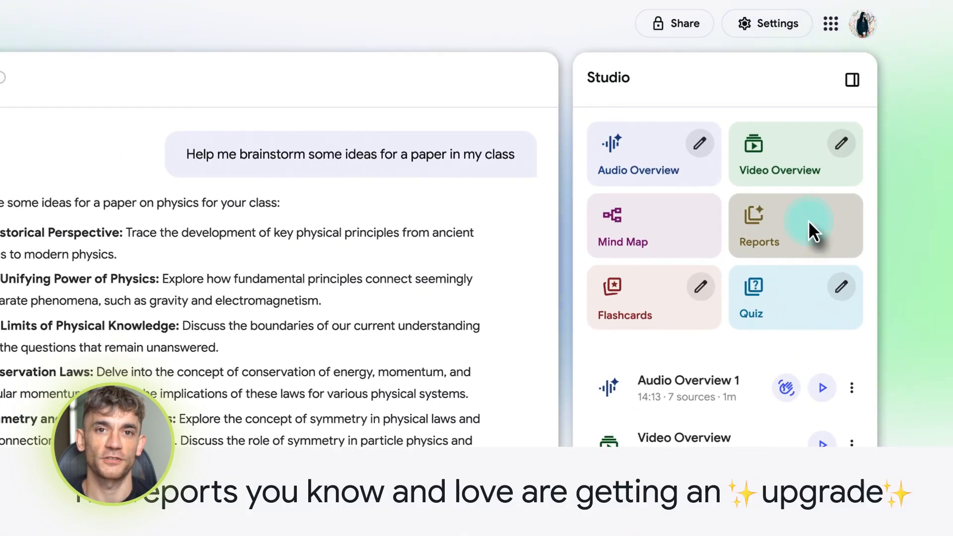
Step: Pick a report format in Studio, then choose the Brief format in Customize Audio Overview
{"action": "left_click", "coordinate": [795, 225]}
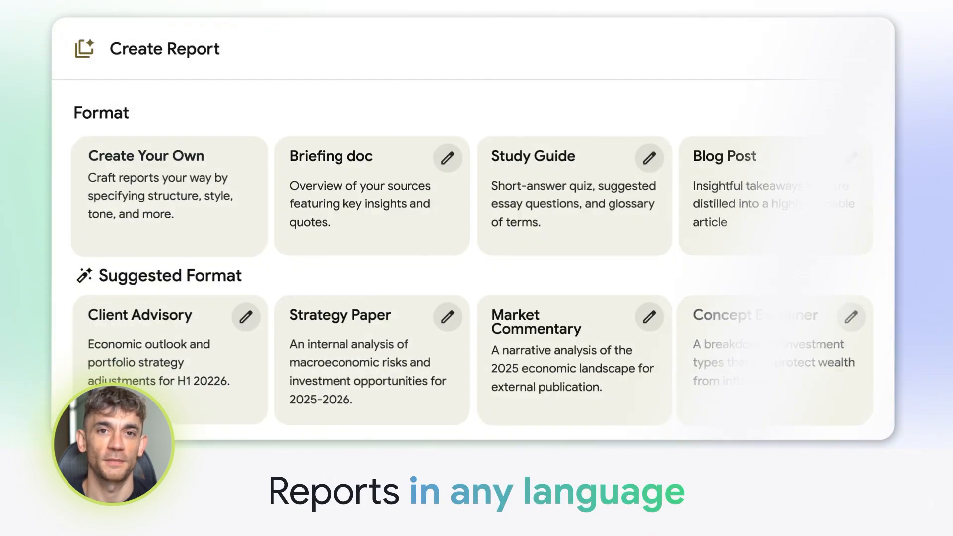
{"action": "left_click", "coordinate": [169, 195]}
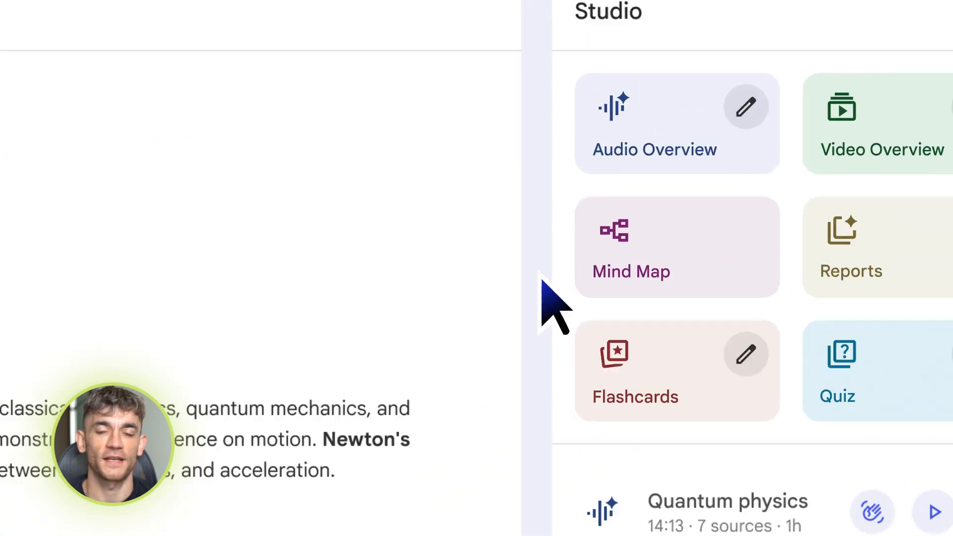
{"action": "left_click", "coordinate": [745, 107]}
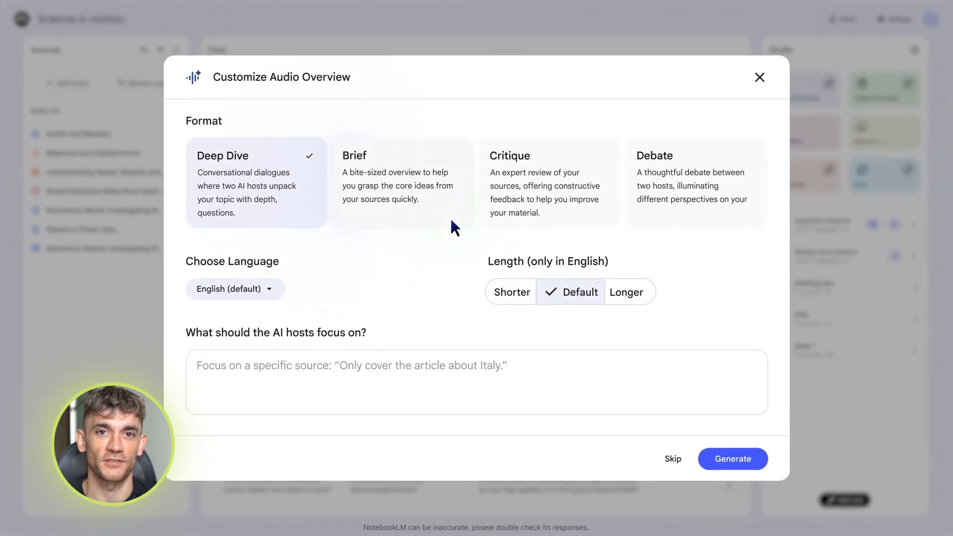
{"action": "left_click", "coordinate": [401, 183]}
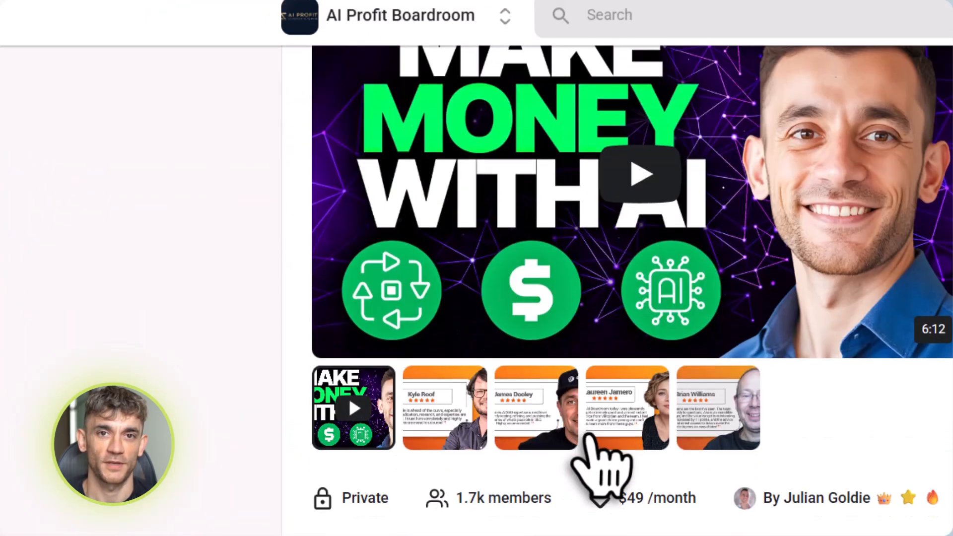
Step: Browse the AI Profit Boardroom About page, enter its Classroom, and scroll down the course cards
{"action": "scroll", "scroll_direction": "down", "scroll_amount": 3}
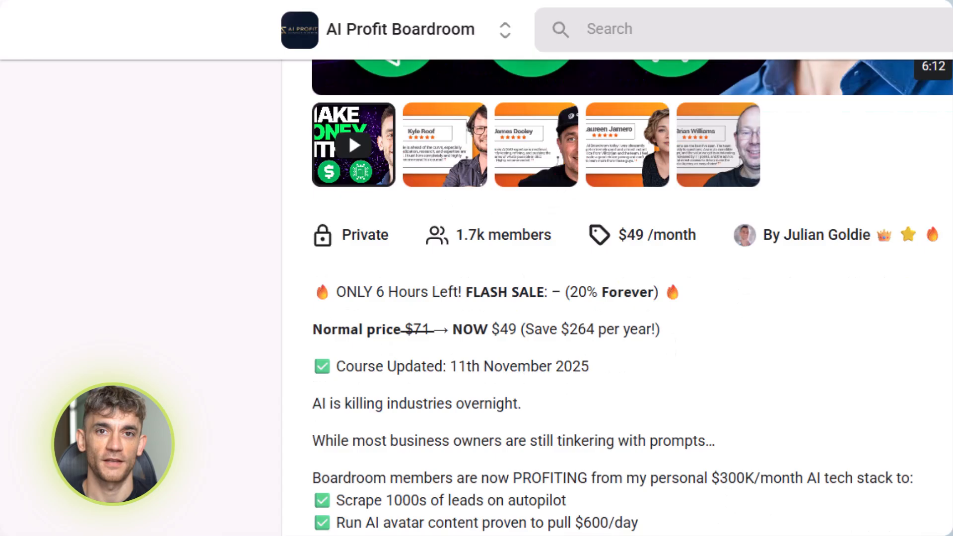
{"action": "scroll", "scroll_direction": "up", "scroll_amount": 3}
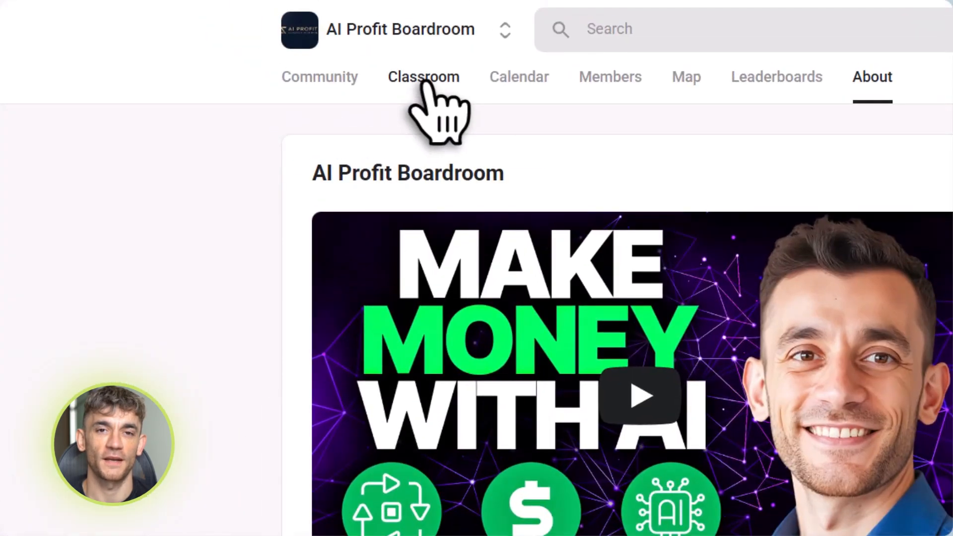
{"action": "left_click", "coordinate": [424, 77]}
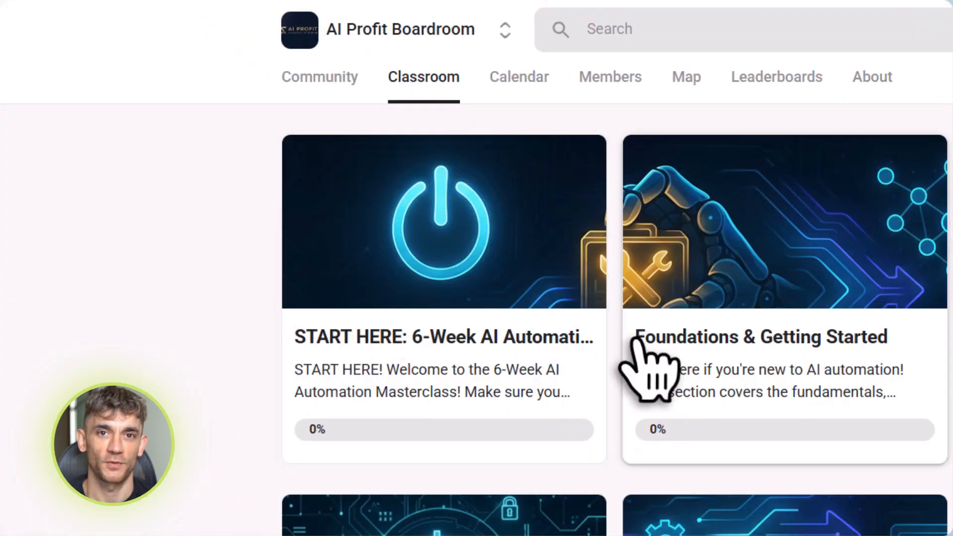
{"action": "scroll", "scroll_direction": "down", "scroll_amount": 3}
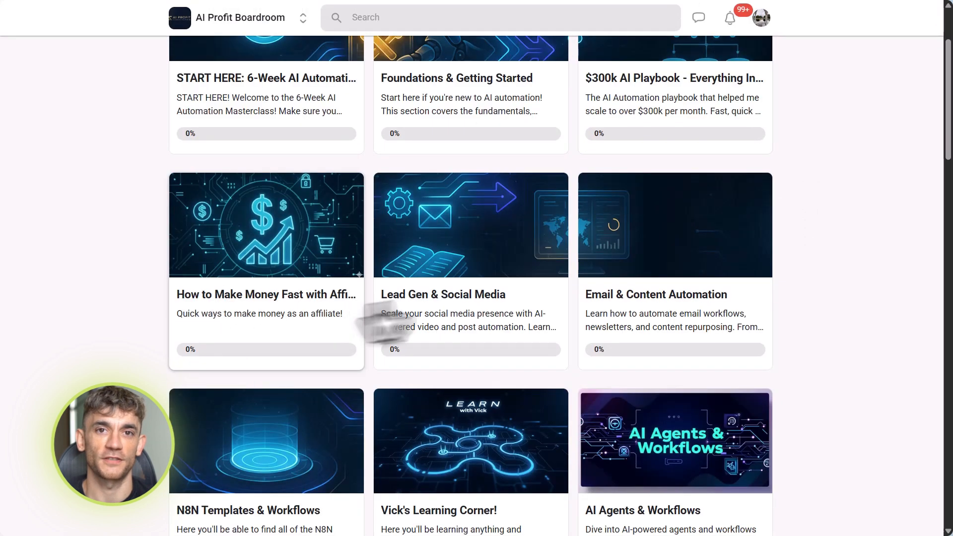
{"action": "scroll", "scroll_direction": "down", "scroll_amount": 3}
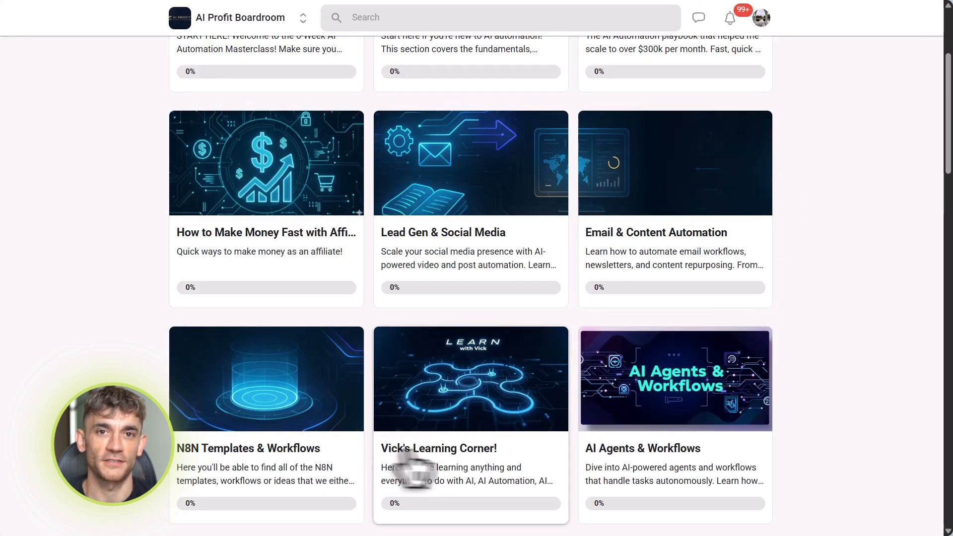
{"action": "scroll", "scroll_direction": "down", "scroll_amount": 3}
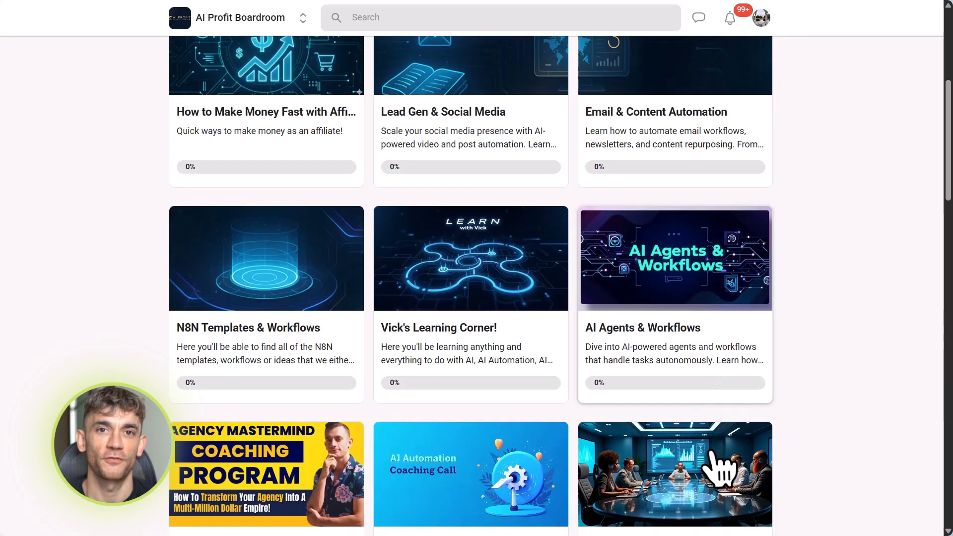
{"action": "scroll", "scroll_direction": "down", "scroll_amount": 3}
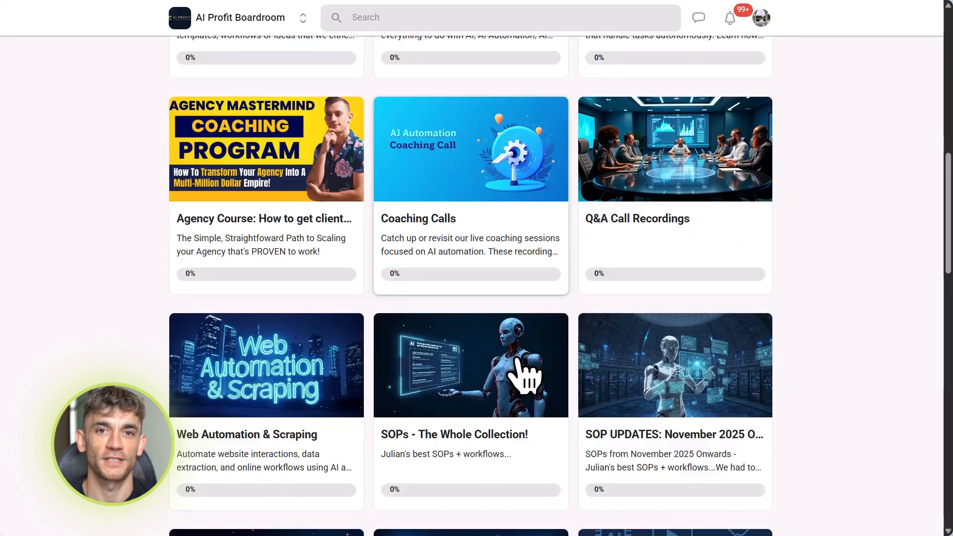